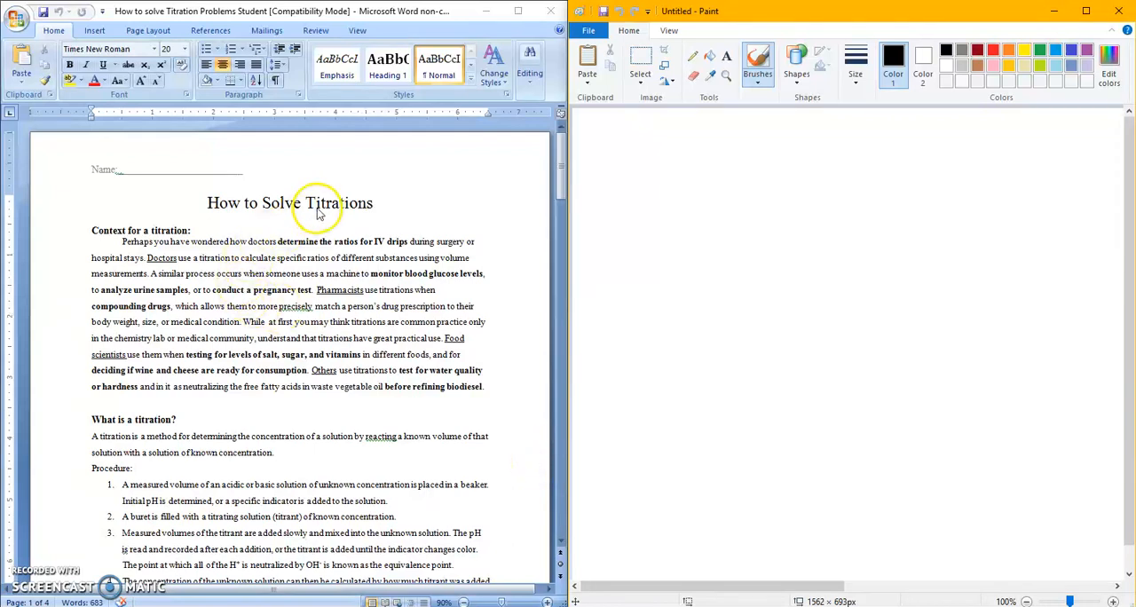
pyautogui.moveTo(368, 215)
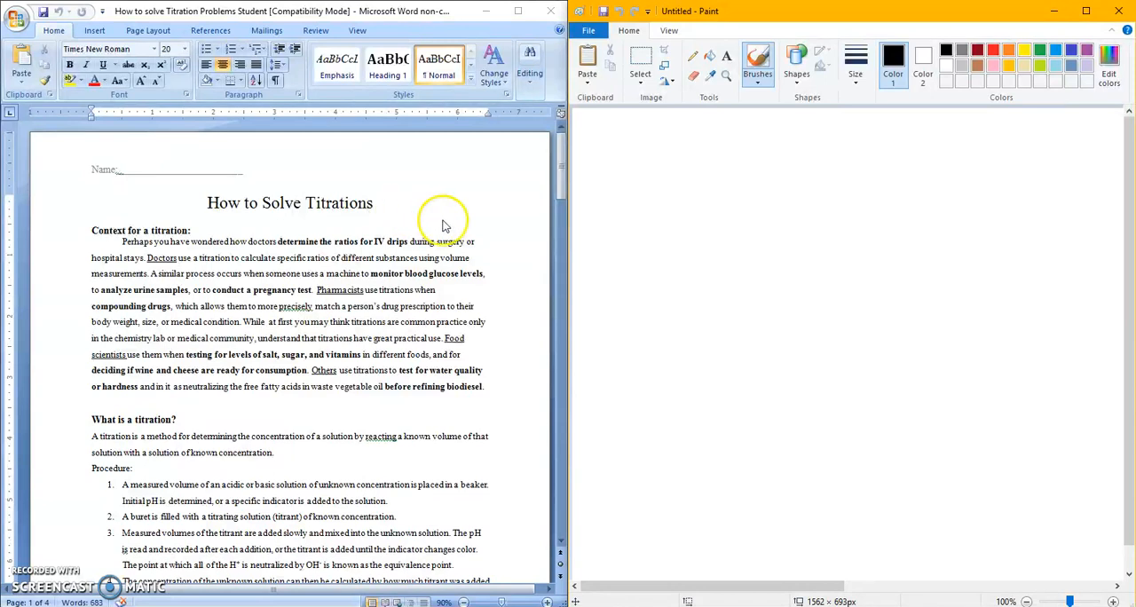
pyautogui.moveTo(100, 362)
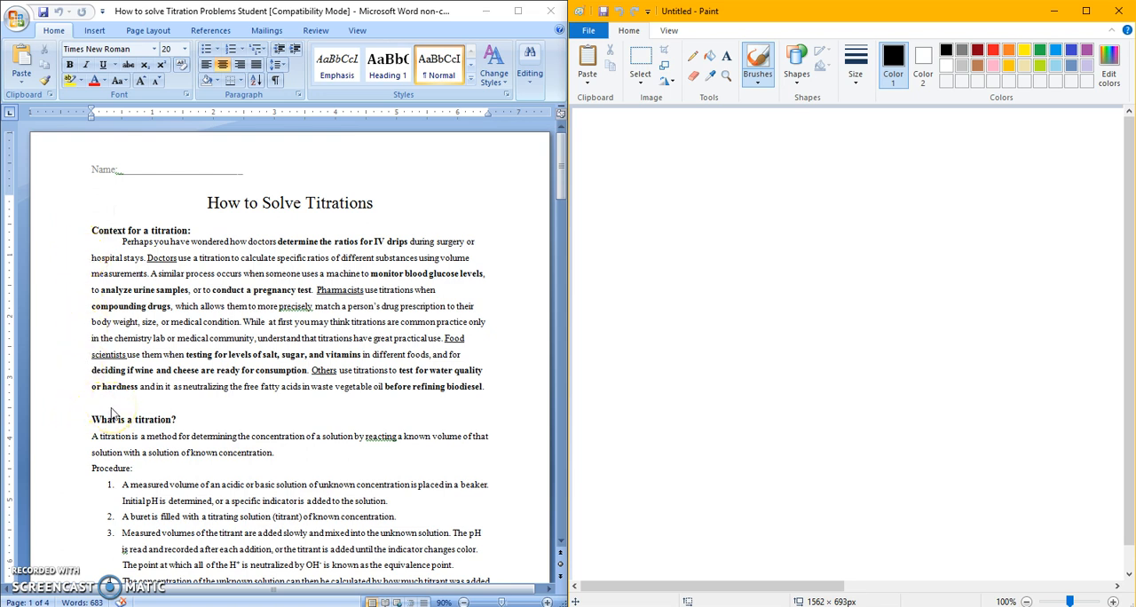
pyautogui.moveTo(42, 582)
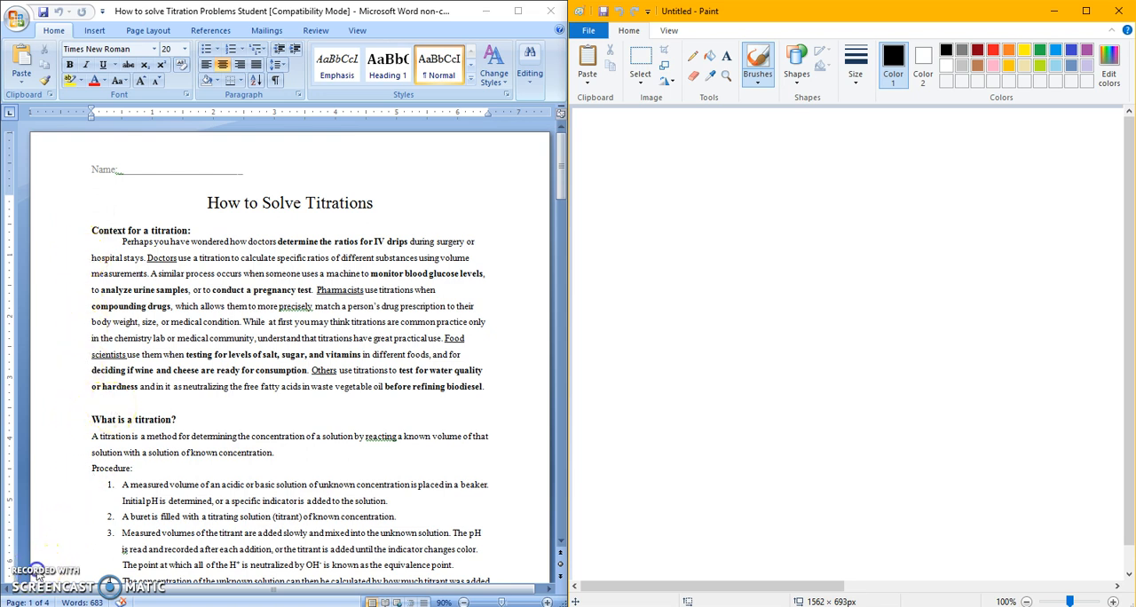
pyautogui.moveTo(547, 186)
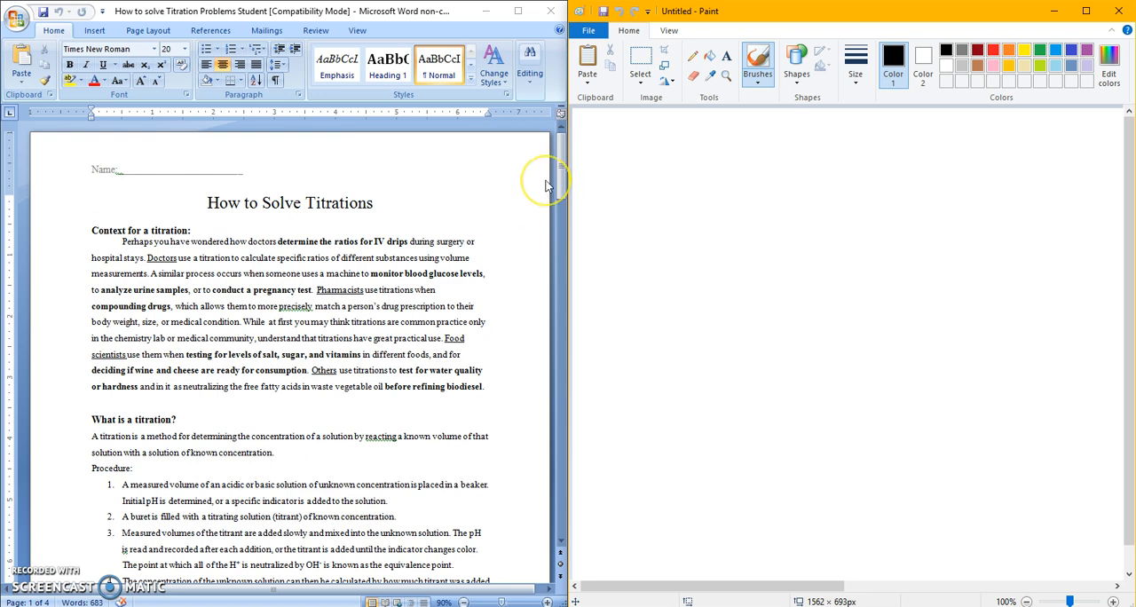
pyautogui.moveTo(561, 175)
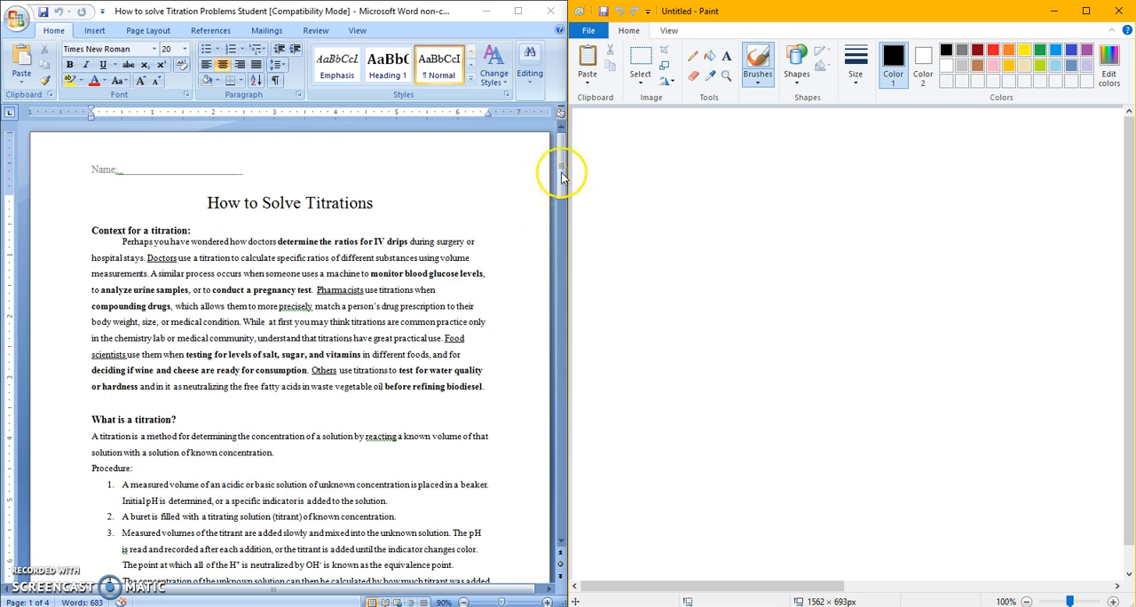
# Step: Scroll the Word worksheet down to page 2's Solving Titration Problems section
pyautogui.scroll(-3)
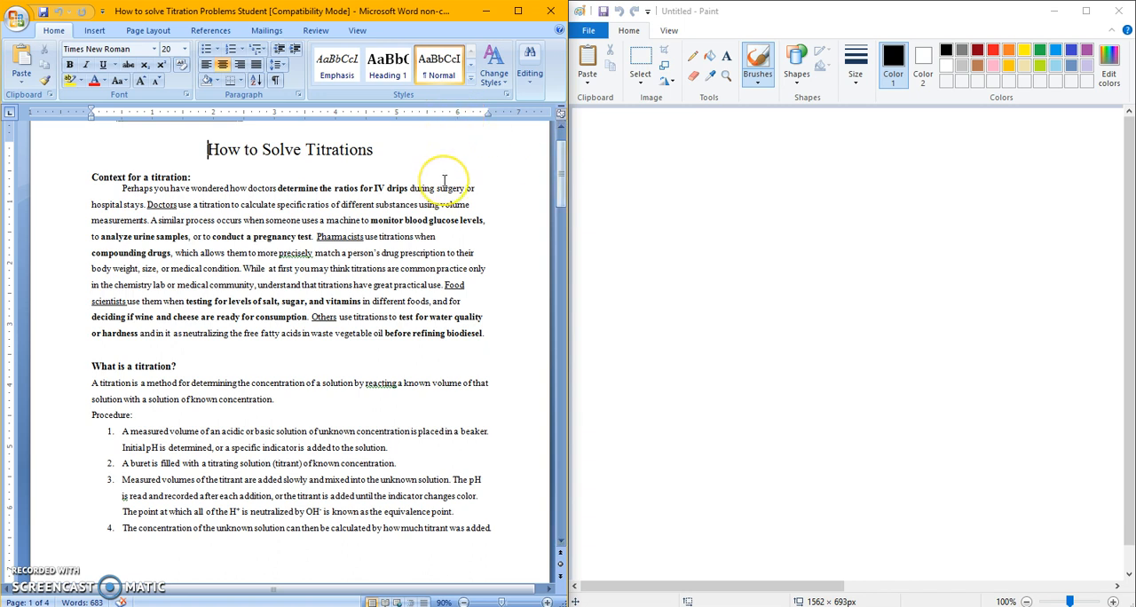
pyautogui.moveTo(507, 194)
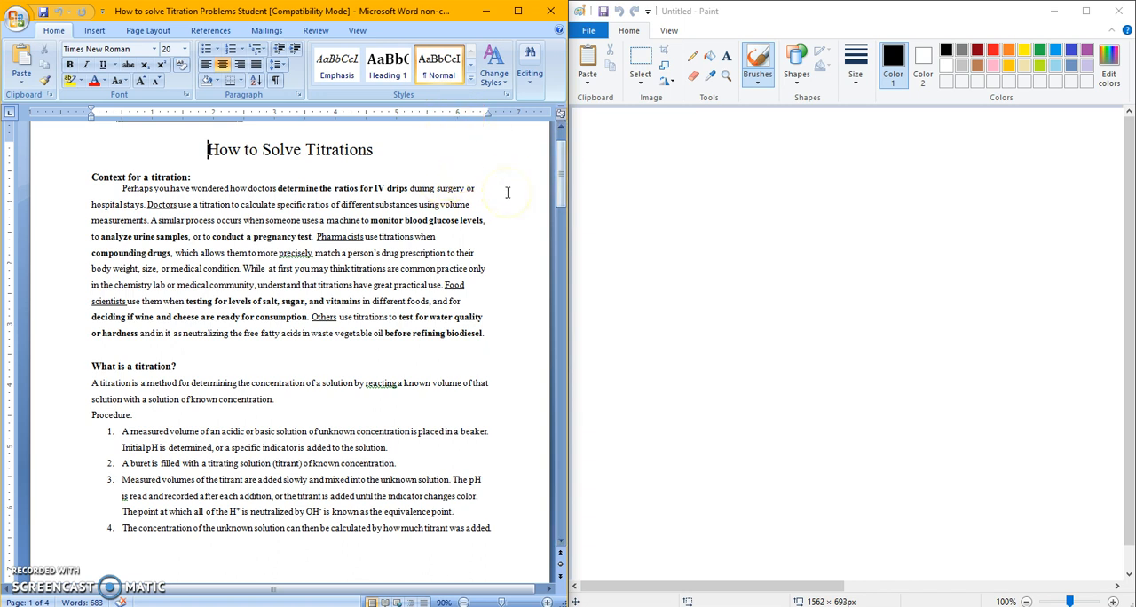
pyautogui.moveTo(494, 263)
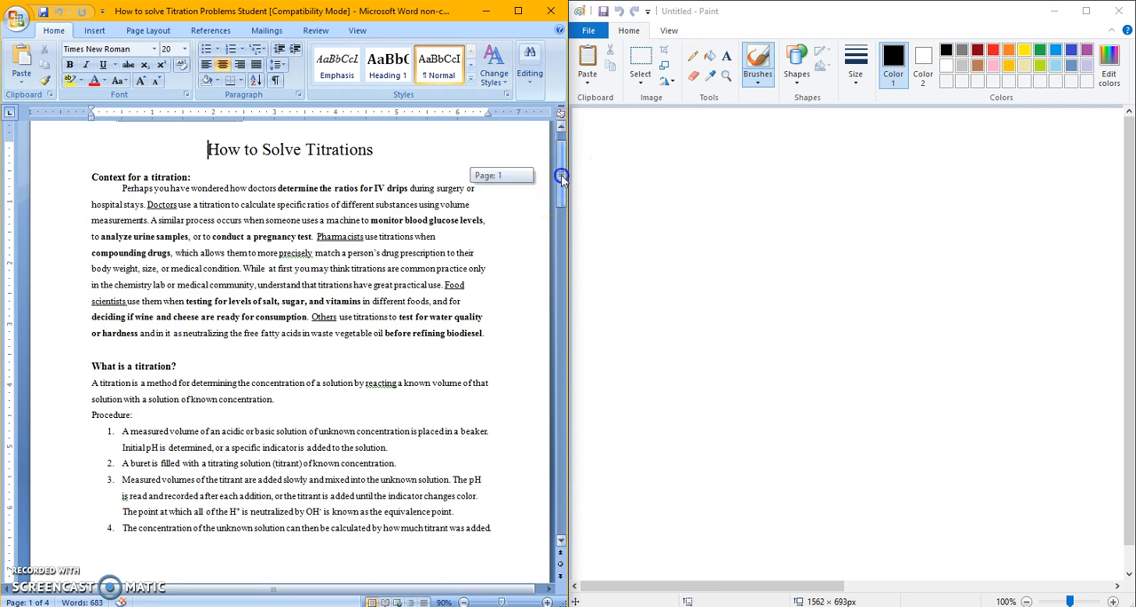
pyautogui.scroll(-3)
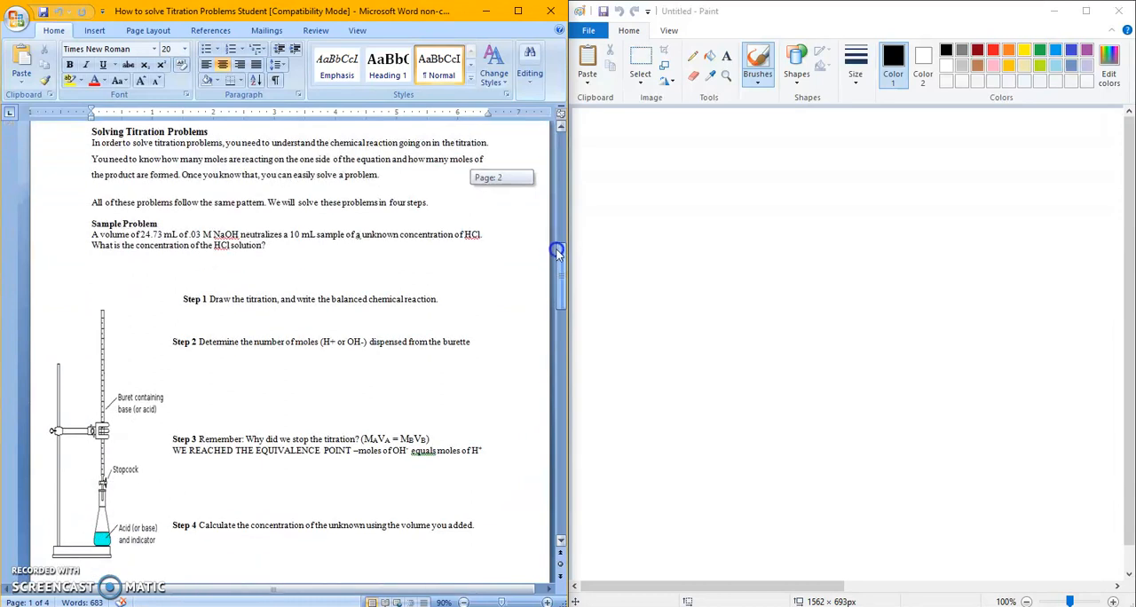
# Step: Scroll the view before sketching the burette and flask outlines
pyautogui.scroll(-3)
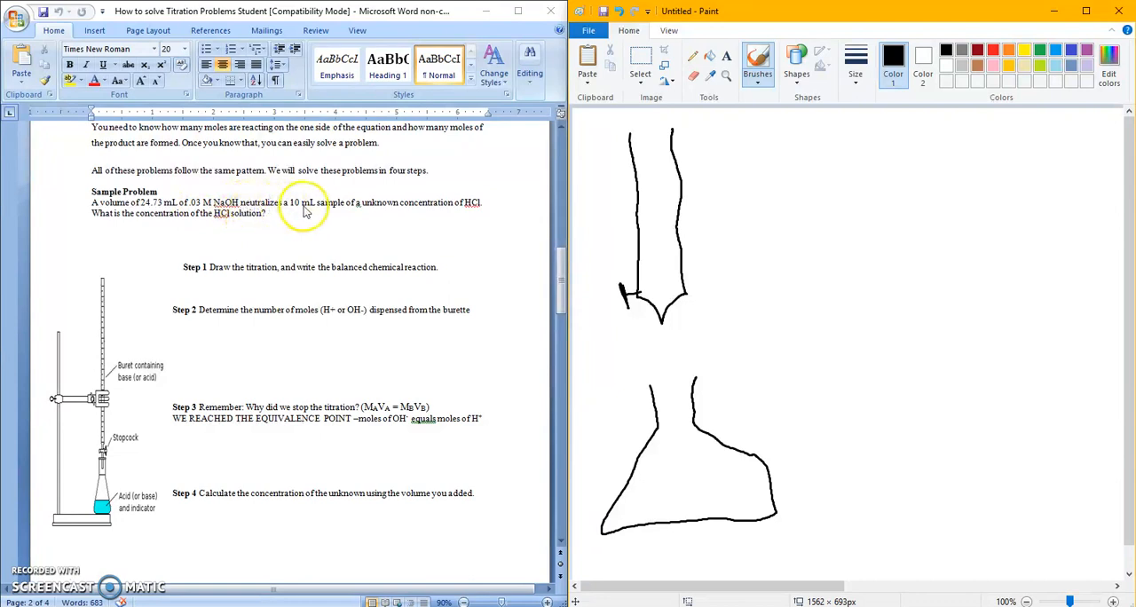
pyautogui.moveTo(437, 216)
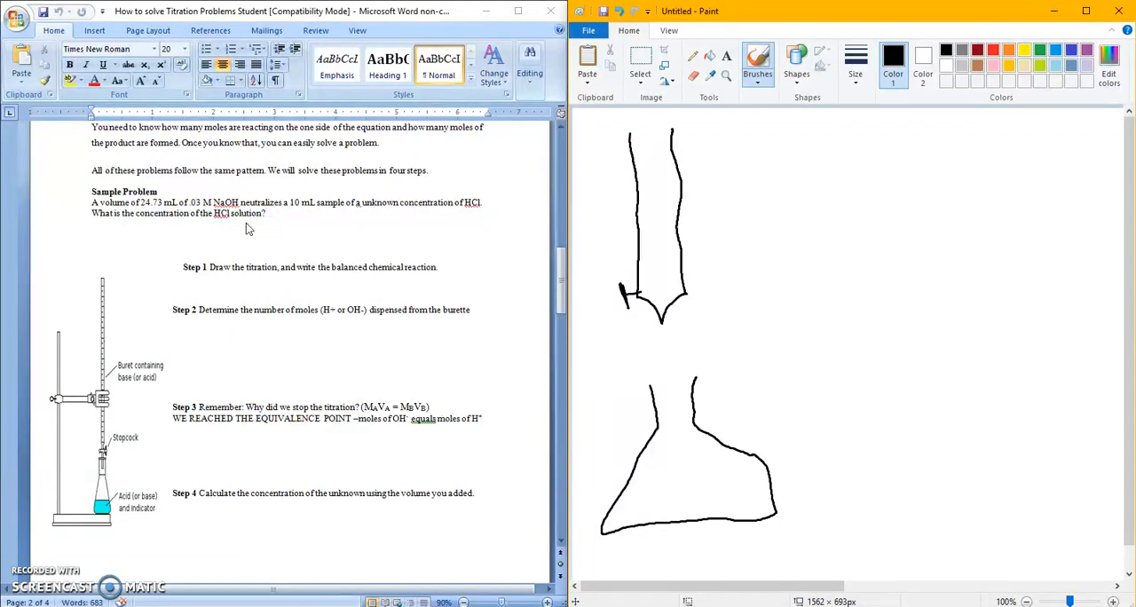
pyautogui.moveTo(637, 213)
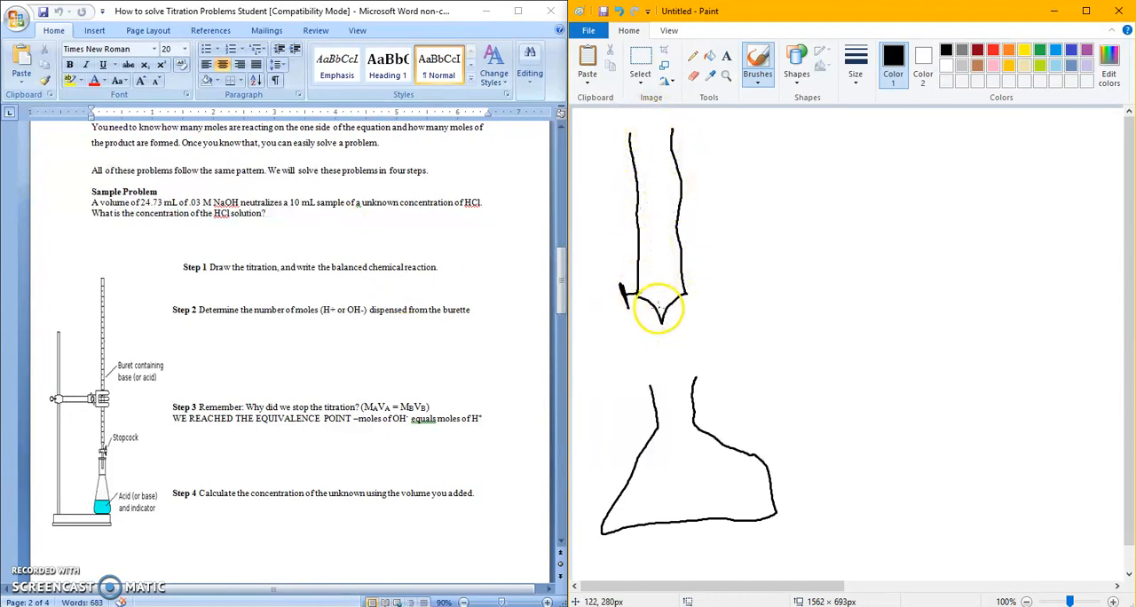
pyautogui.moveTo(97, 444)
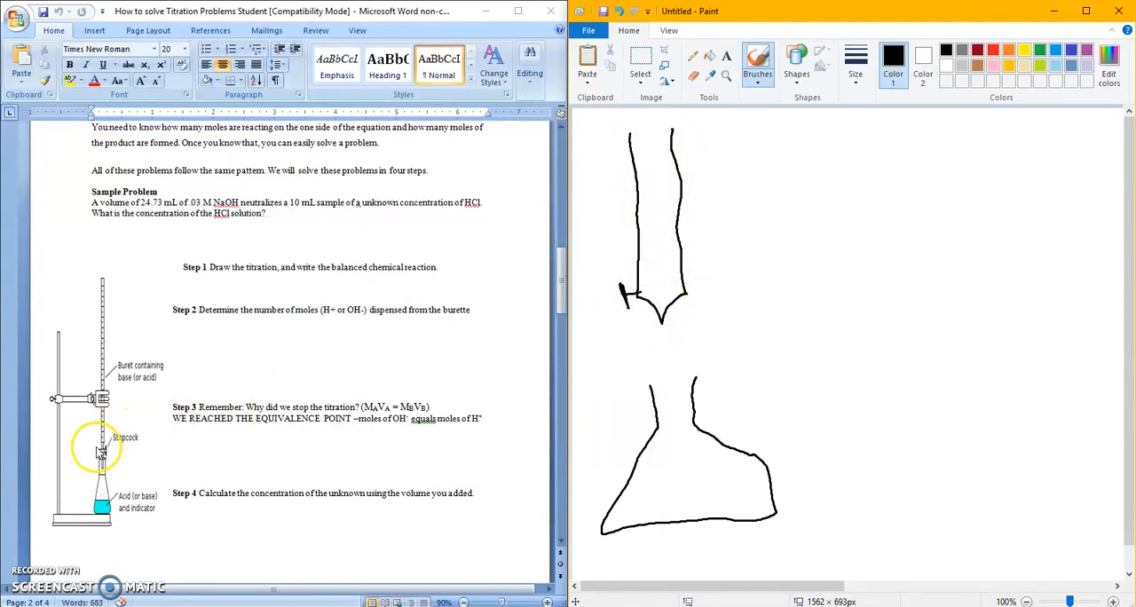
pyautogui.moveTo(114, 346)
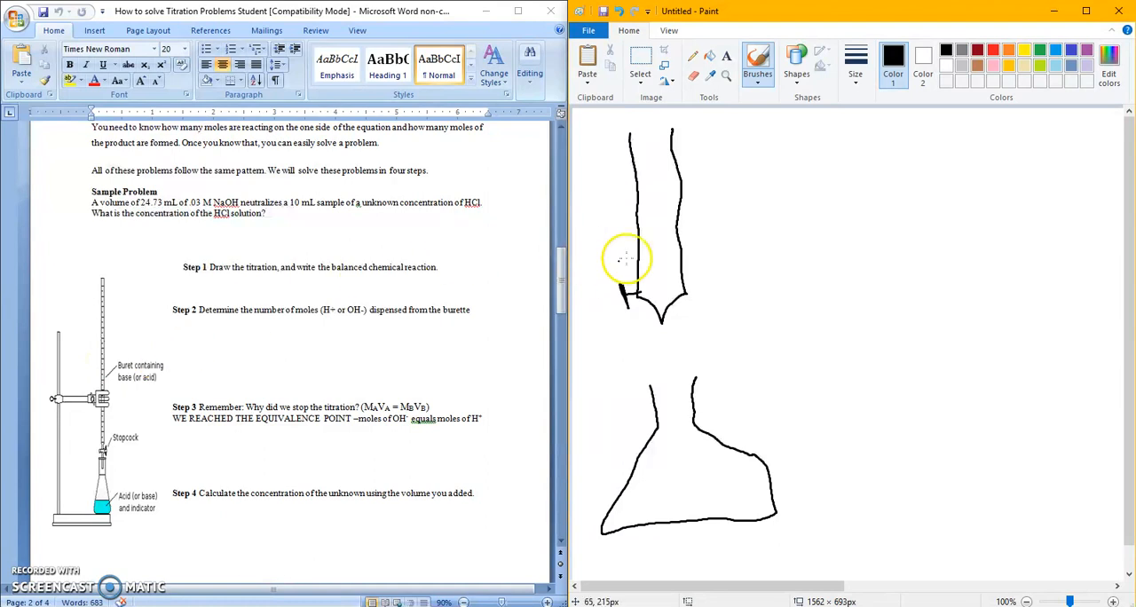
pyautogui.moveTo(715, 161)
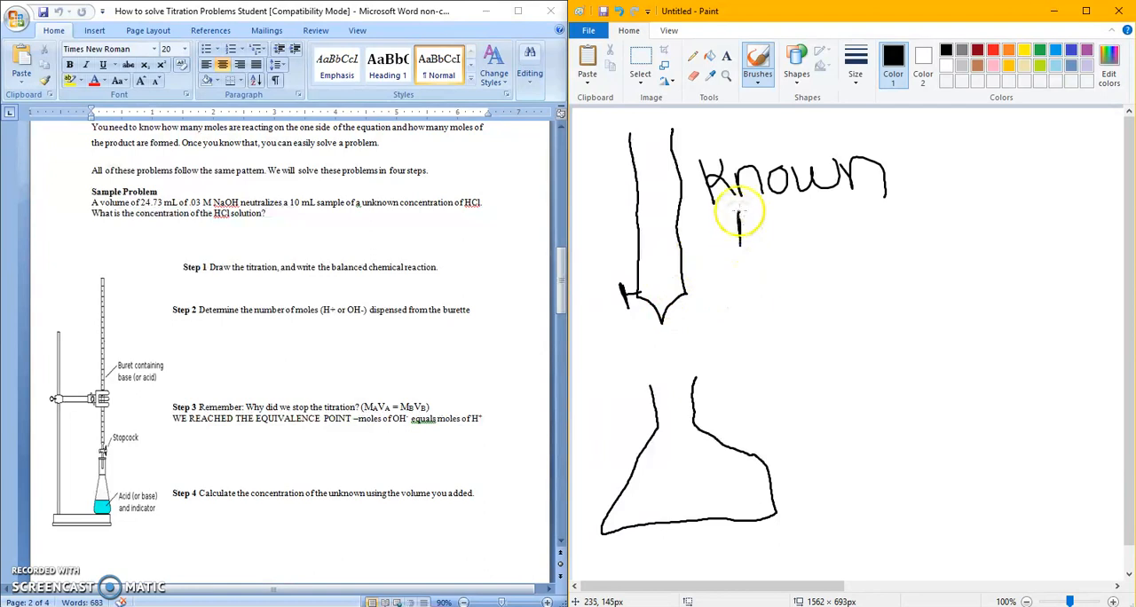
# Step: Handwrite NaOH under Known on the burette and Unknown ? HCl beside the flask
pyautogui.moveTo(737, 222); pyautogui.dragTo(852, 240)
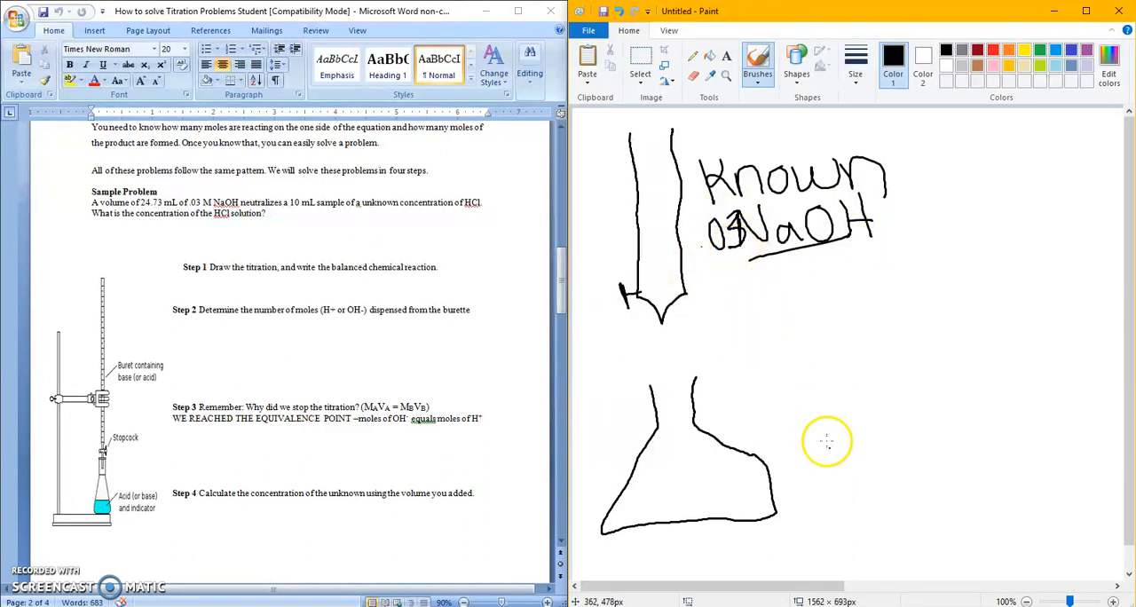
pyautogui.moveTo(714, 462)
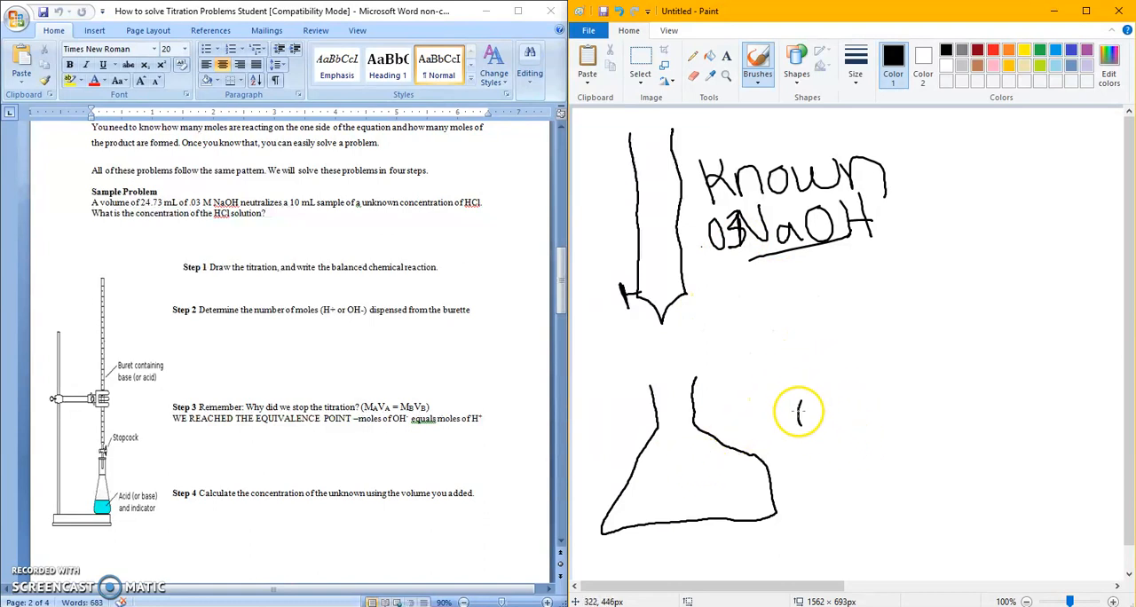
pyautogui.moveTo(798, 417); pyautogui.dragTo(923, 408)
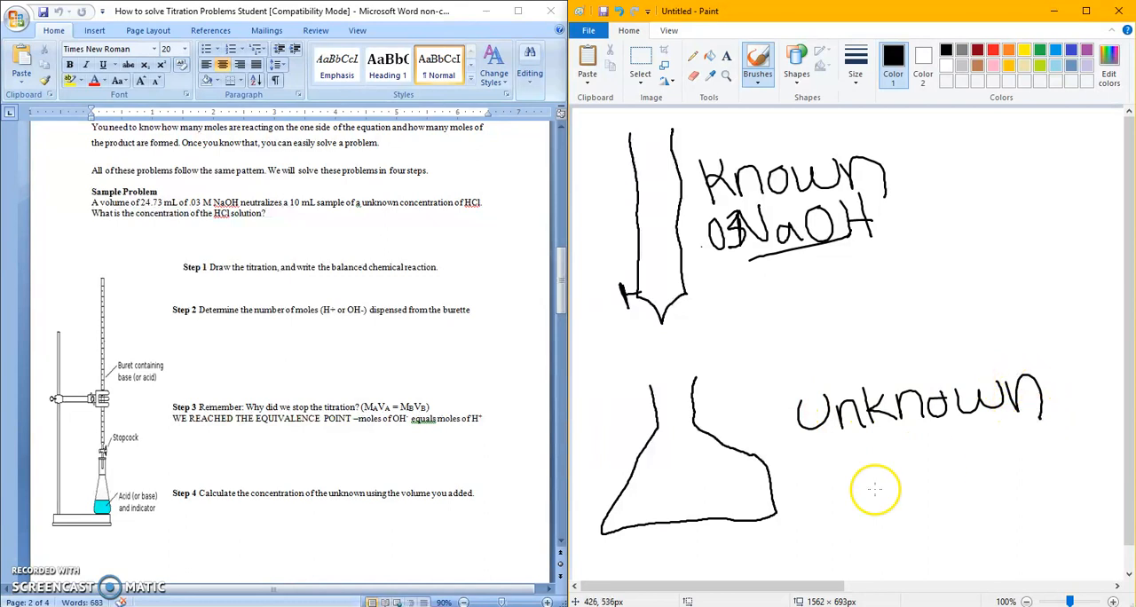
pyautogui.moveTo(870, 450)
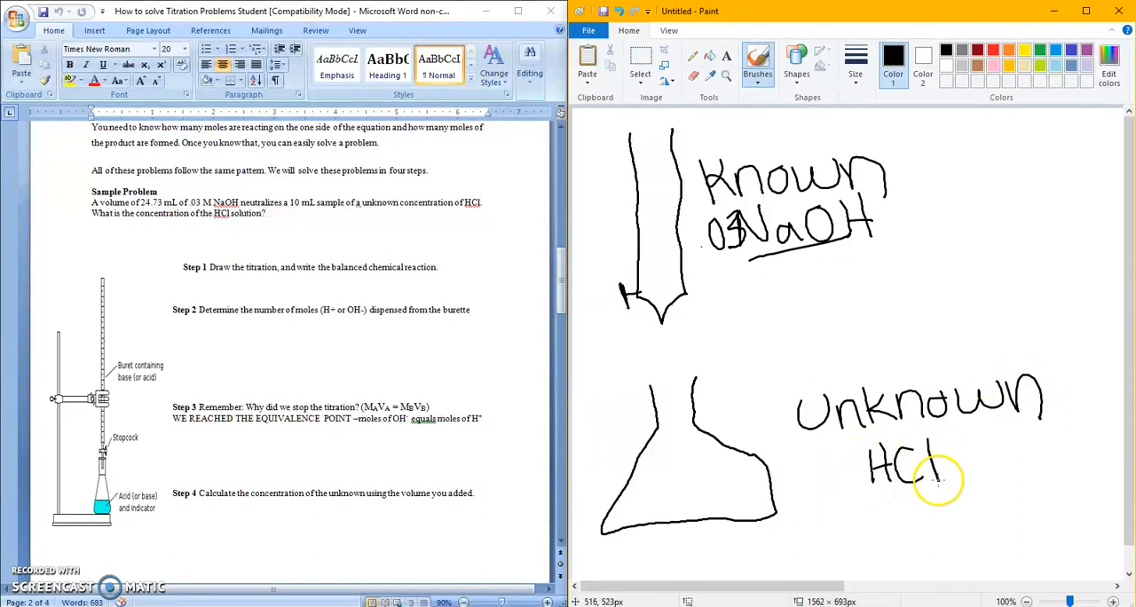
pyautogui.moveTo(831, 447); pyautogui.dragTo(835, 476)
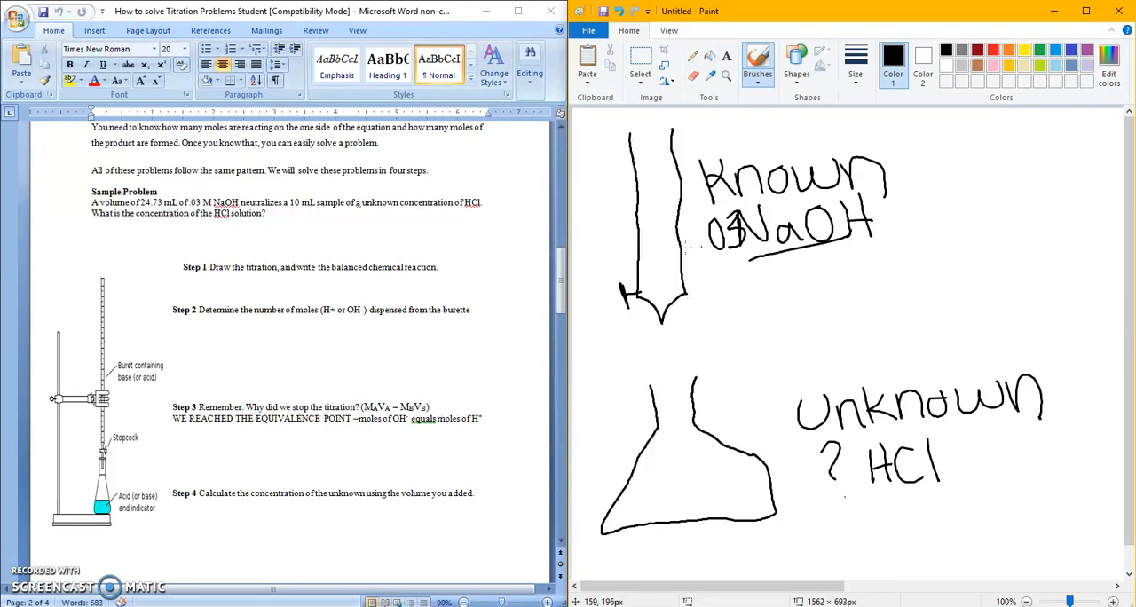
pyautogui.moveTo(674, 234)
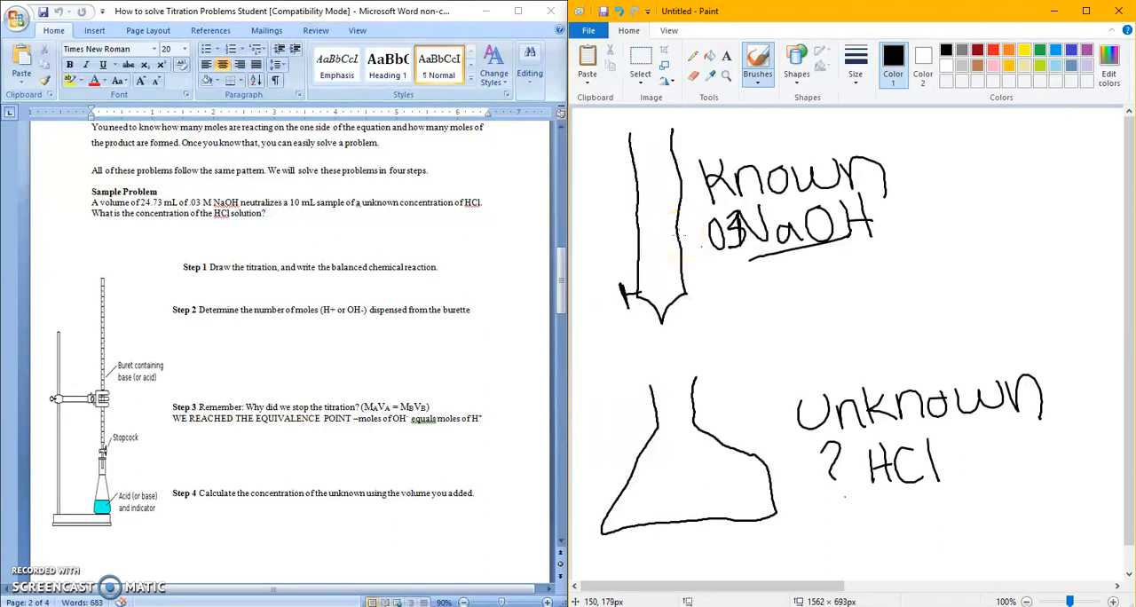
# Step: Write blue OH⁻ ions in the burette, then red H⁺ ions inside the flask
pyautogui.moveTo(879, 196); pyautogui.dragTo(887, 219)
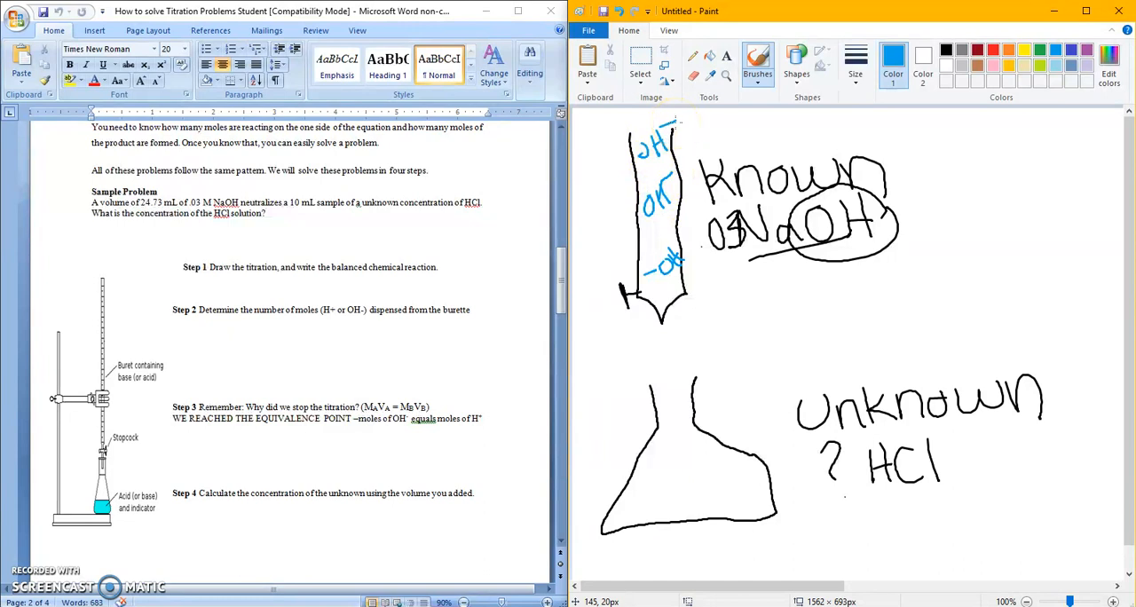
pyautogui.moveTo(673, 257)
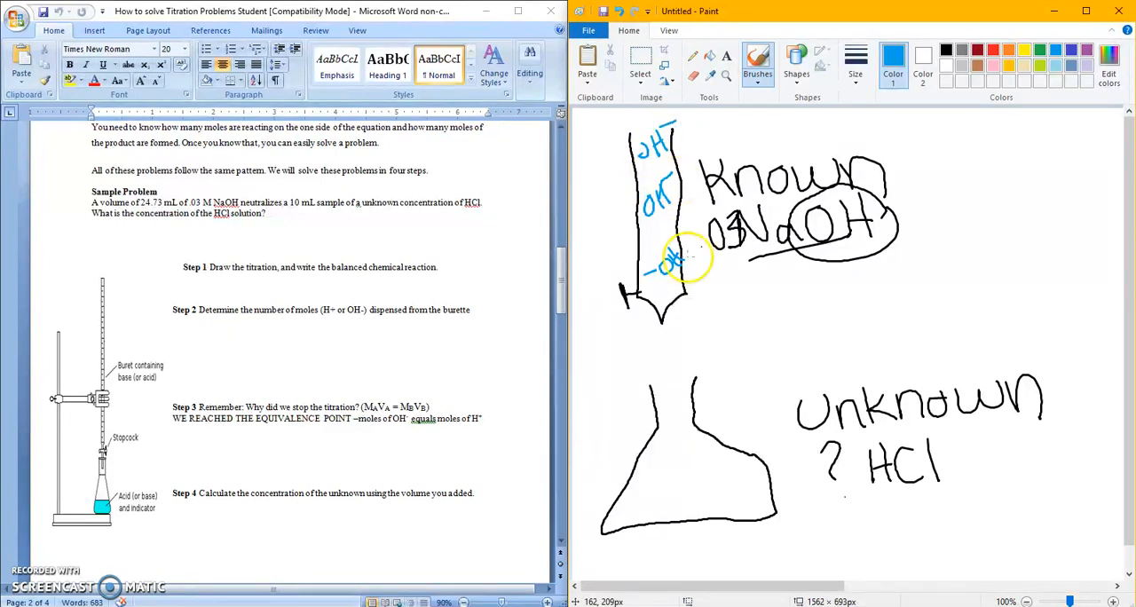
pyautogui.click(984, 50)
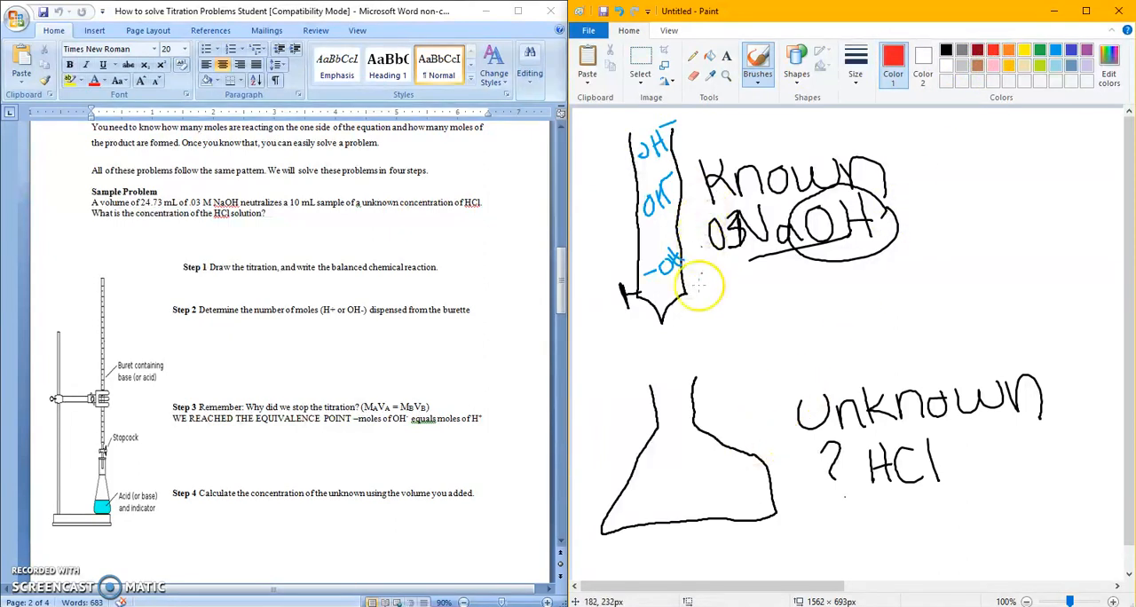
pyautogui.moveTo(1007, 464)
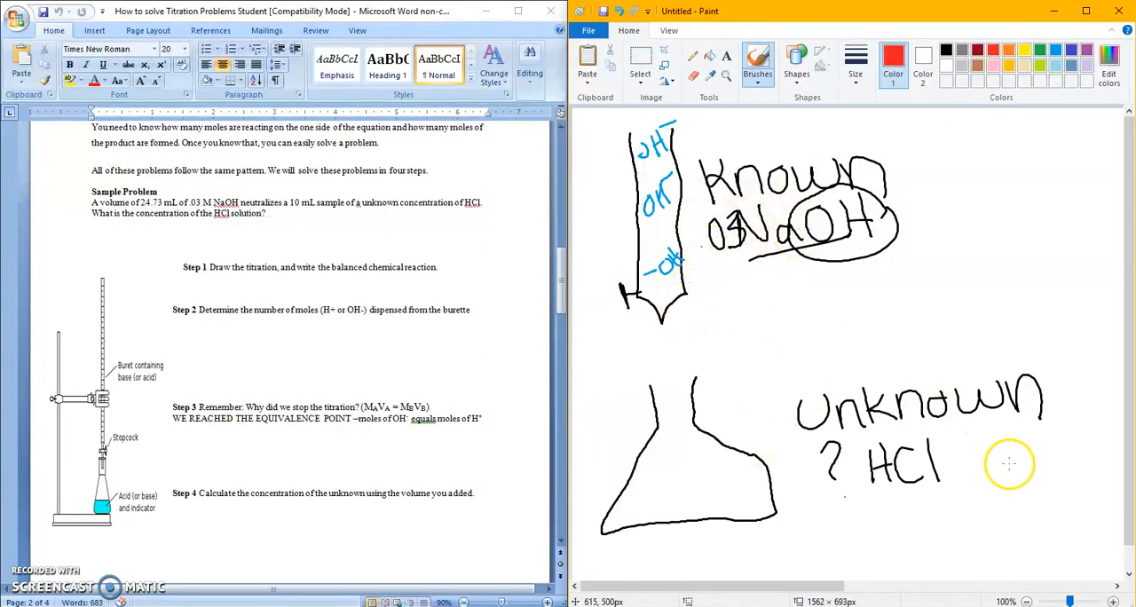
pyautogui.moveTo(650, 490)
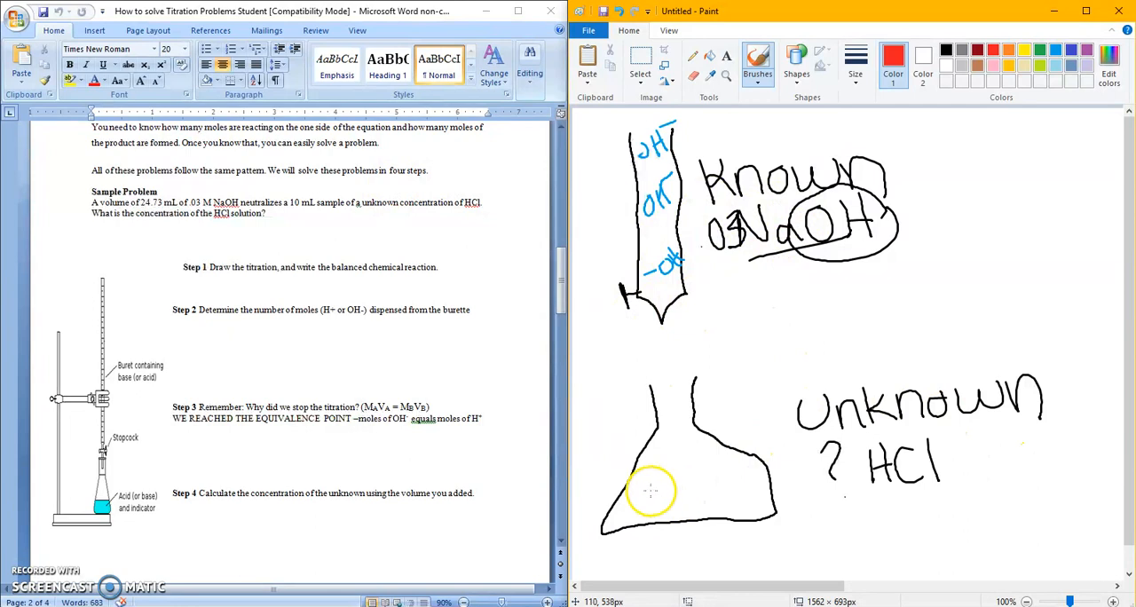
pyautogui.moveTo(657, 480); pyautogui.dragTo(675, 493)
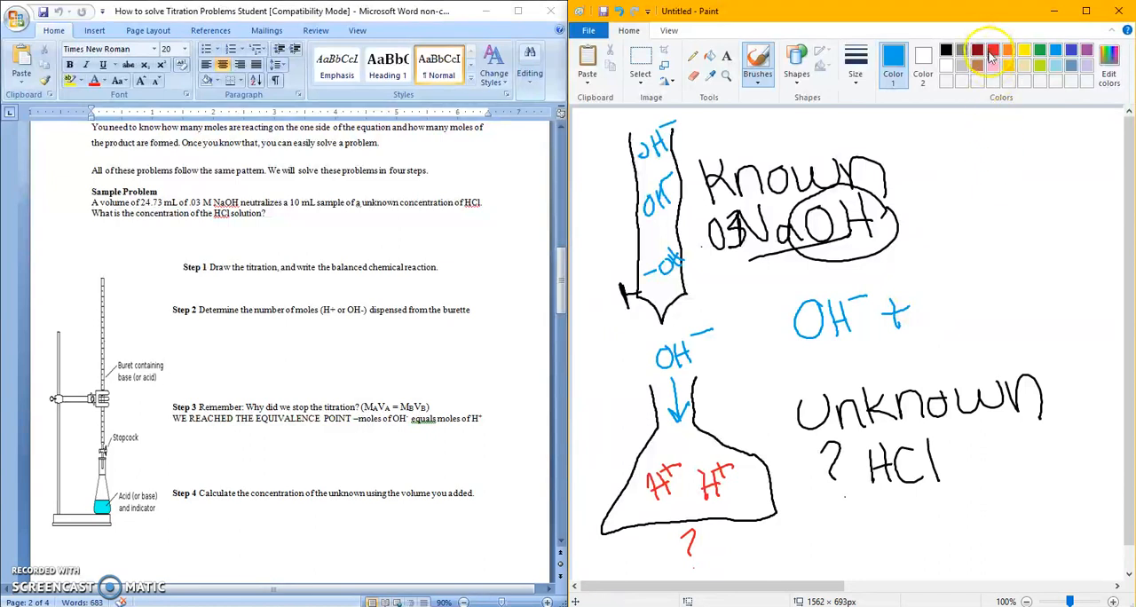
# Step: Extend the equation to OH⁻ + H⁺ = H₂O and write a second OH⁻ beneath it
pyautogui.moveTo(923, 301); pyautogui.dragTo(945, 340)
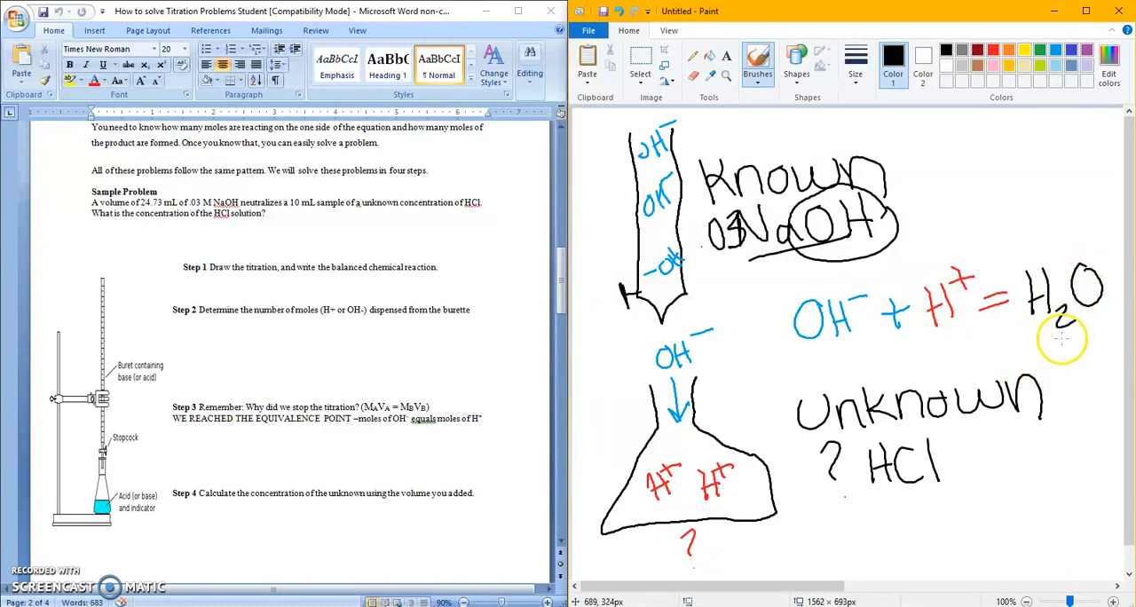
pyautogui.moveTo(951, 344)
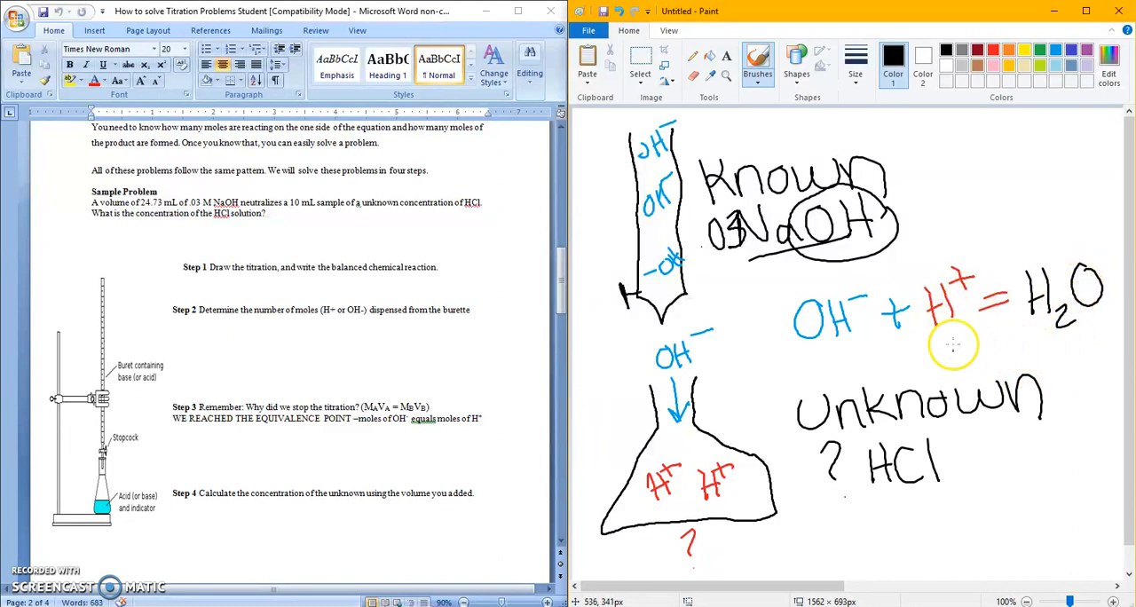
pyautogui.moveTo(668, 331)
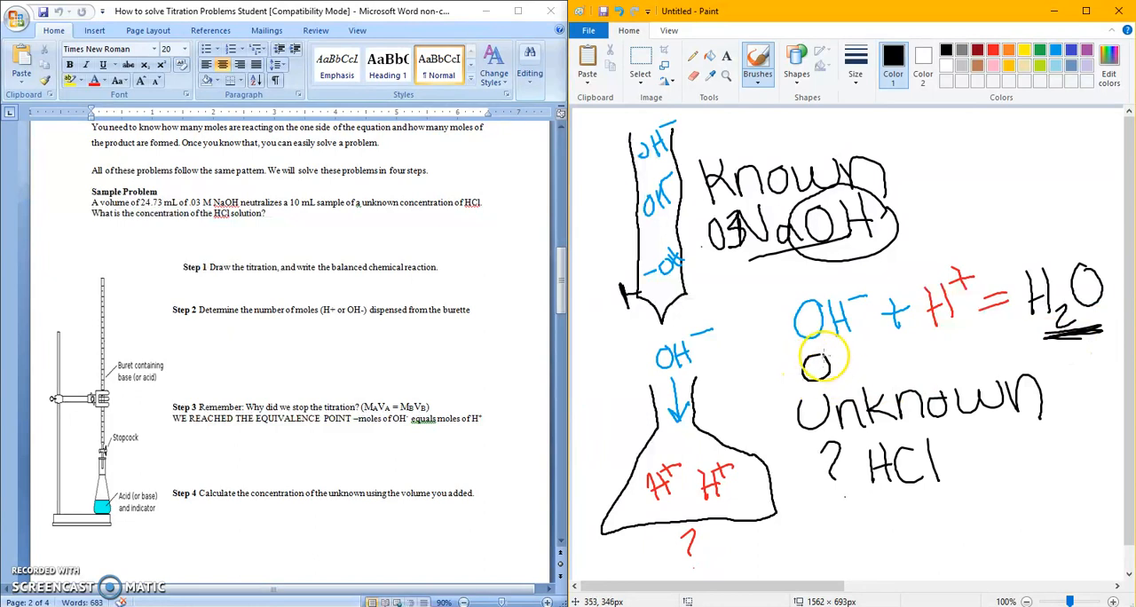
pyautogui.moveTo(799, 364); pyautogui.dragTo(924, 355)
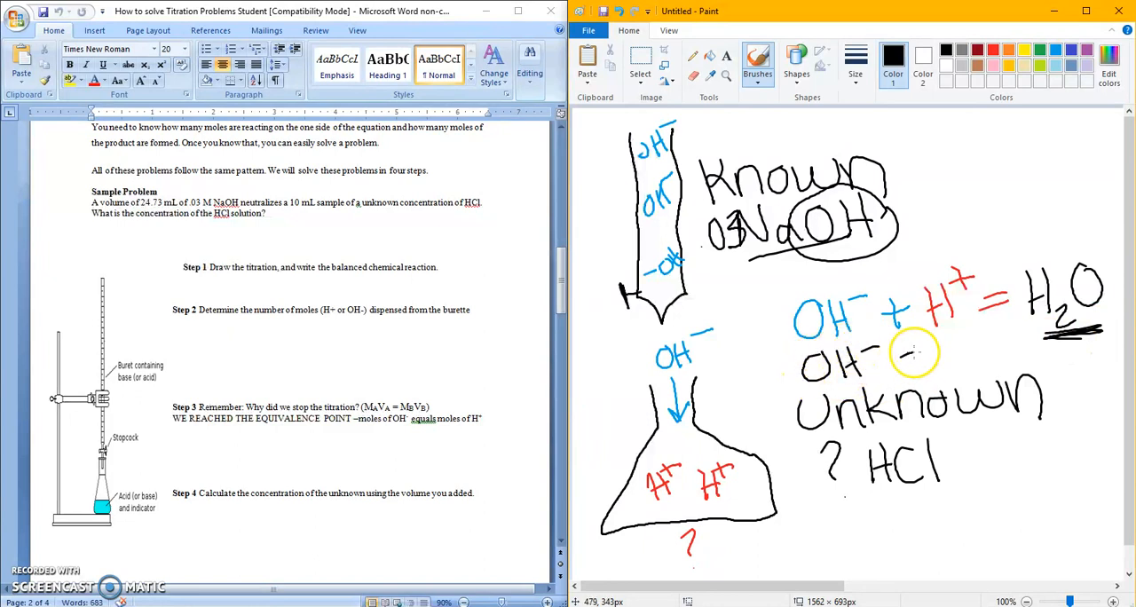
pyautogui.moveTo(879, 359); pyautogui.dragTo(976, 352)
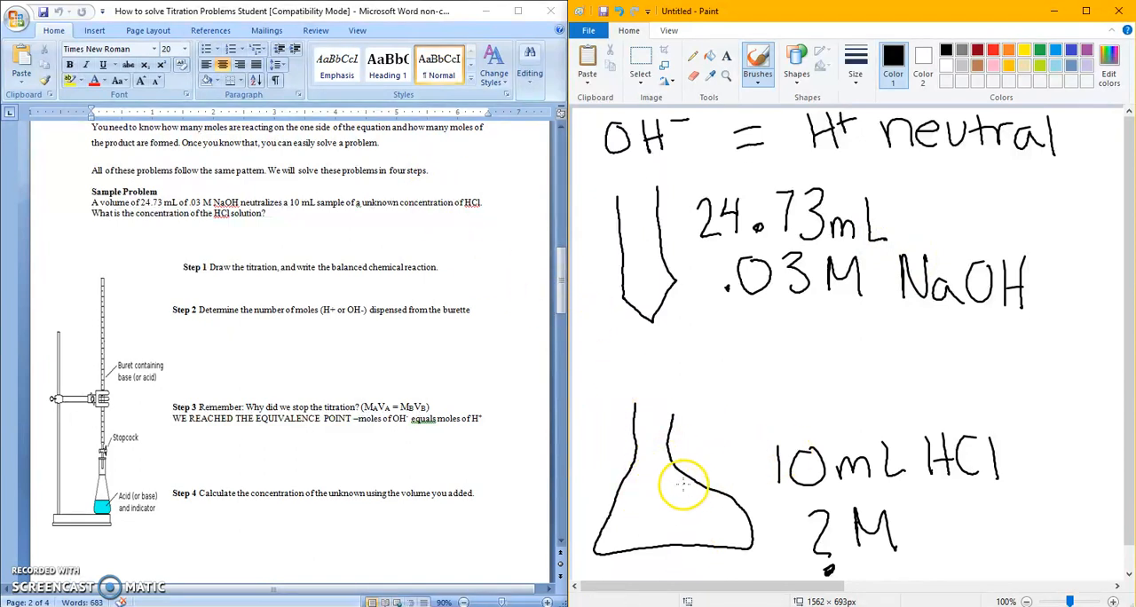
pyautogui.moveTo(653, 145)
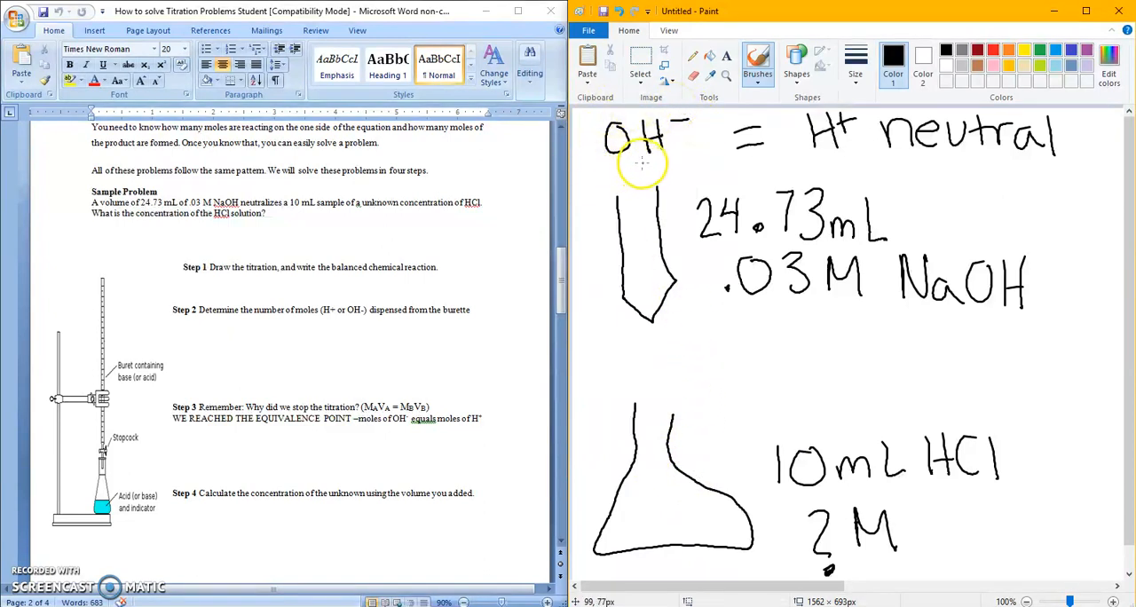
pyautogui.moveTo(820, 158)
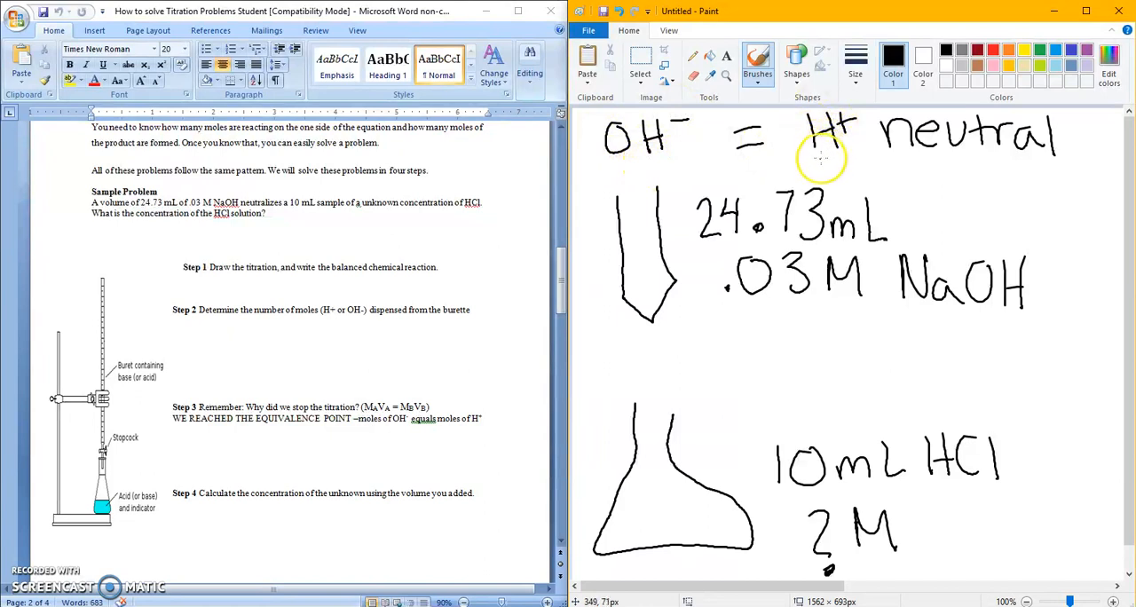
pyautogui.moveTo(614, 533)
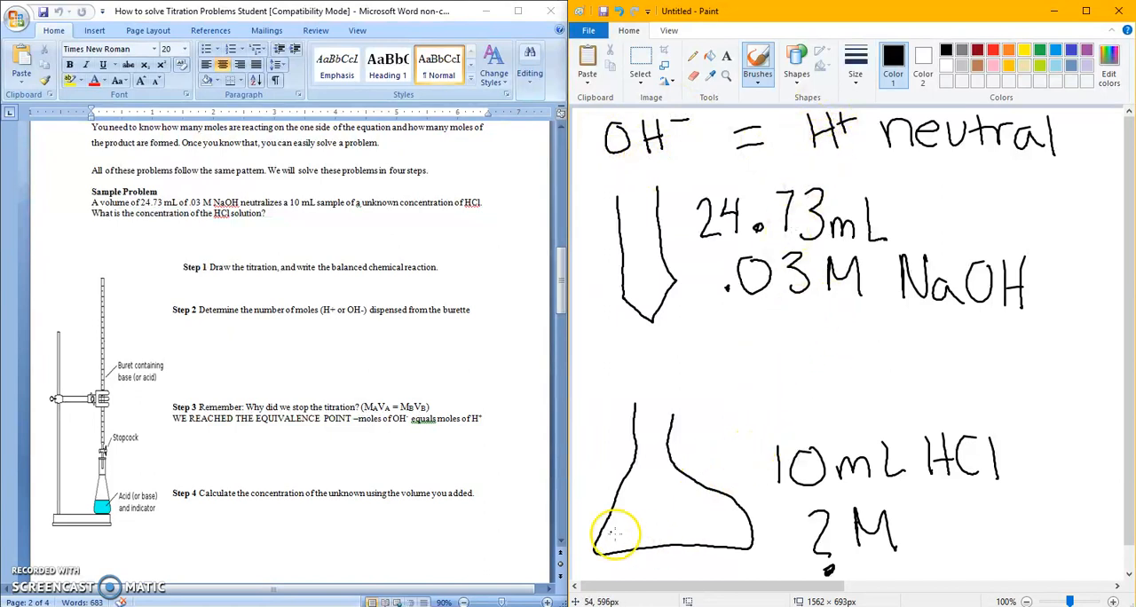
# Step: Write neutral inside the flask and add the arrow after clear for the colour change
pyautogui.moveTo(603, 541); pyautogui.dragTo(674, 533)
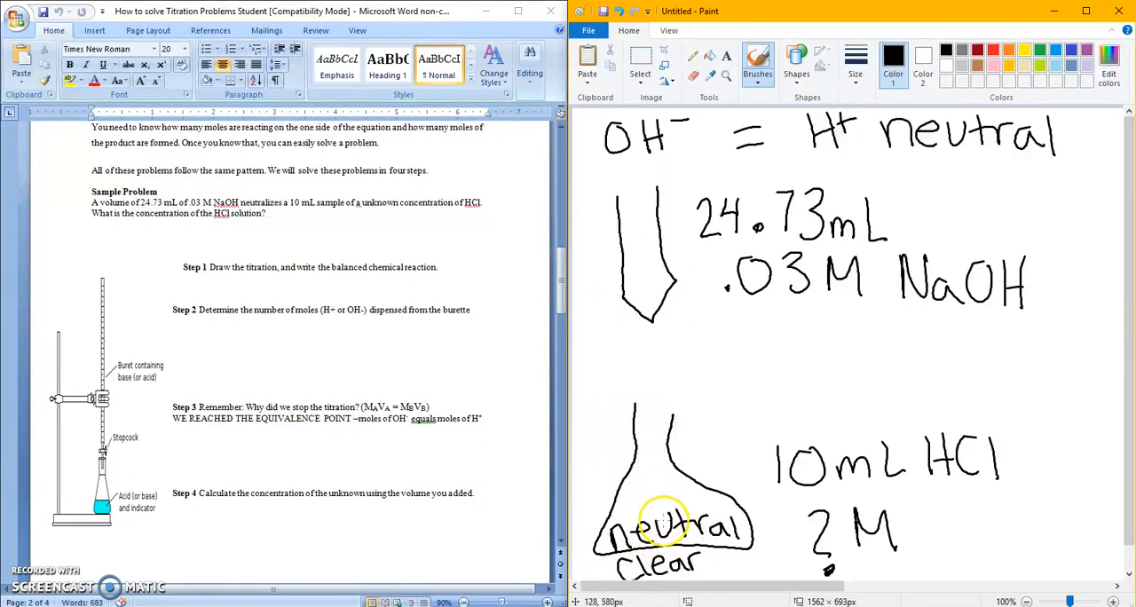
pyautogui.moveTo(719, 568)
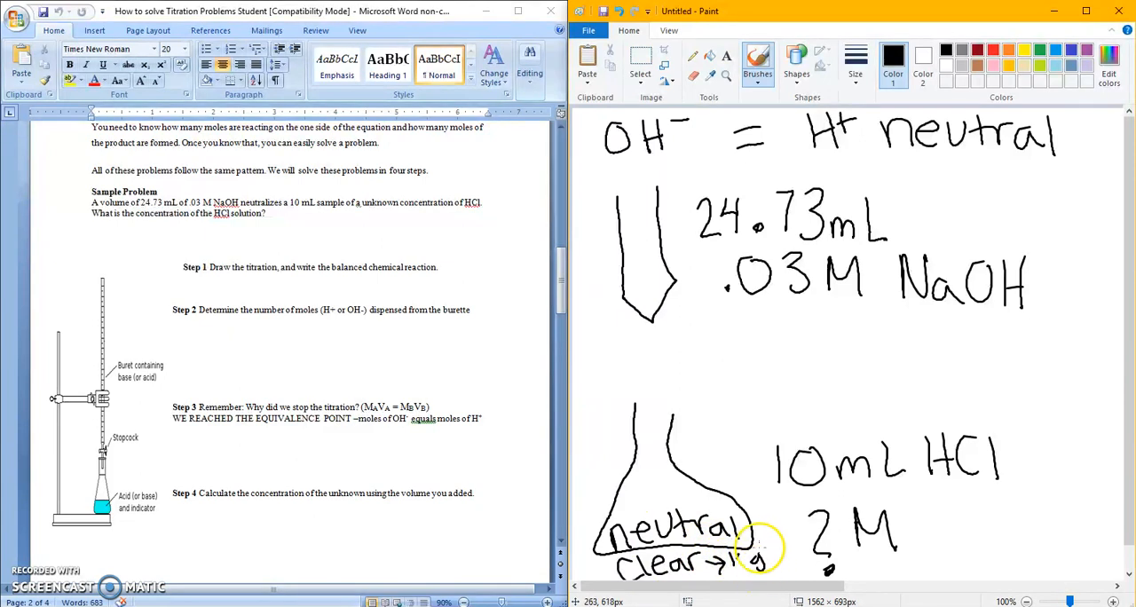
pyautogui.moveTo(760, 547); pyautogui.dragTo(742, 568)
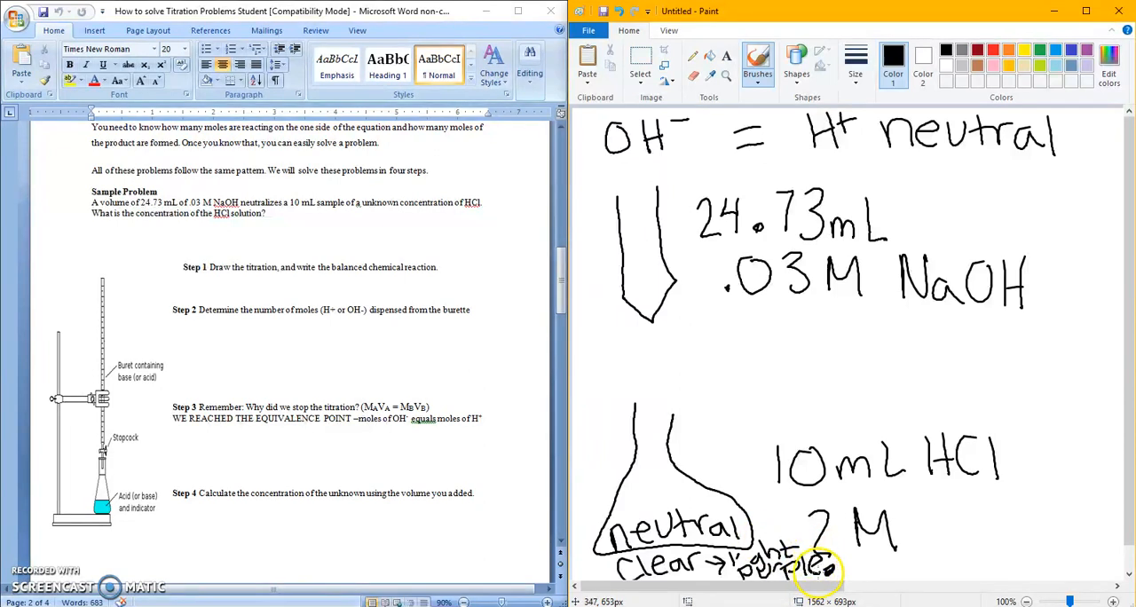
pyautogui.moveTo(728, 387)
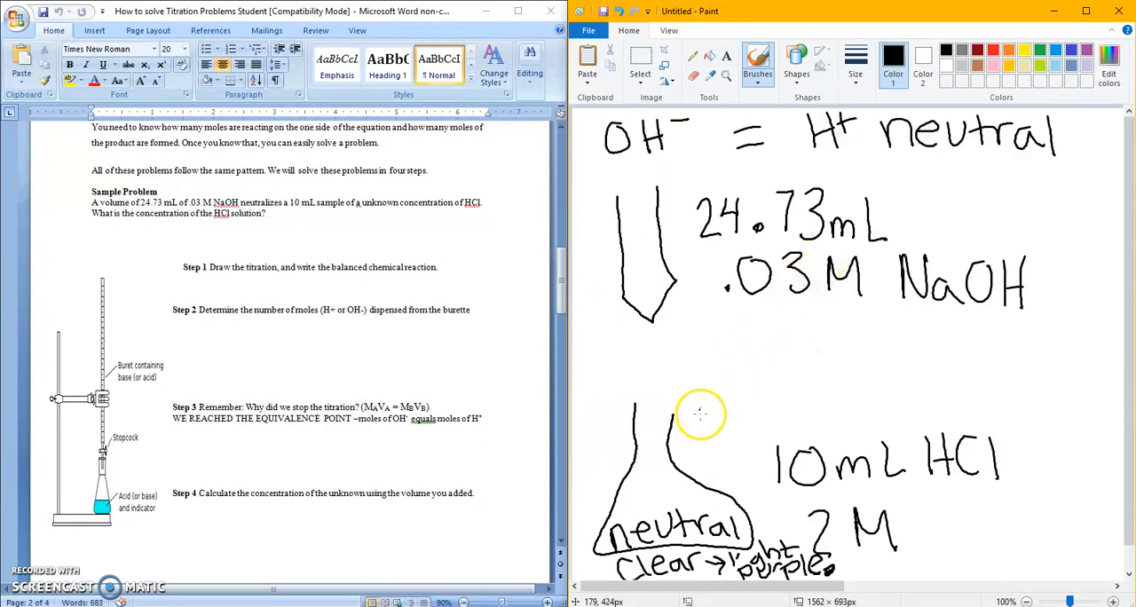
pyautogui.moveTo(778, 235)
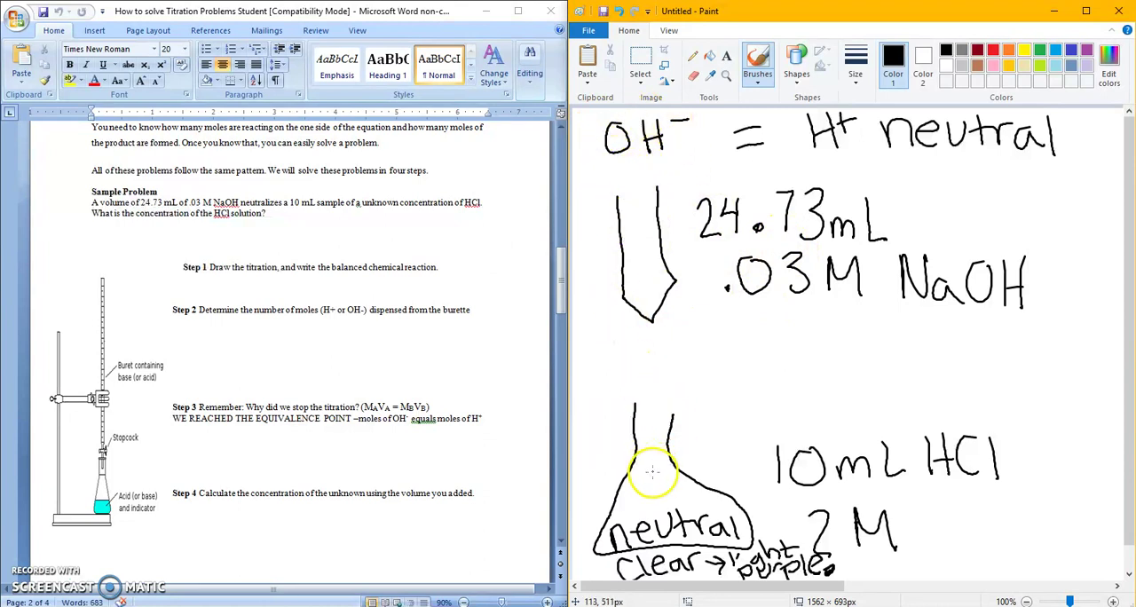
pyautogui.moveTo(759, 225)
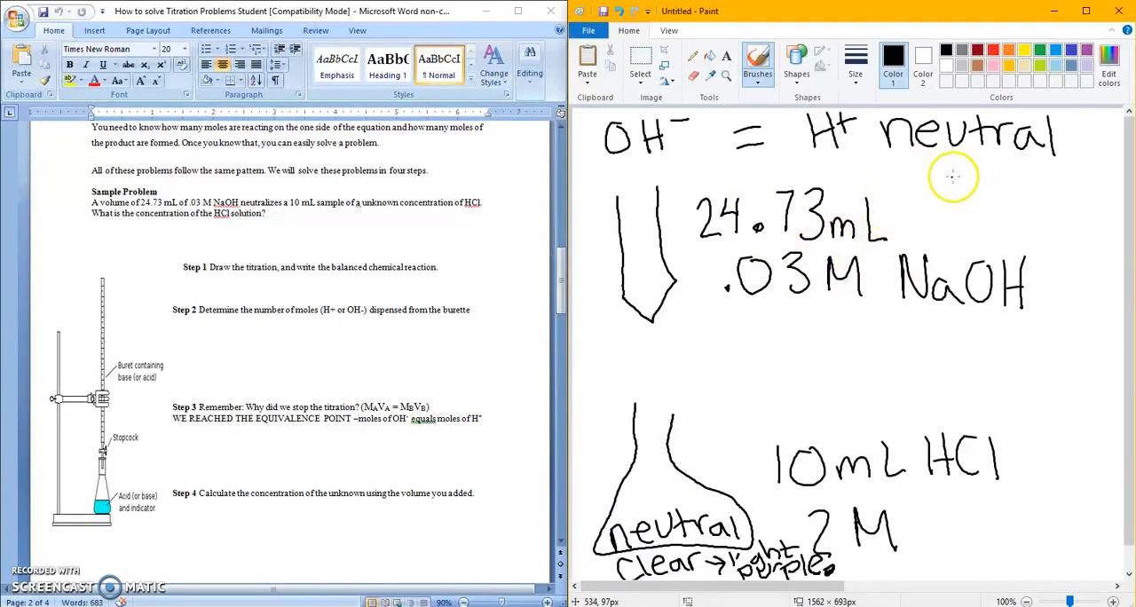
# Step: Handwrite the molarity formula M = mol NaOH / L sol at the top right
pyautogui.moveTo(955, 187); pyautogui.dragTo(1038, 174)
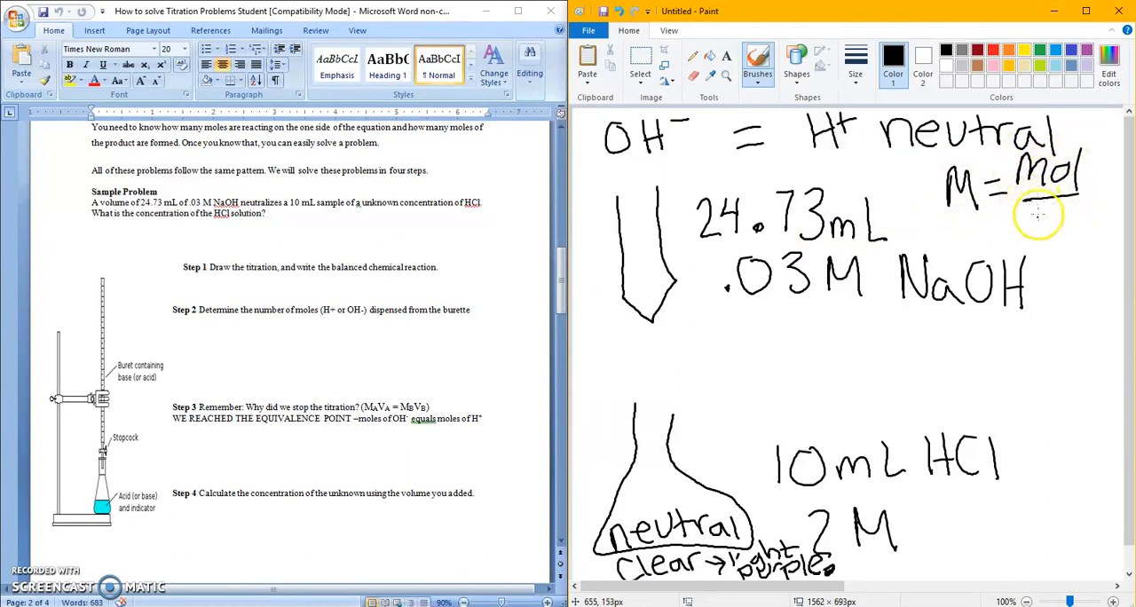
pyautogui.moveTo(1048, 204); pyautogui.dragTo(1056, 231)
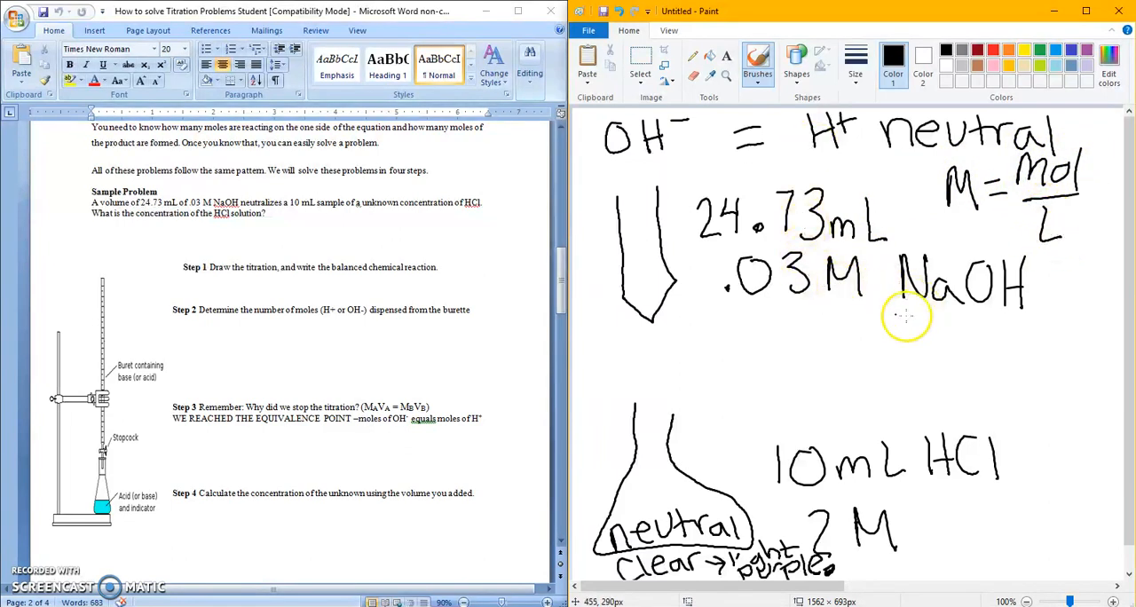
pyautogui.moveTo(1097, 165)
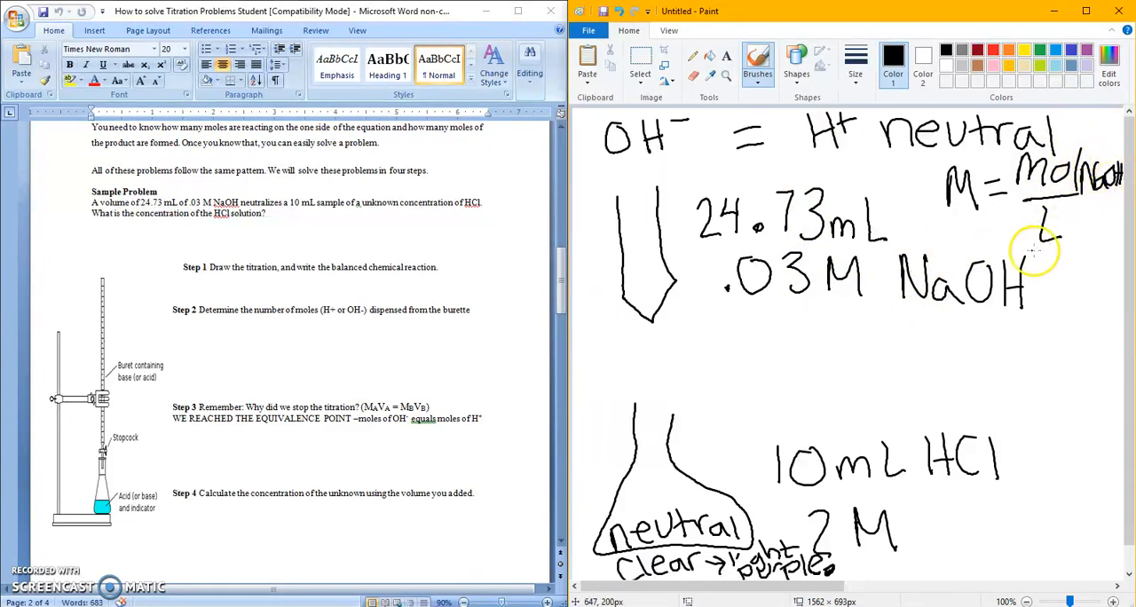
pyautogui.moveTo(1065, 222); pyautogui.dragTo(1092, 218)
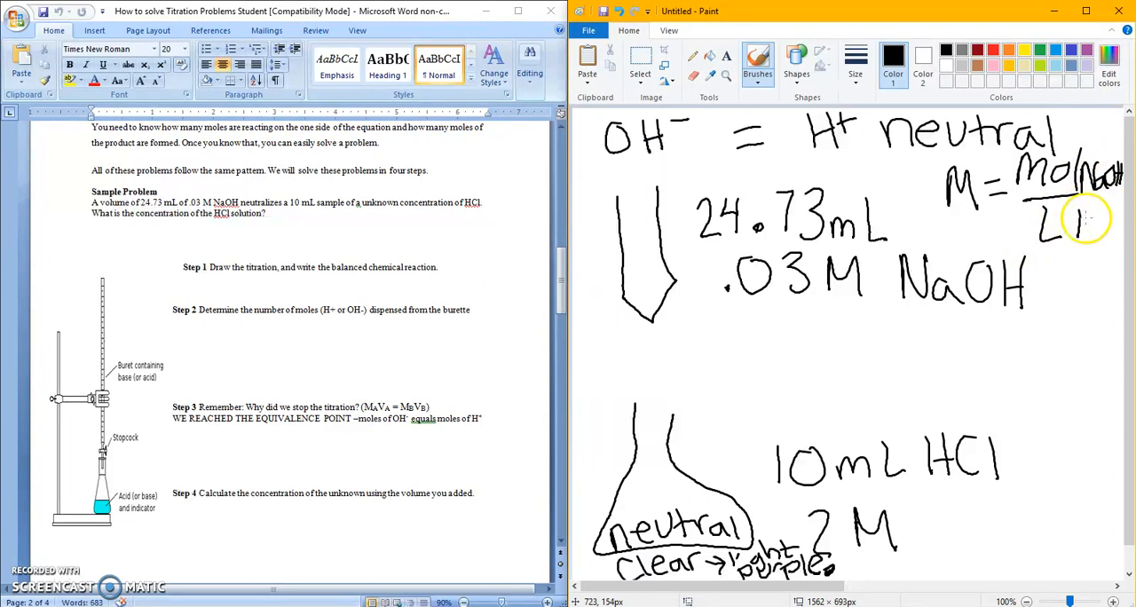
pyautogui.moveTo(1074, 222); pyautogui.dragTo(1109, 231)
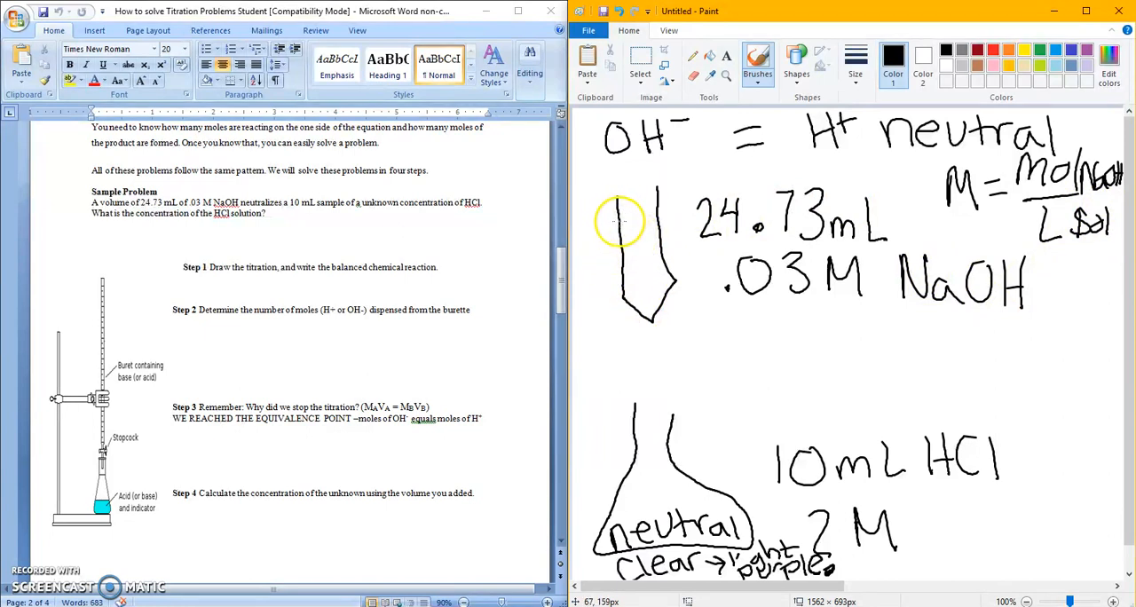
pyautogui.moveTo(1002, 298)
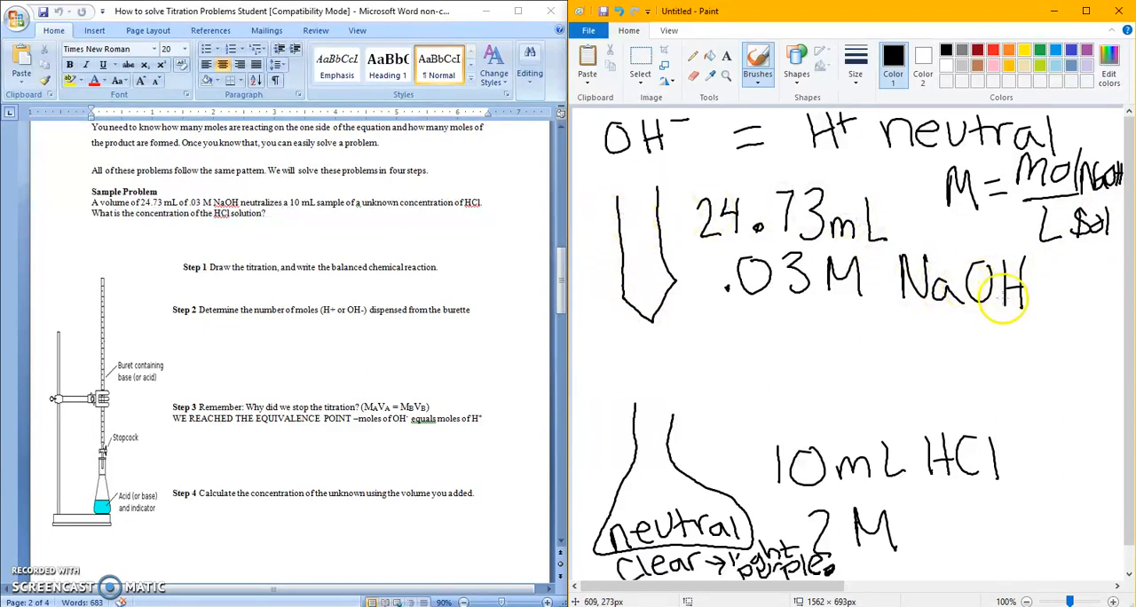
pyautogui.moveTo(873, 286)
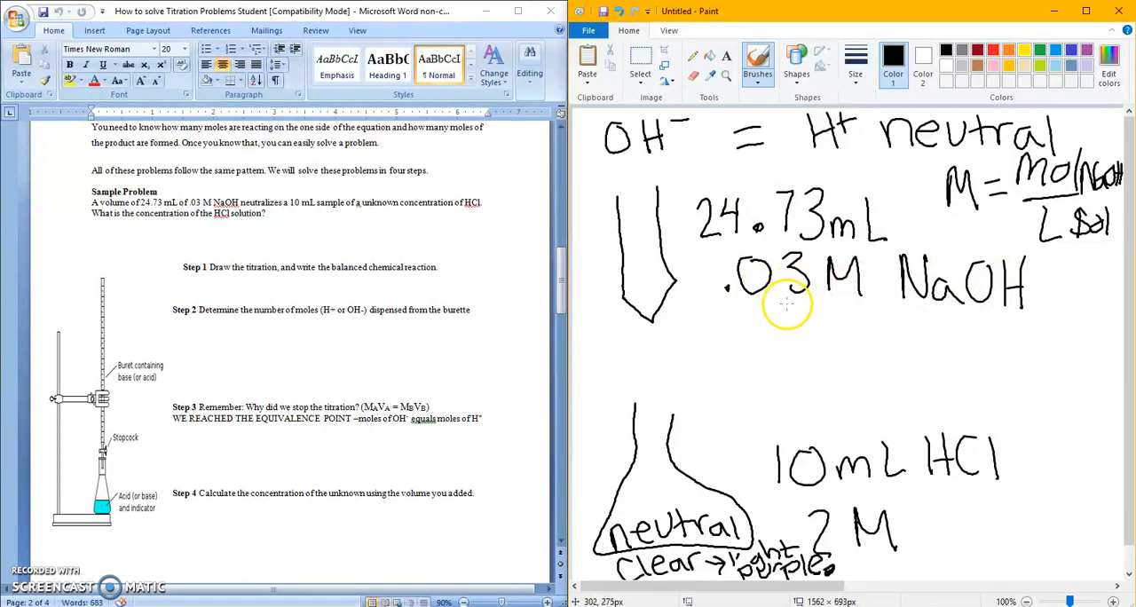
pyautogui.moveTo(623, 276)
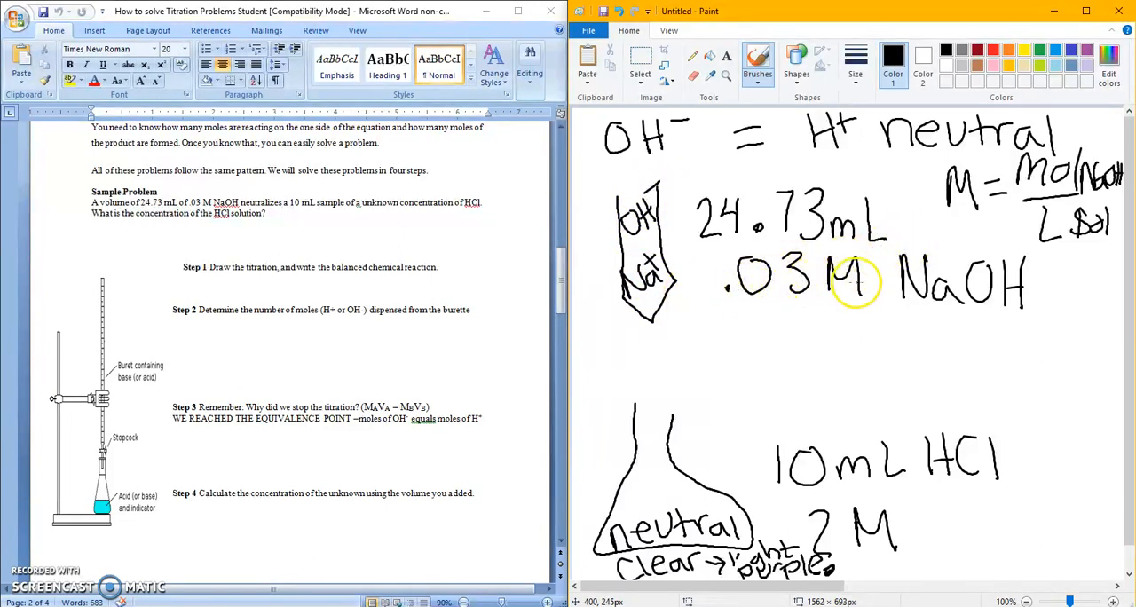
pyautogui.moveTo(962, 305)
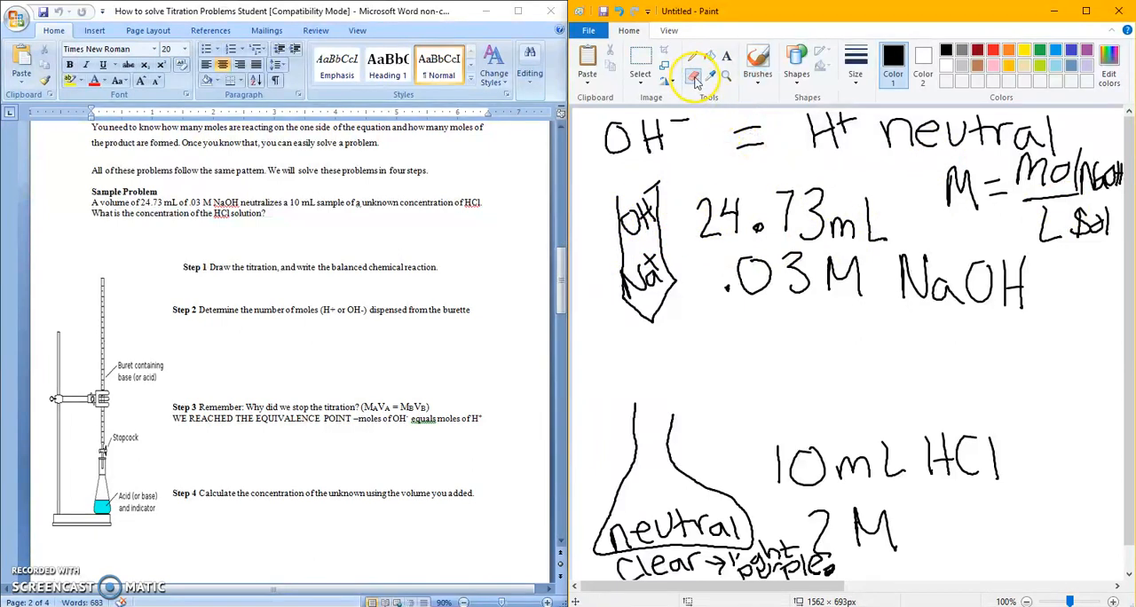
pyautogui.moveTo(54, 586)
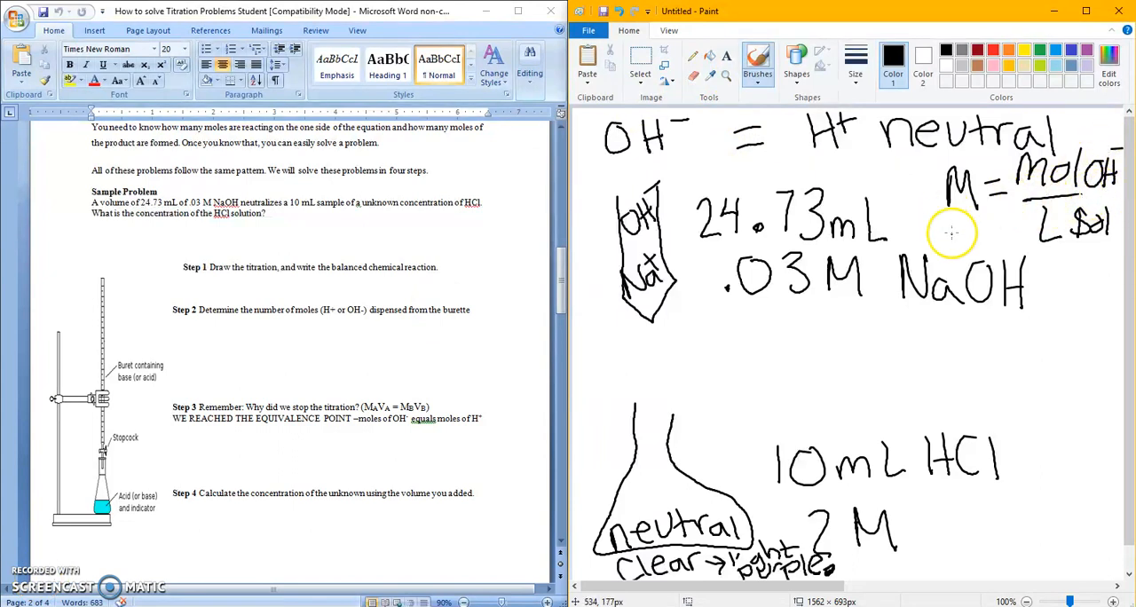
pyautogui.moveTo(966, 268)
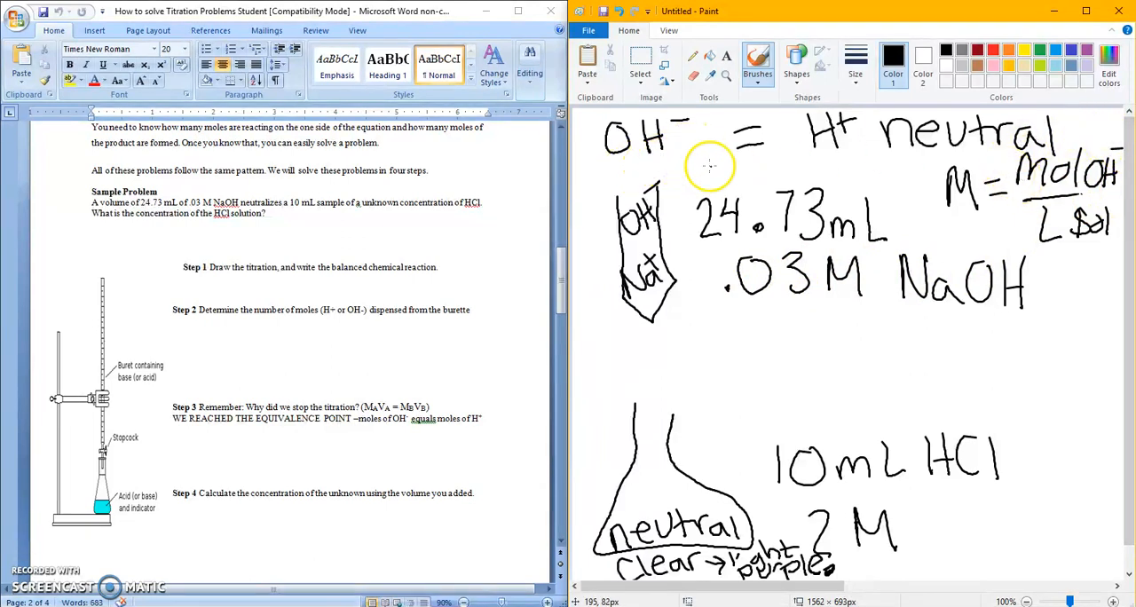
pyautogui.moveTo(744, 336)
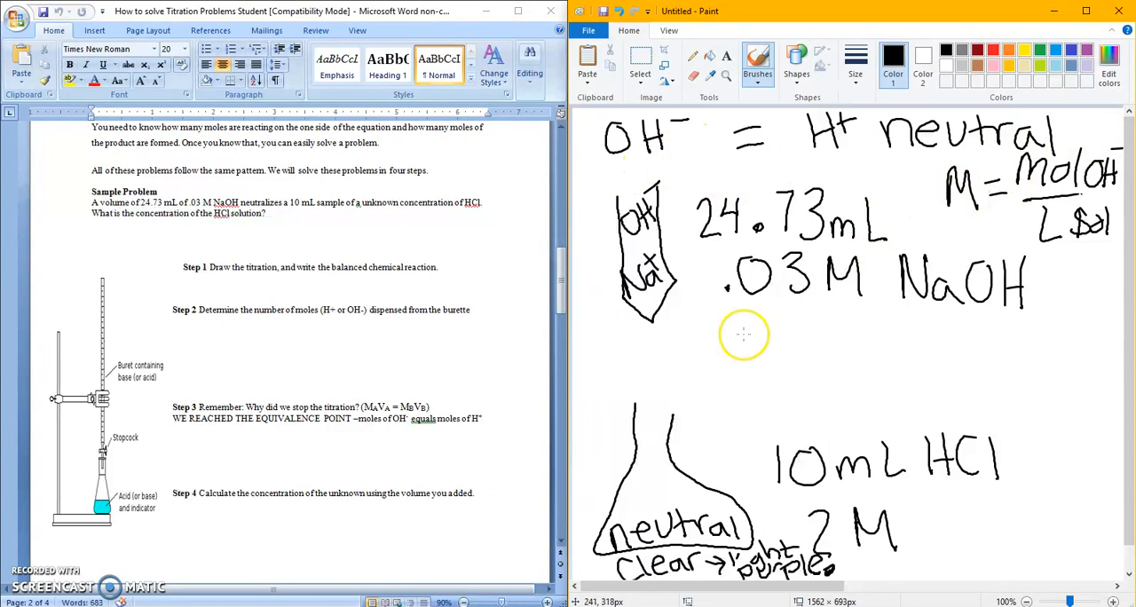
pyautogui.moveTo(724, 353)
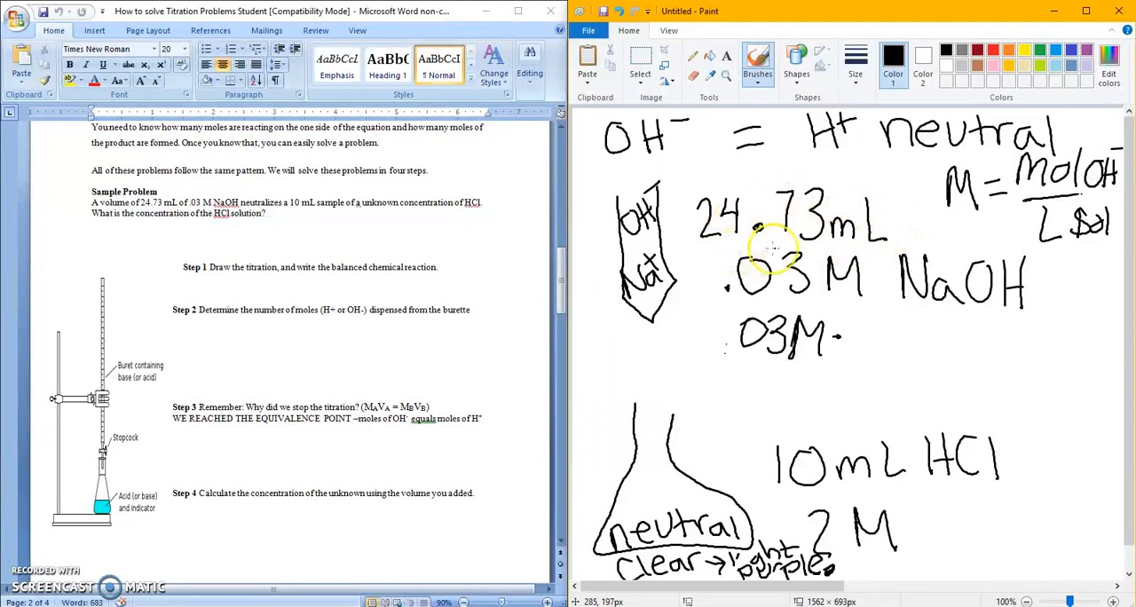
pyautogui.moveTo(859, 352)
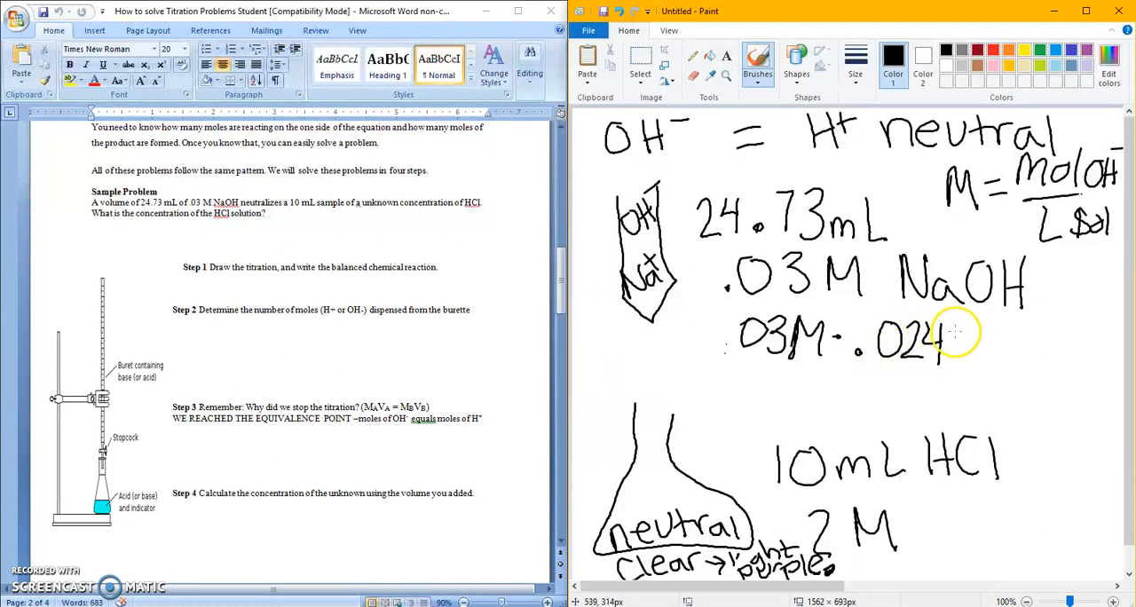
# Step: Finish .03M × .02473 L and write the result 7.419×10⁻⁴ mol OH⁻
pyautogui.moveTo(959, 341); pyautogui.dragTo(1012, 347)
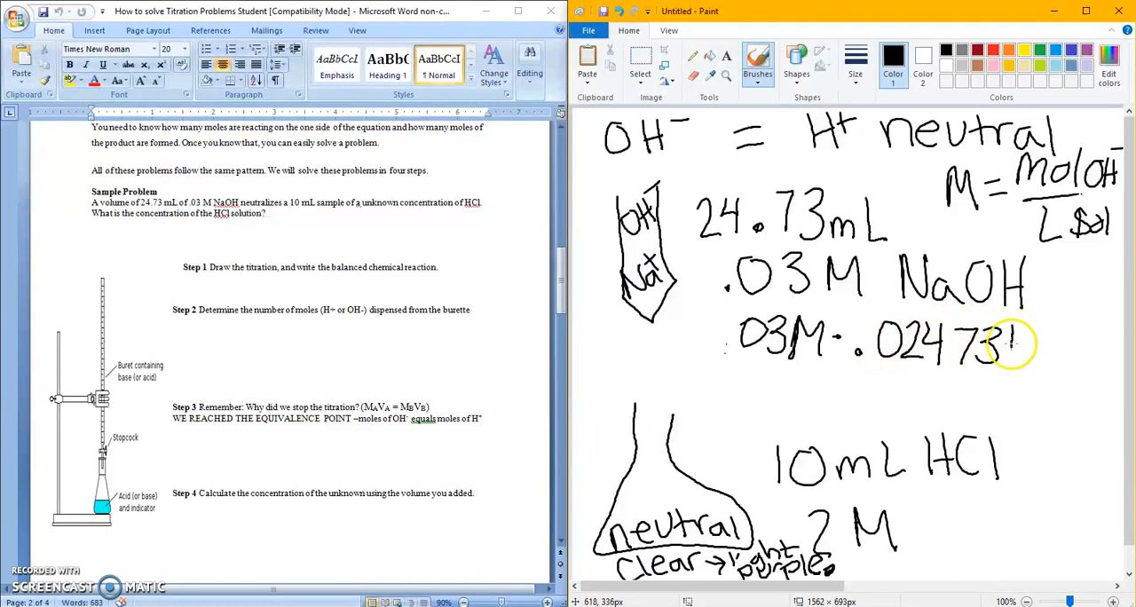
pyautogui.moveTo(1021, 341); pyautogui.dragTo(1091, 341)
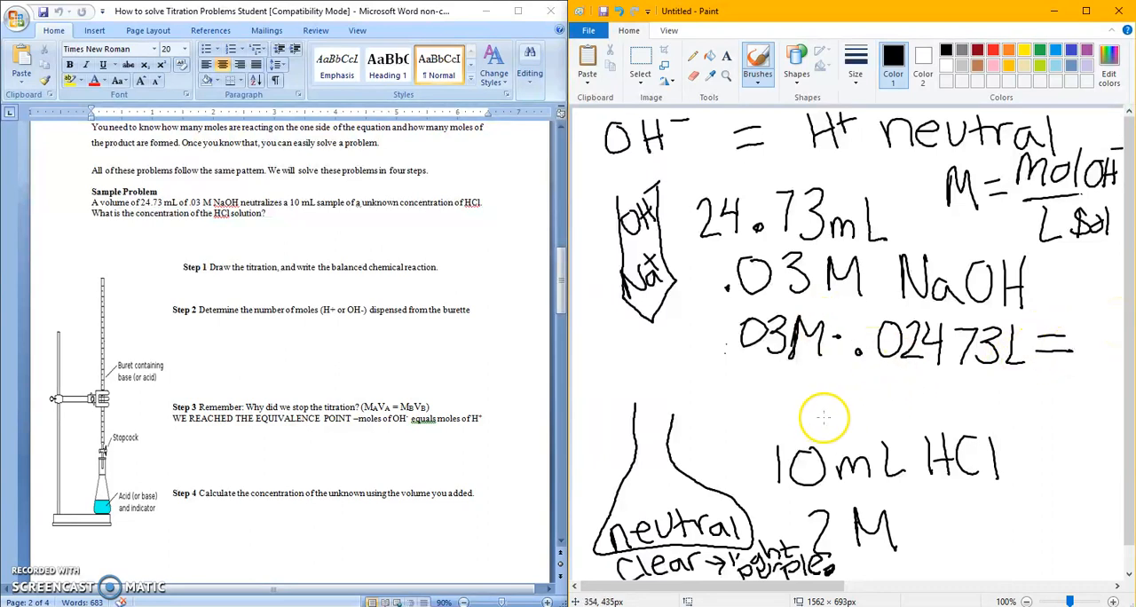
pyautogui.moveTo(781, 387)
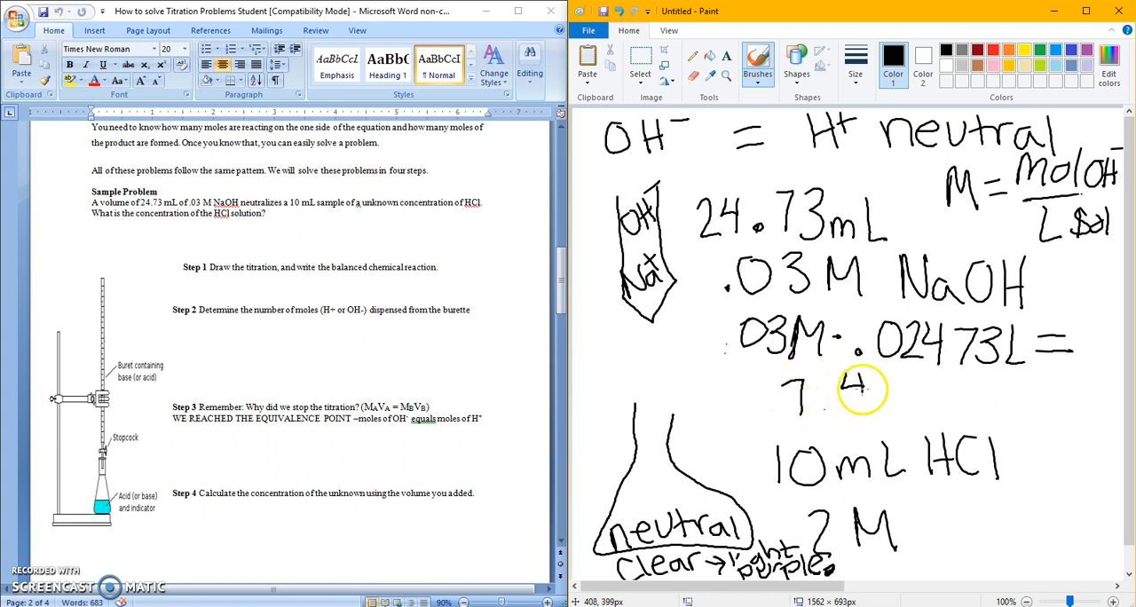
pyautogui.moveTo(843, 391); pyautogui.dragTo(959, 399)
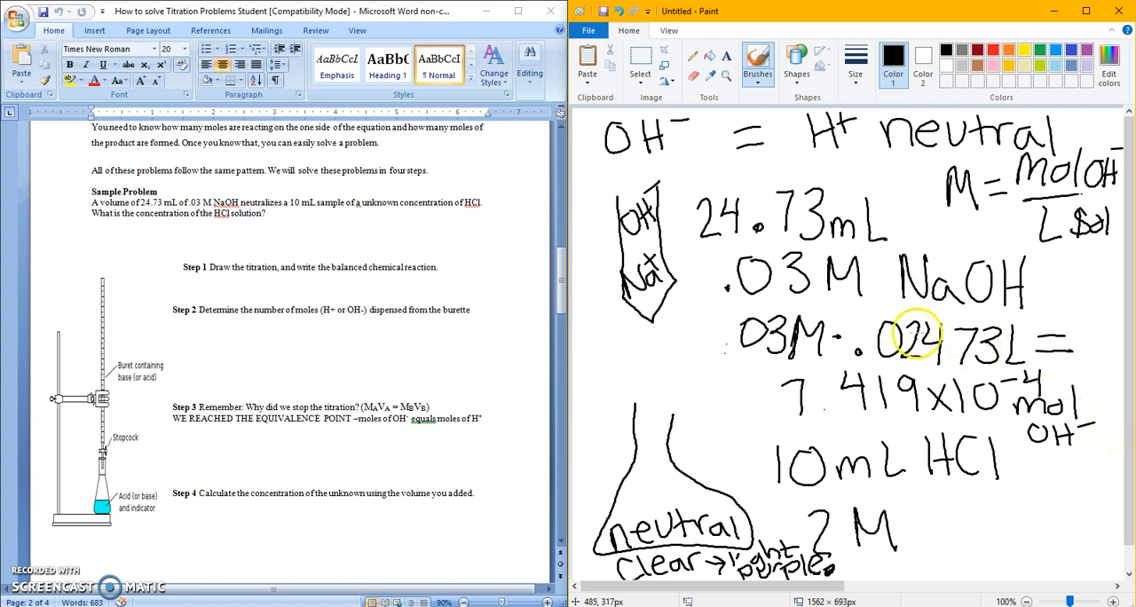
pyautogui.moveTo(873, 293)
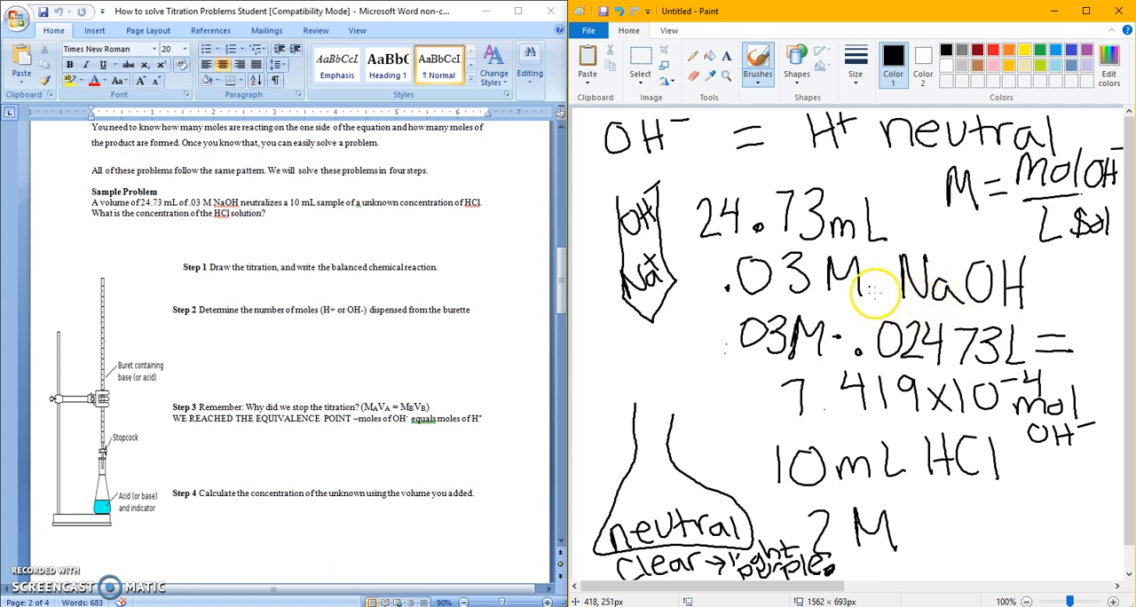
pyautogui.moveTo(861, 234)
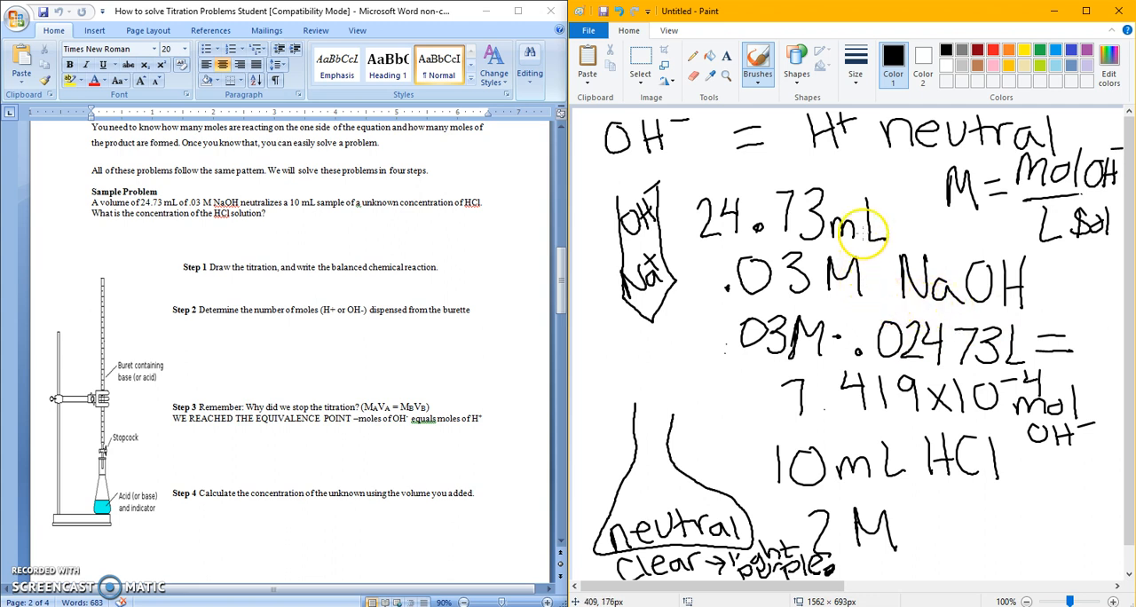
pyautogui.moveTo(1047, 197)
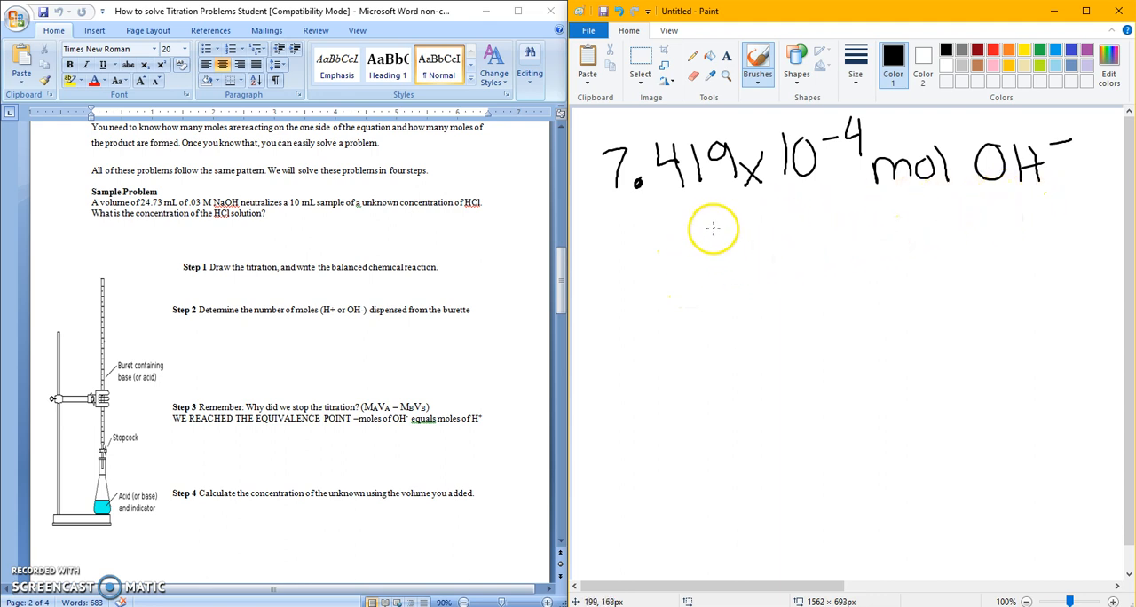
# Step: Write the relation OH⁻ = H⁺ under the 7.419×10⁻⁴ mol result
pyautogui.moveTo(710, 227); pyautogui.dragTo(763, 228)
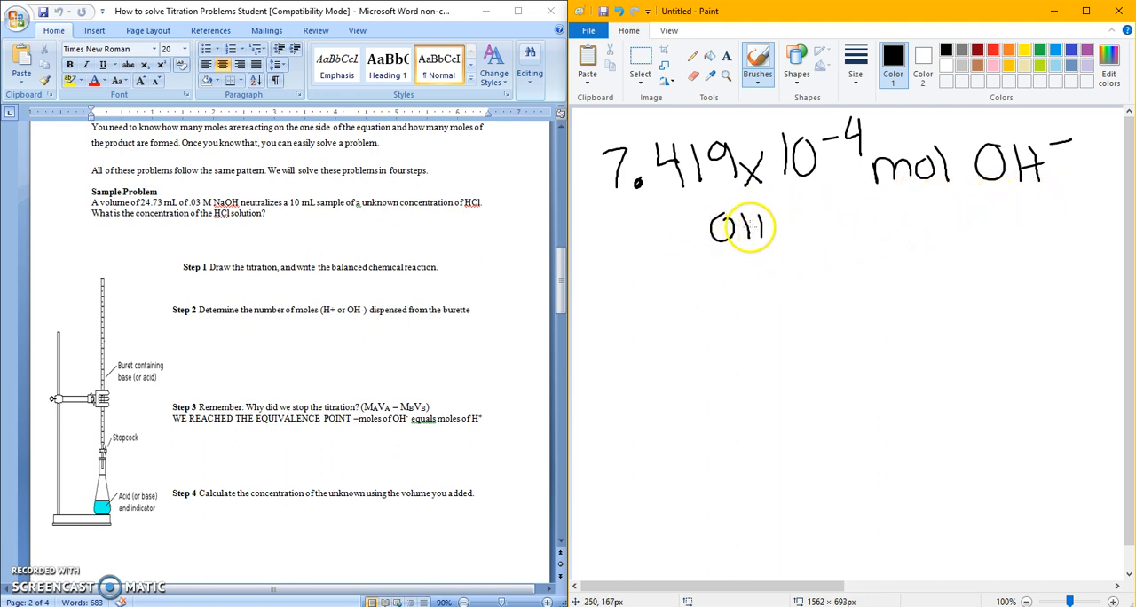
pyautogui.moveTo(710, 227); pyautogui.dragTo(896, 227)
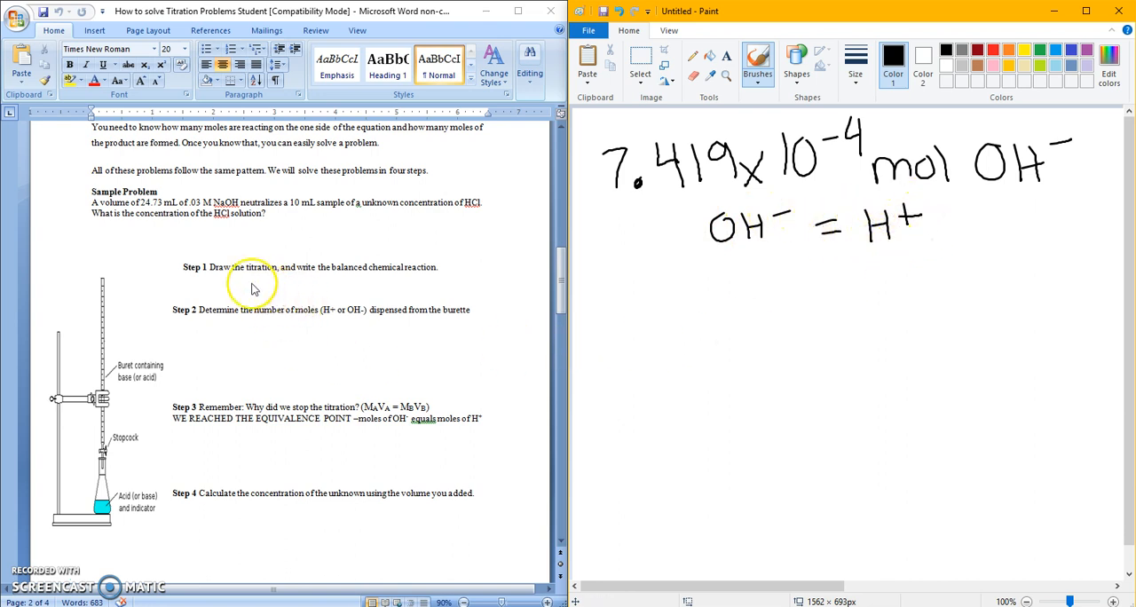
pyautogui.moveTo(416, 330)
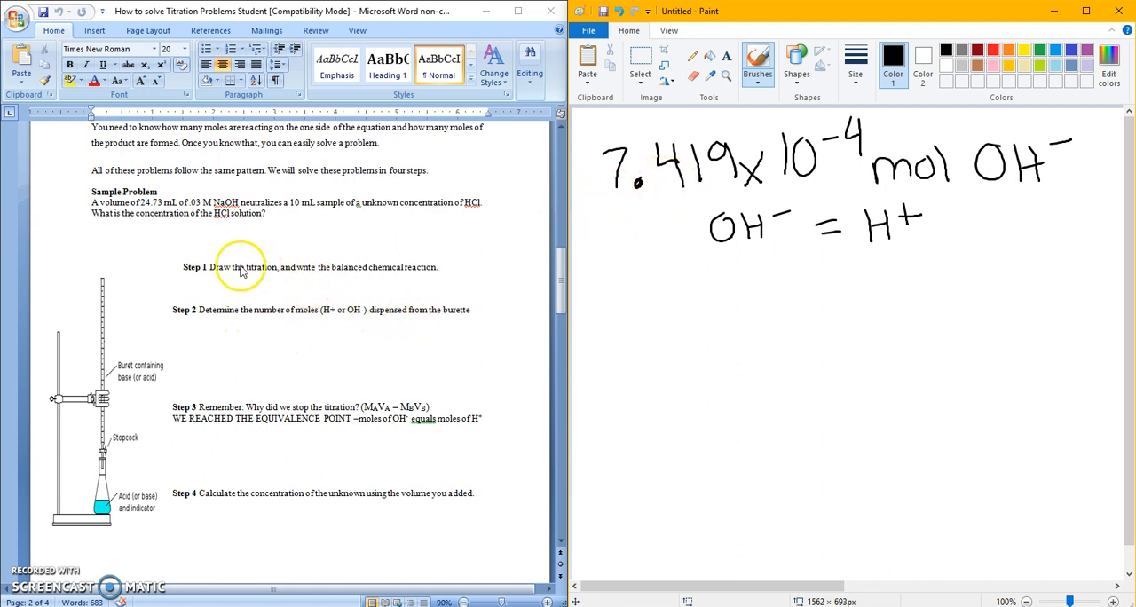
pyautogui.moveTo(565, 305)
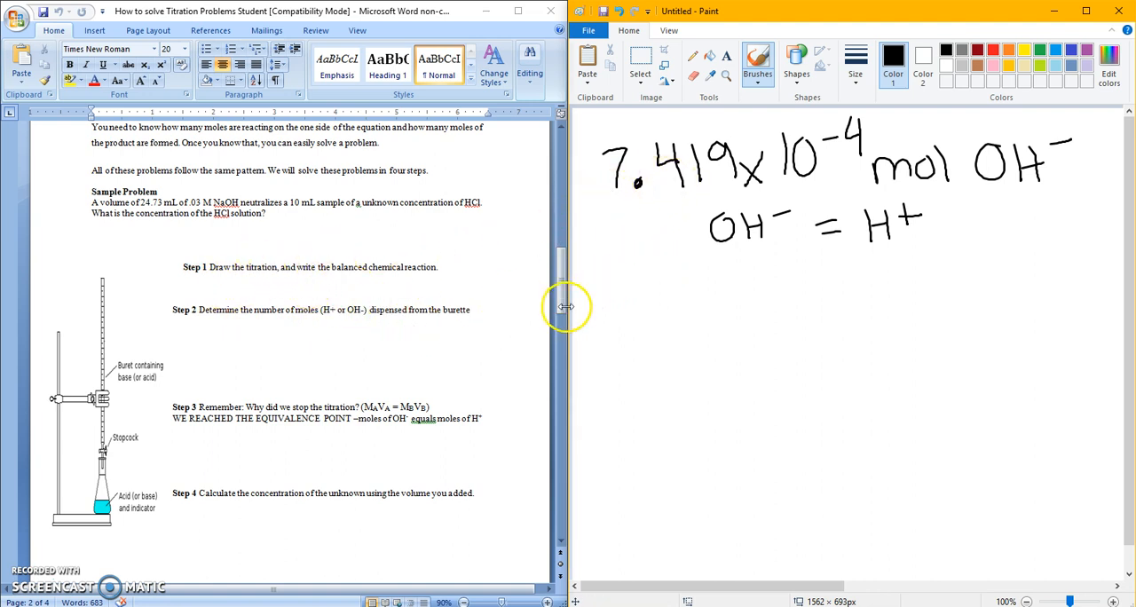
pyautogui.moveTo(607, 305)
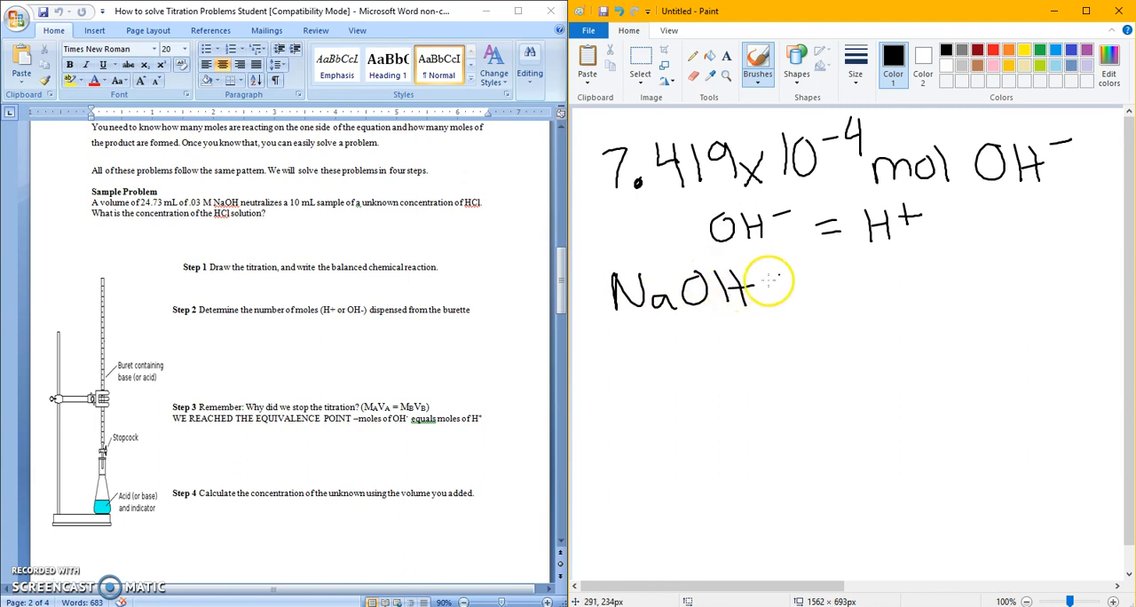
# Step: Handwrite the reaction NaOH + HCl → NaCl + H₂O below the OH⁻ = H⁺ line
pyautogui.moveTo(781, 288); pyautogui.dragTo(896, 288)
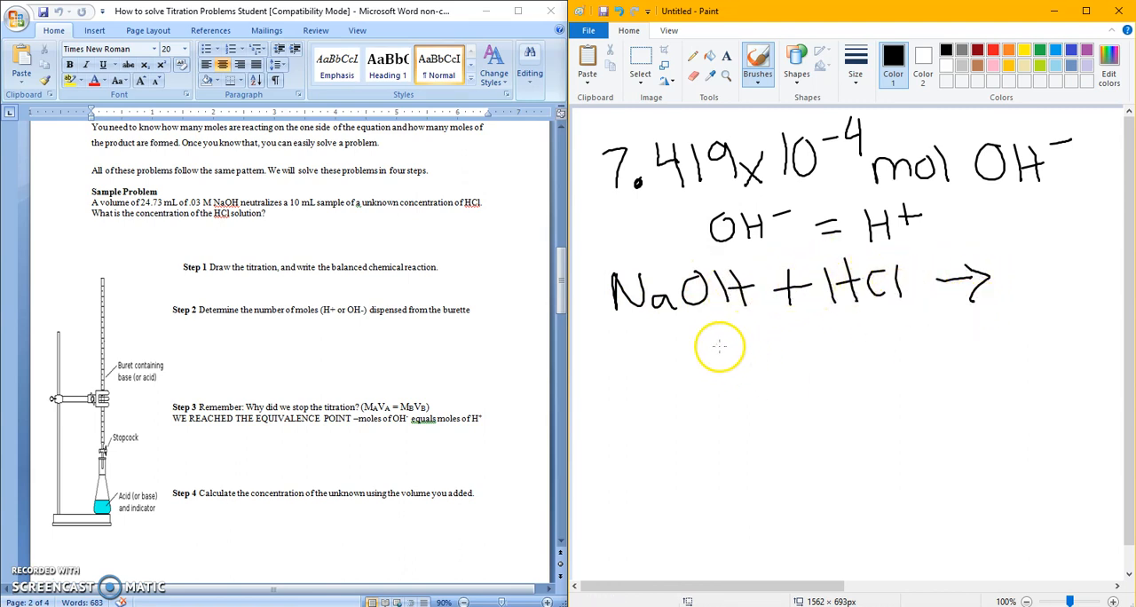
pyautogui.moveTo(710, 346); pyautogui.dragTo(825, 346)
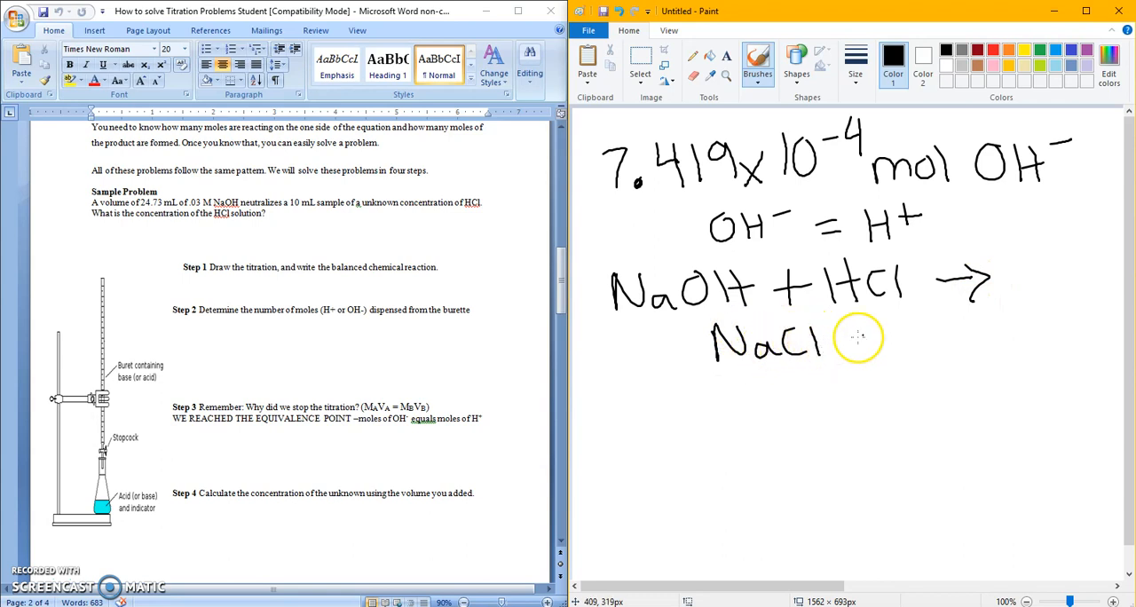
pyautogui.moveTo(852, 337); pyautogui.dragTo(976, 341)
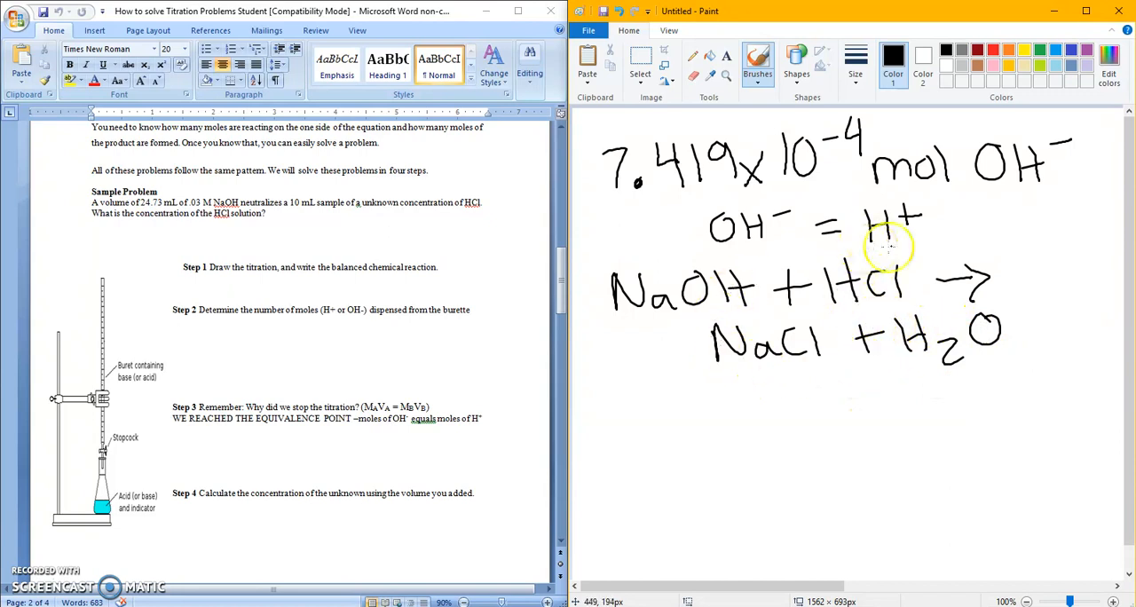
pyautogui.moveTo(807, 287)
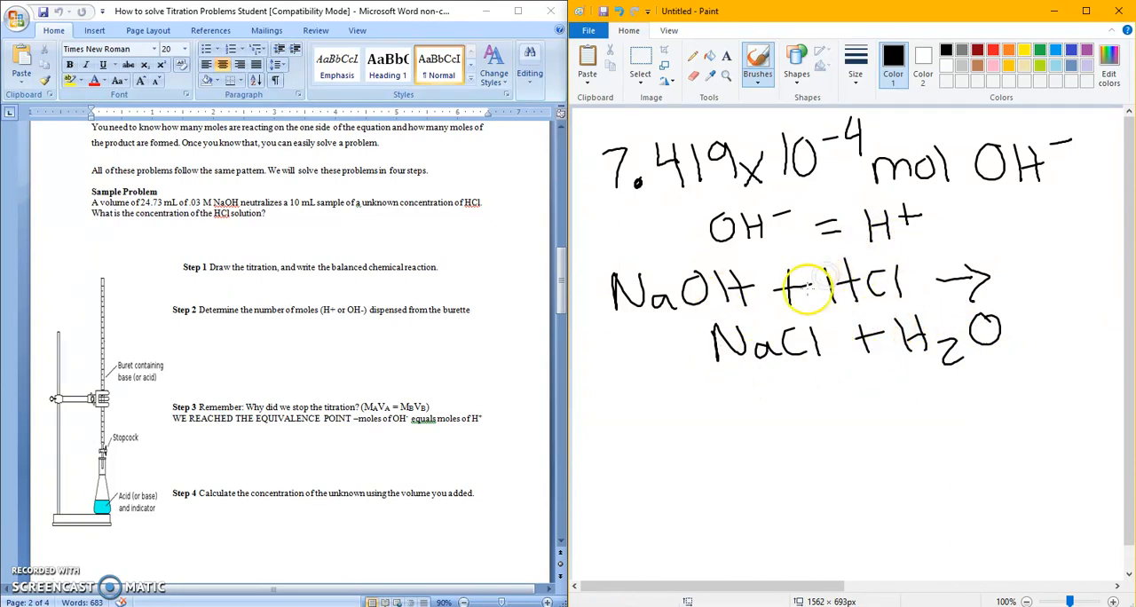
pyautogui.moveTo(880, 310)
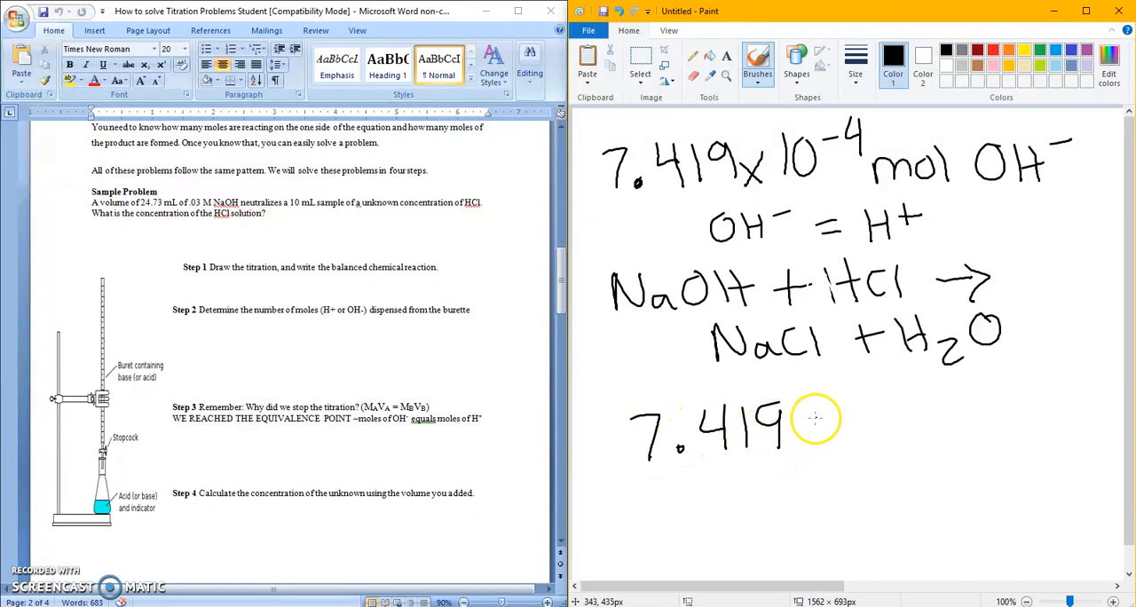
# Step: Write 7.419×10^-4 mol H+ under the reaction and arrow it to the mol OH- value
pyautogui.moveTo(790, 426); pyautogui.dragTo(923, 408)
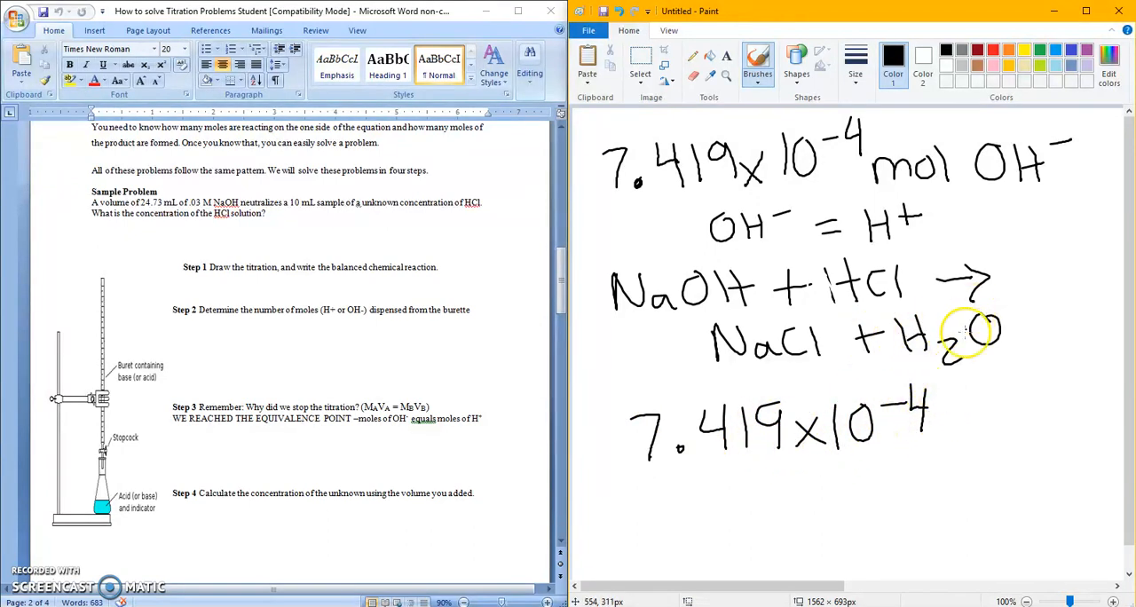
pyautogui.moveTo(944, 417); pyautogui.dragTo(1026, 417)
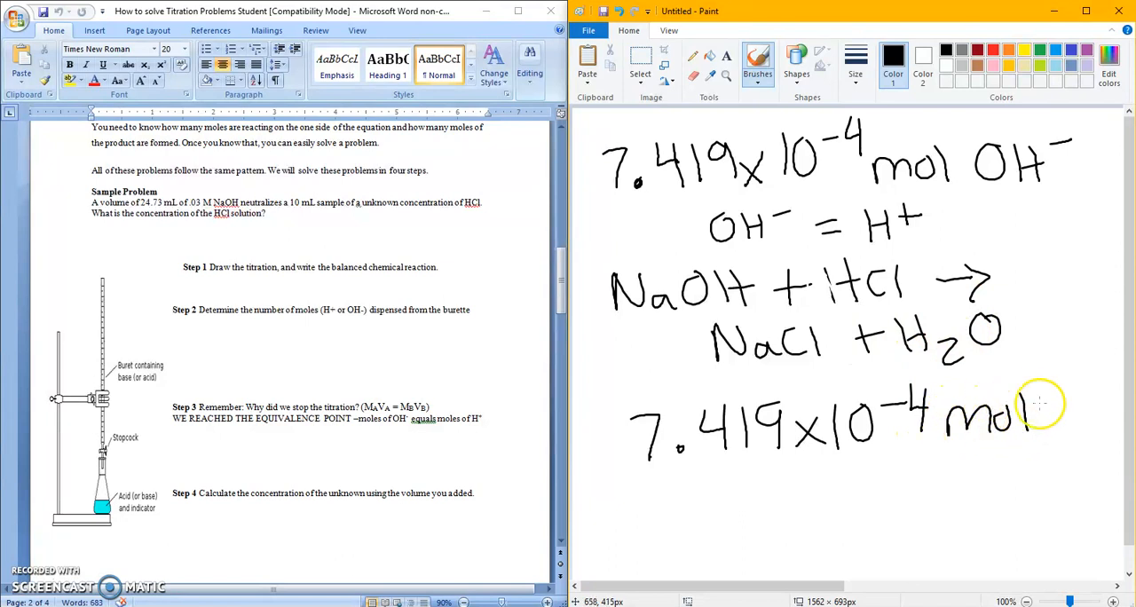
pyautogui.moveTo(1062, 405); pyautogui.dragTo(1100, 426)
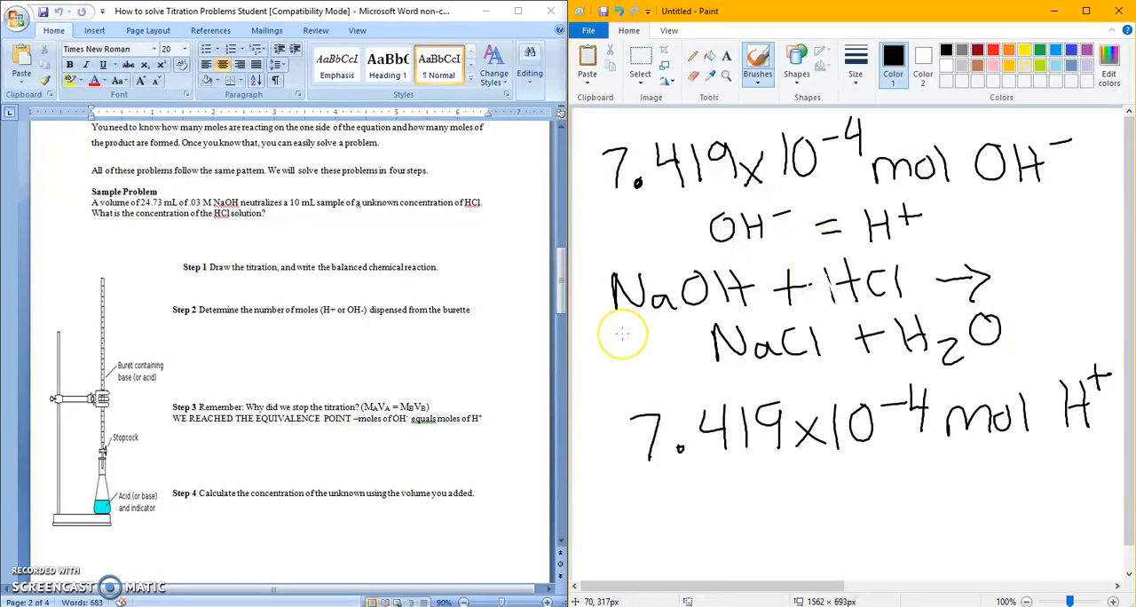
pyautogui.moveTo(948, 168)
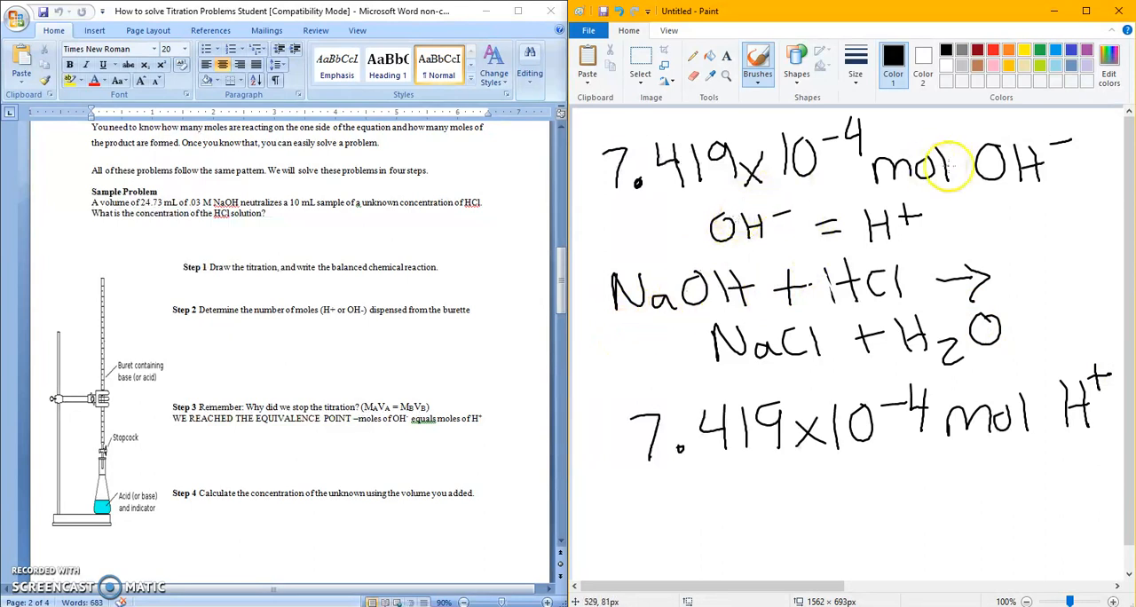
pyautogui.moveTo(1016, 199)
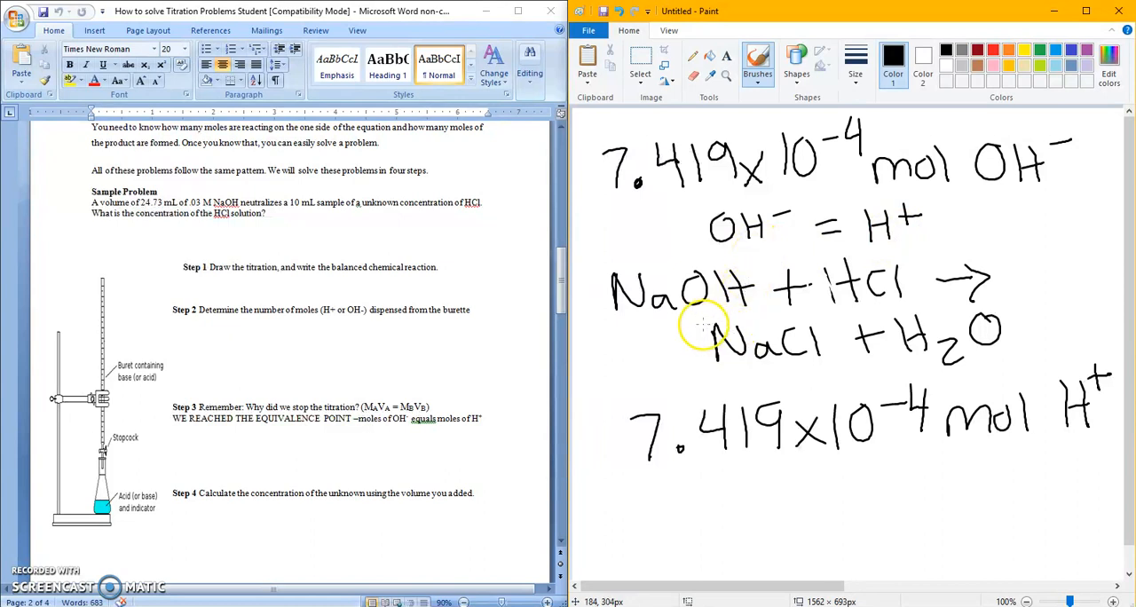
pyautogui.moveTo(587, 316)
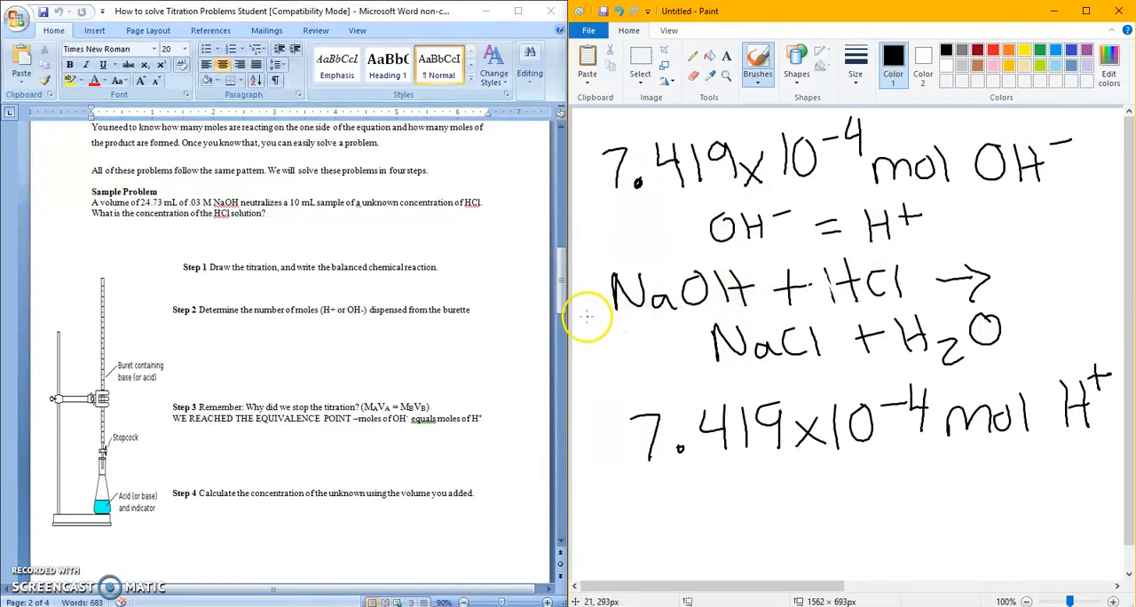
pyautogui.moveTo(713, 306)
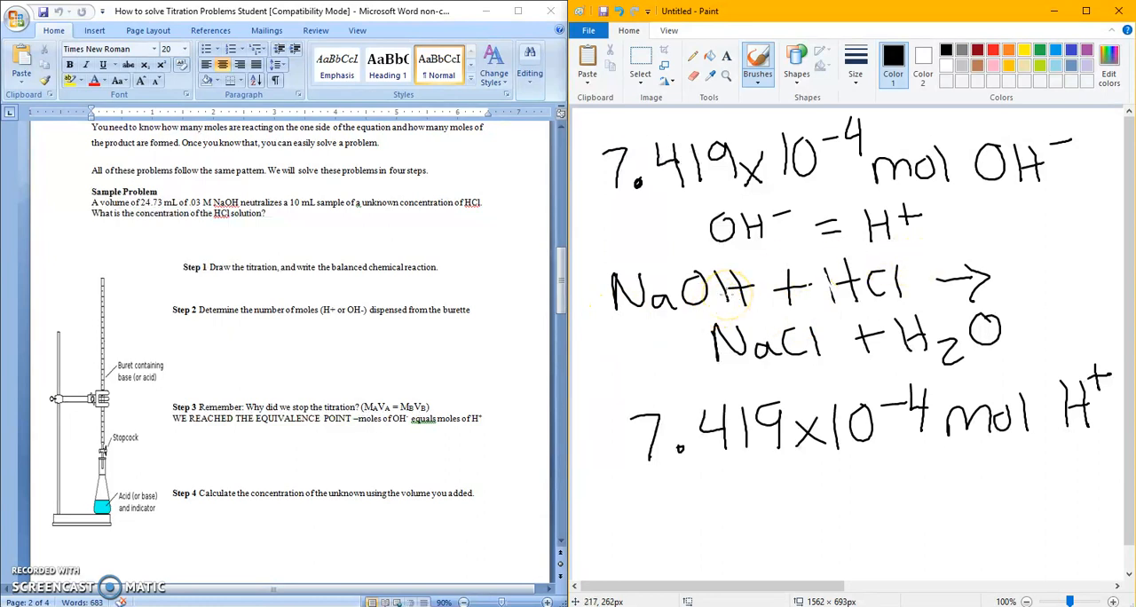
pyautogui.moveTo(762, 394)
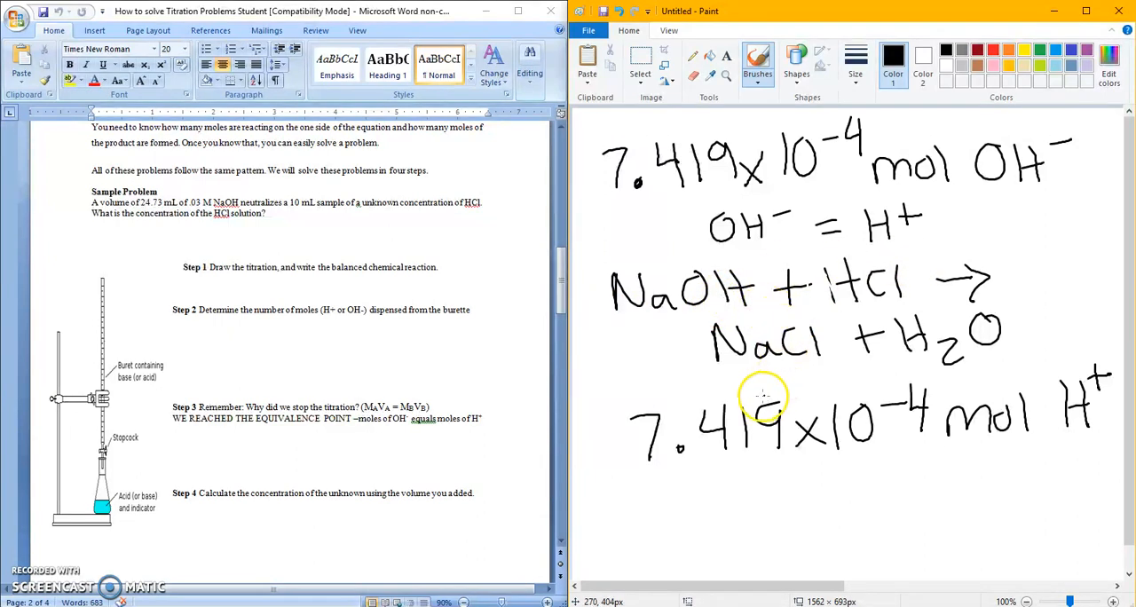
pyautogui.moveTo(1068, 451)
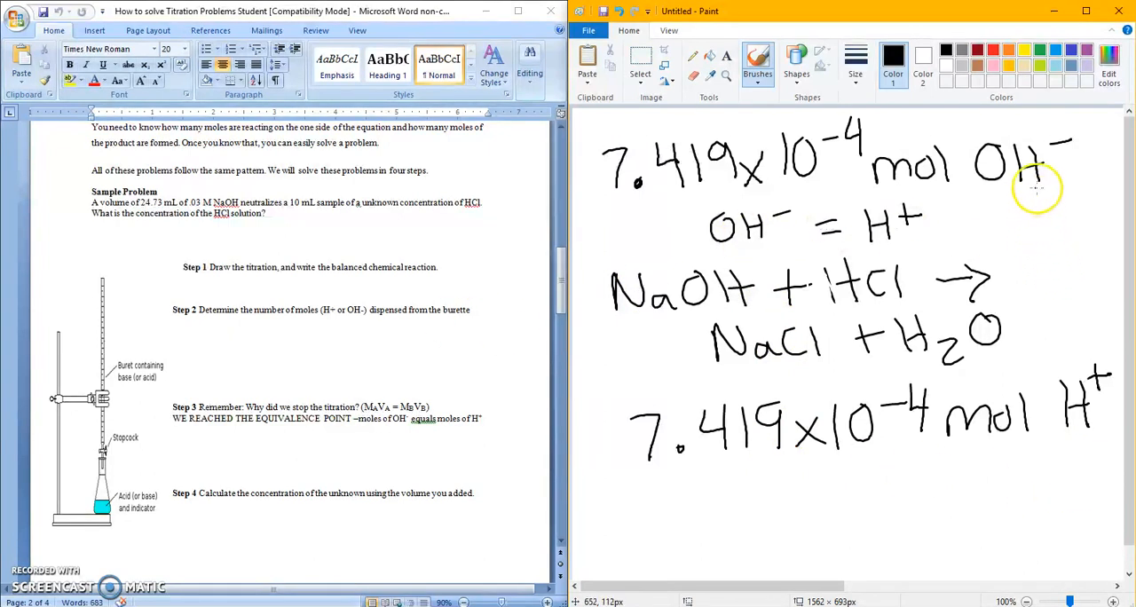
pyautogui.moveTo(1033, 213); pyautogui.dragTo(1056, 341)
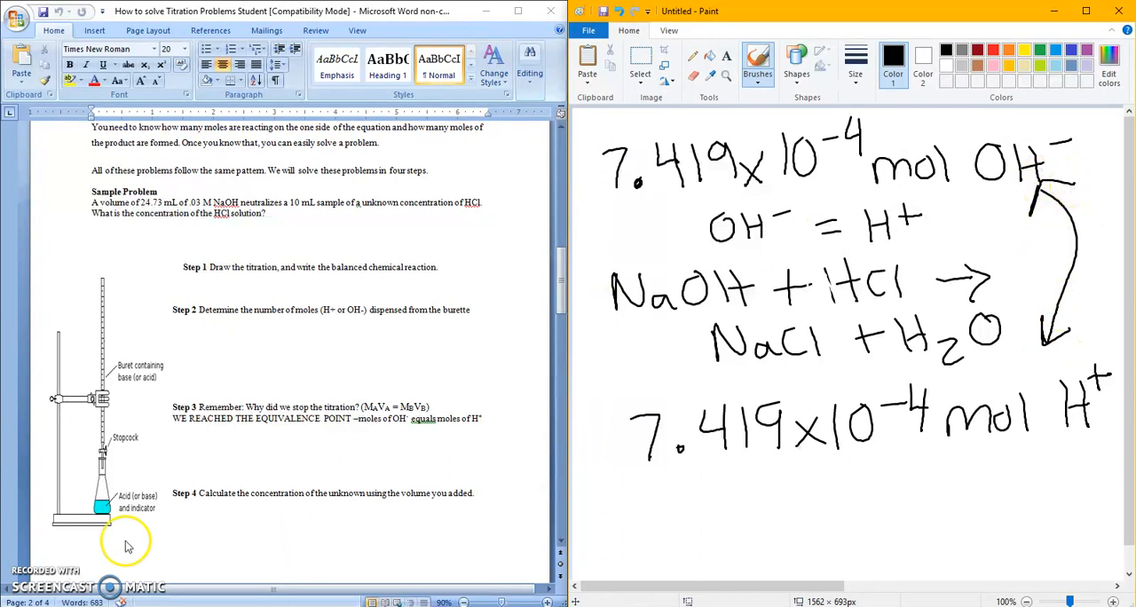
pyautogui.moveTo(26, 586)
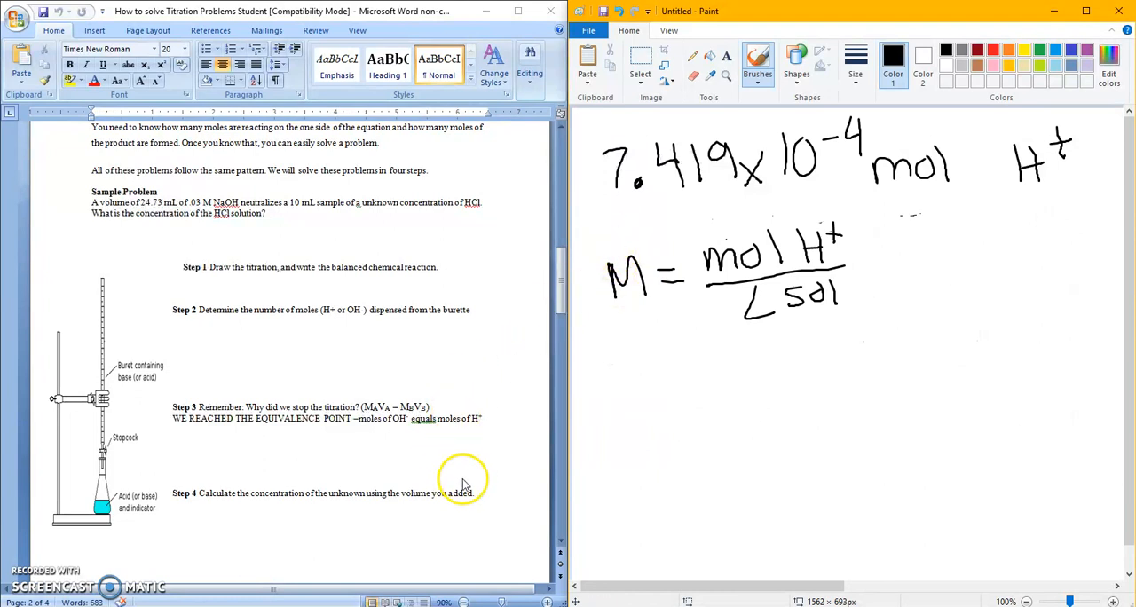
pyautogui.moveTo(607, 400)
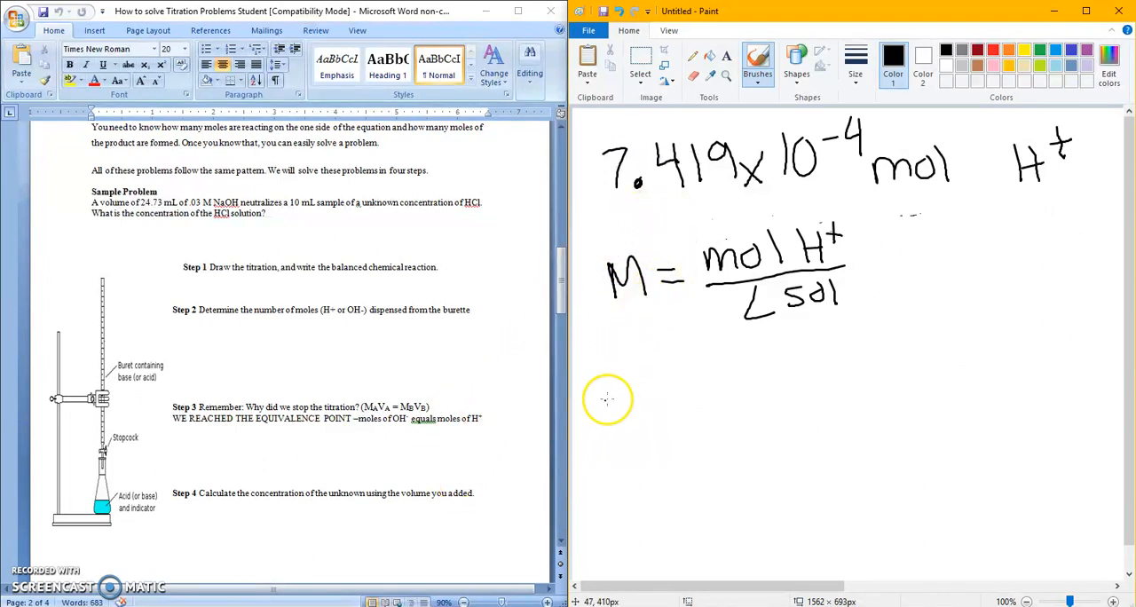
pyautogui.moveTo(643, 274)
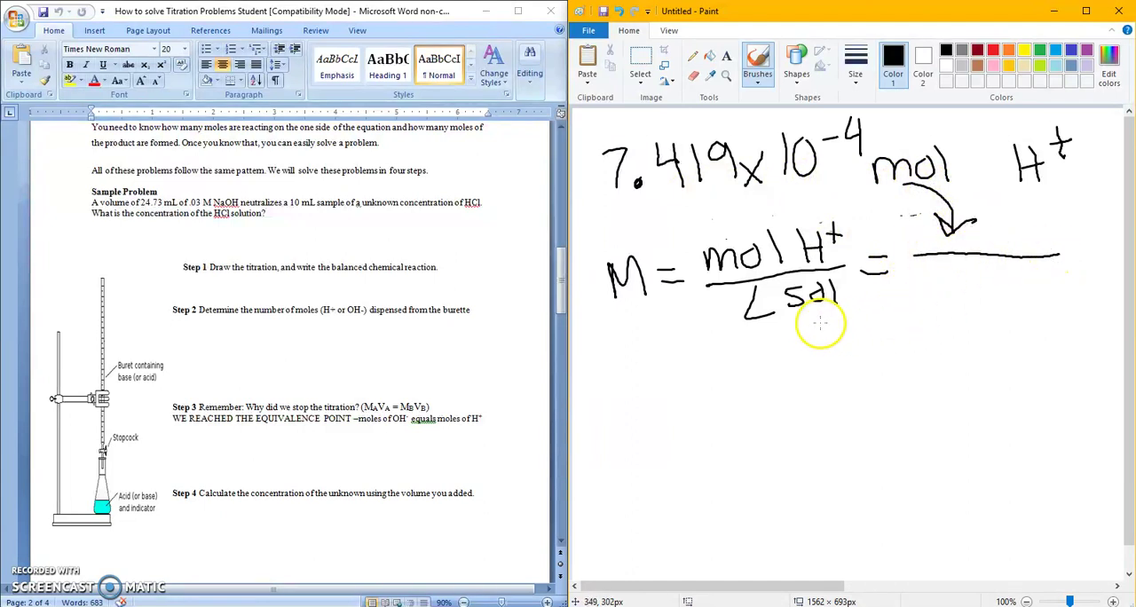
pyautogui.moveTo(841, 322)
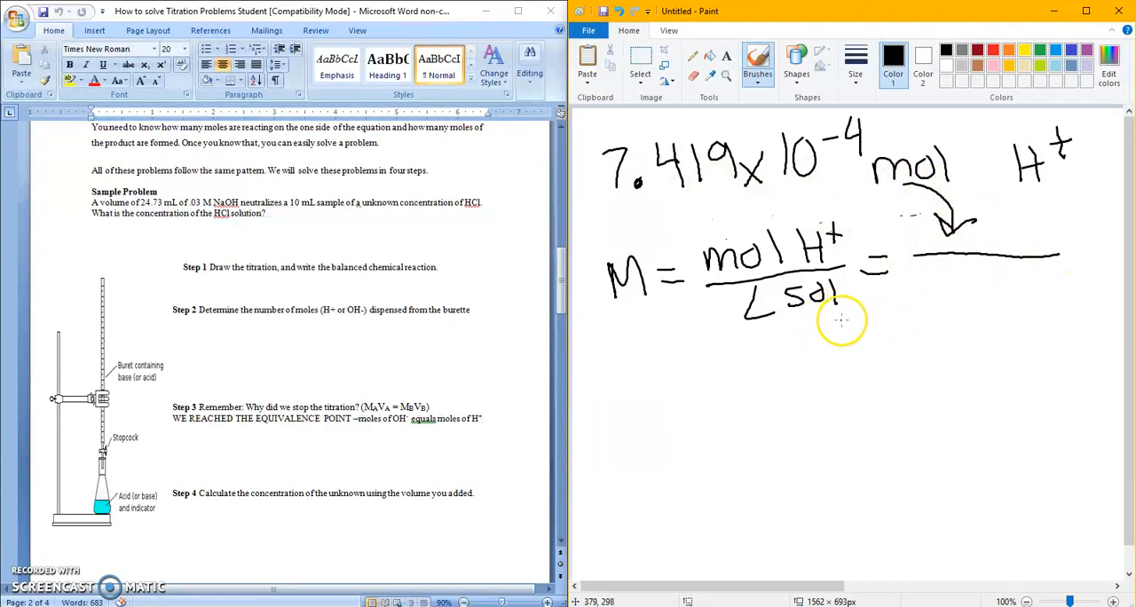
pyautogui.moveTo(845, 334)
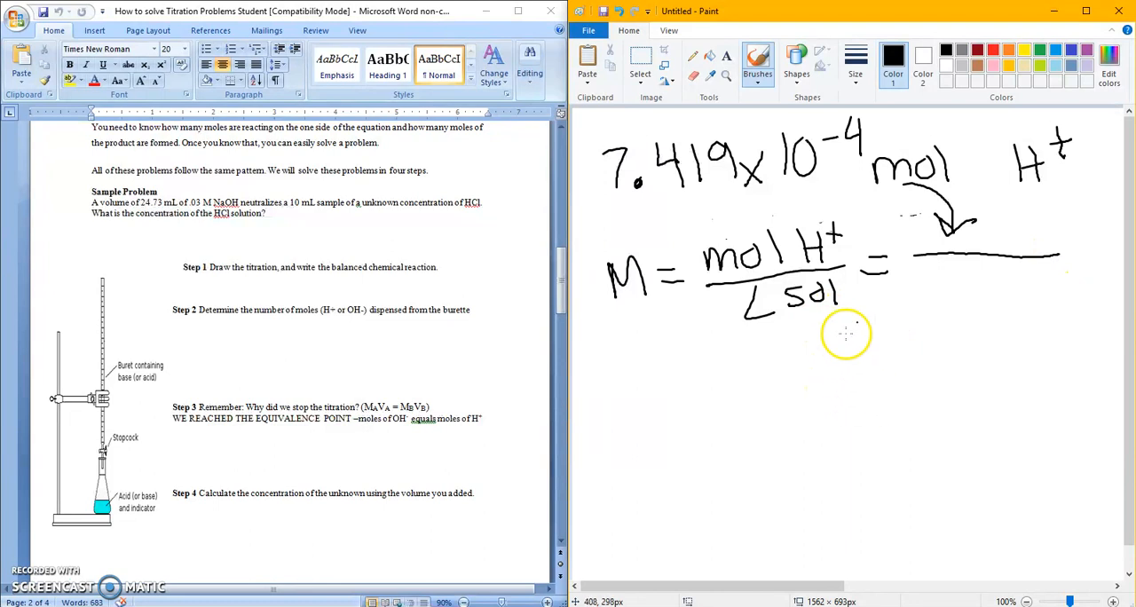
pyautogui.moveTo(934, 298)
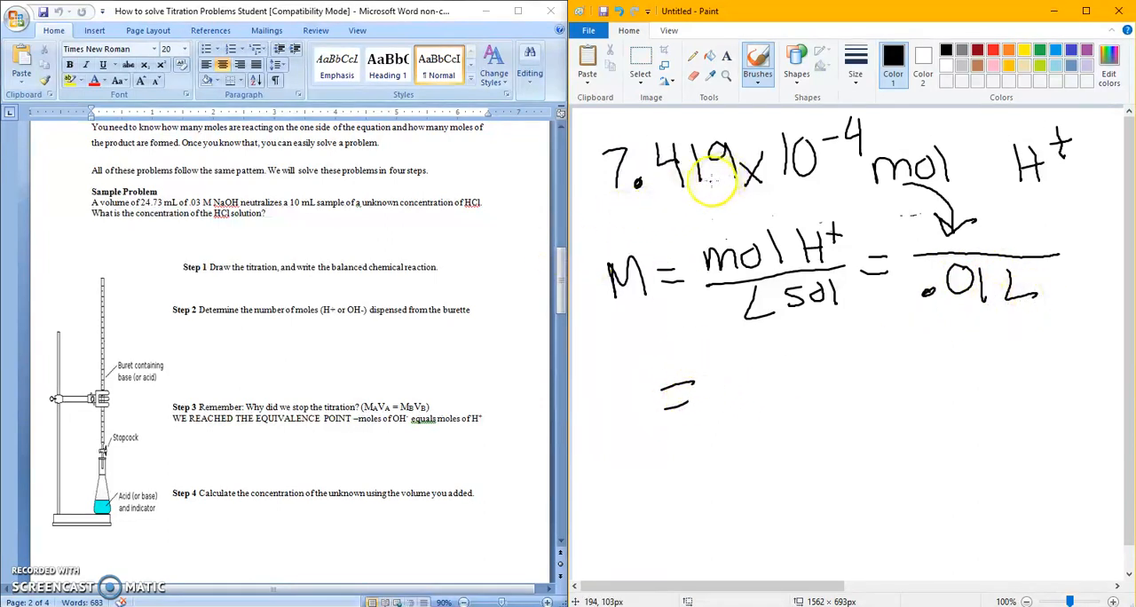
pyautogui.moveTo(926, 219)
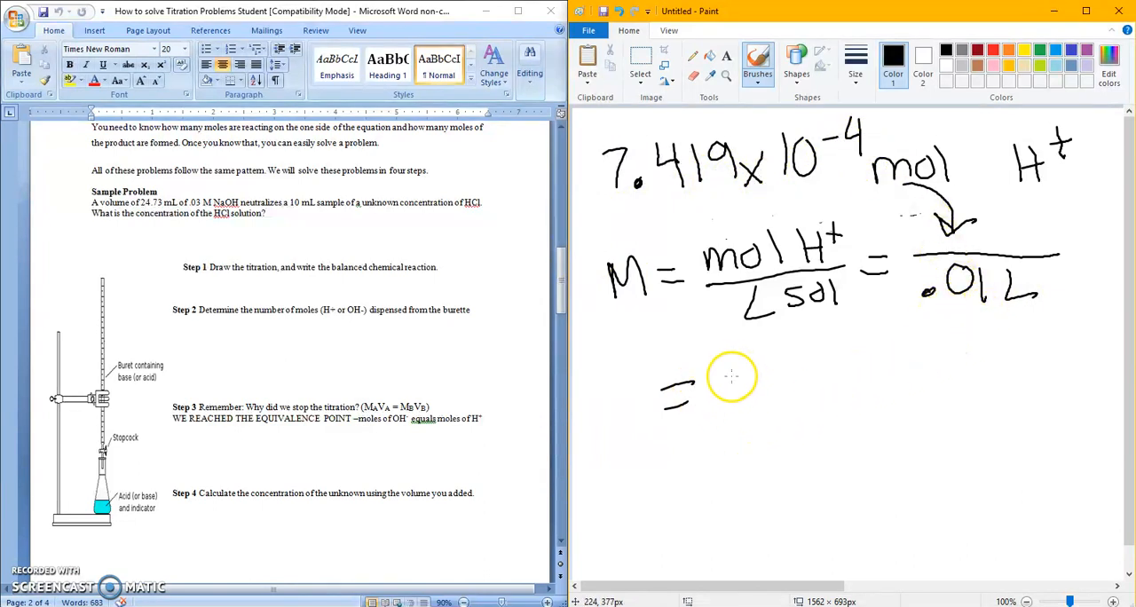
# Step: Begin writing the molarity answer digits on the line below the fraction
pyautogui.moveTo(731, 369); pyautogui.dragTo(724, 411)
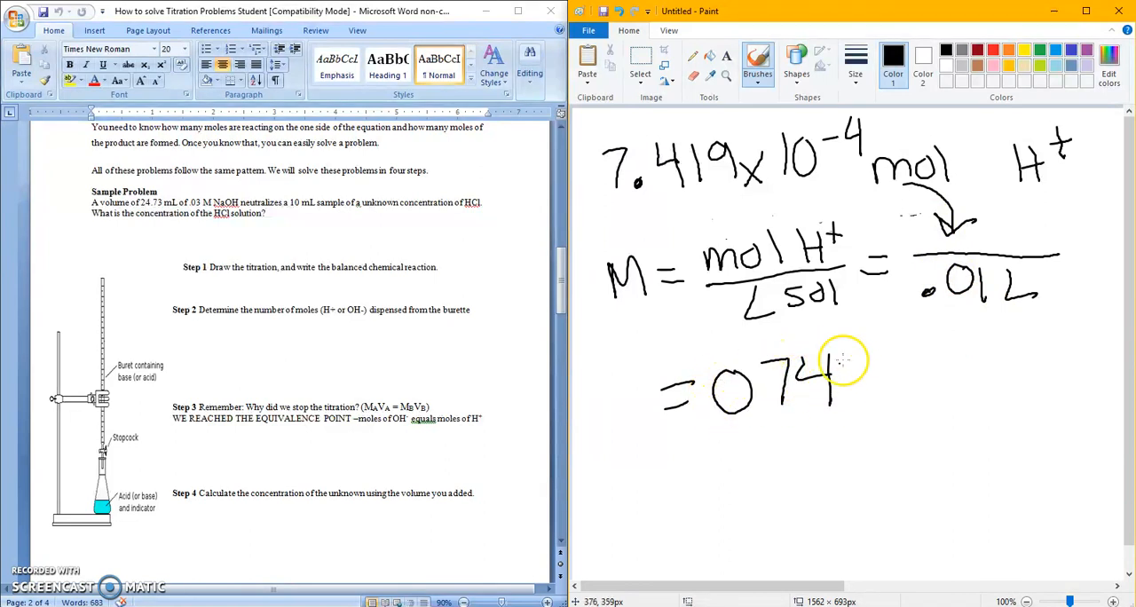
pyautogui.moveTo(835, 373); pyautogui.dragTo(967, 399)
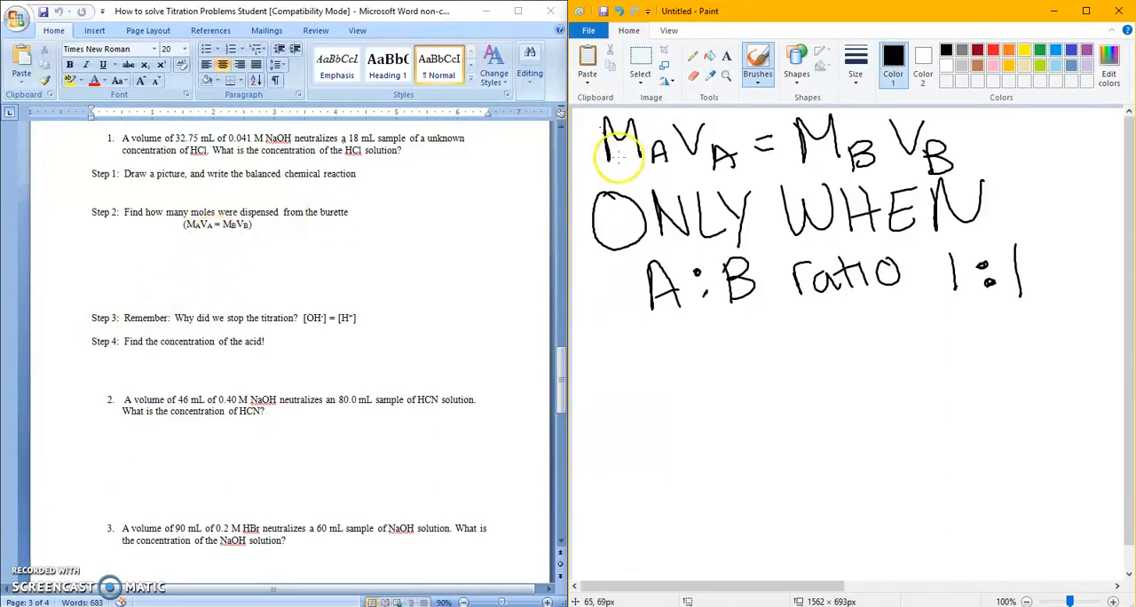
pyautogui.moveTo(820, 156)
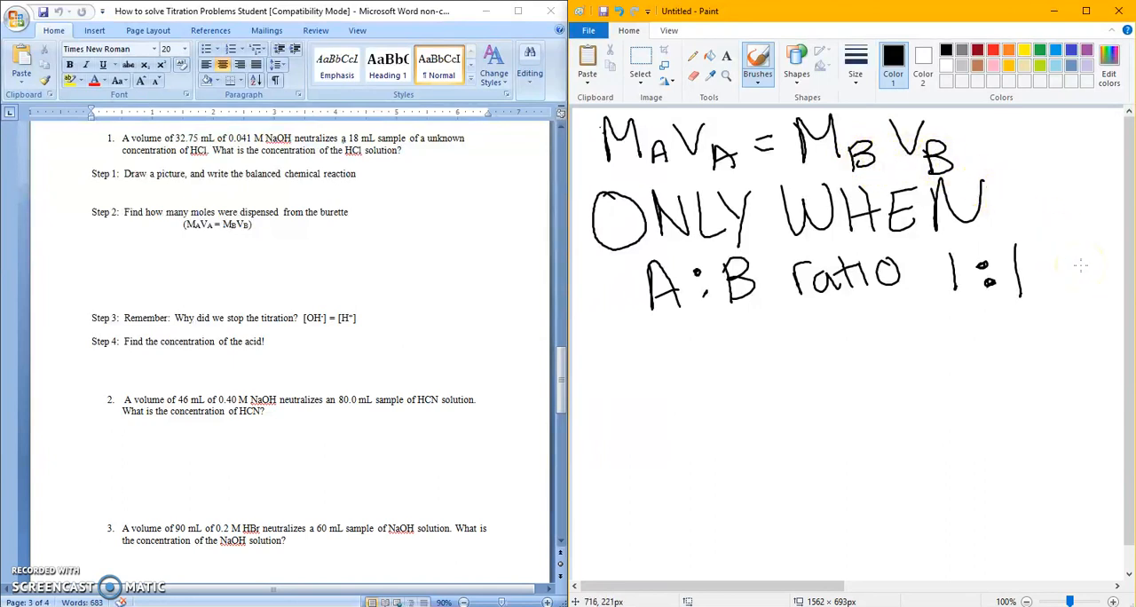
pyautogui.moveTo(998, 146)
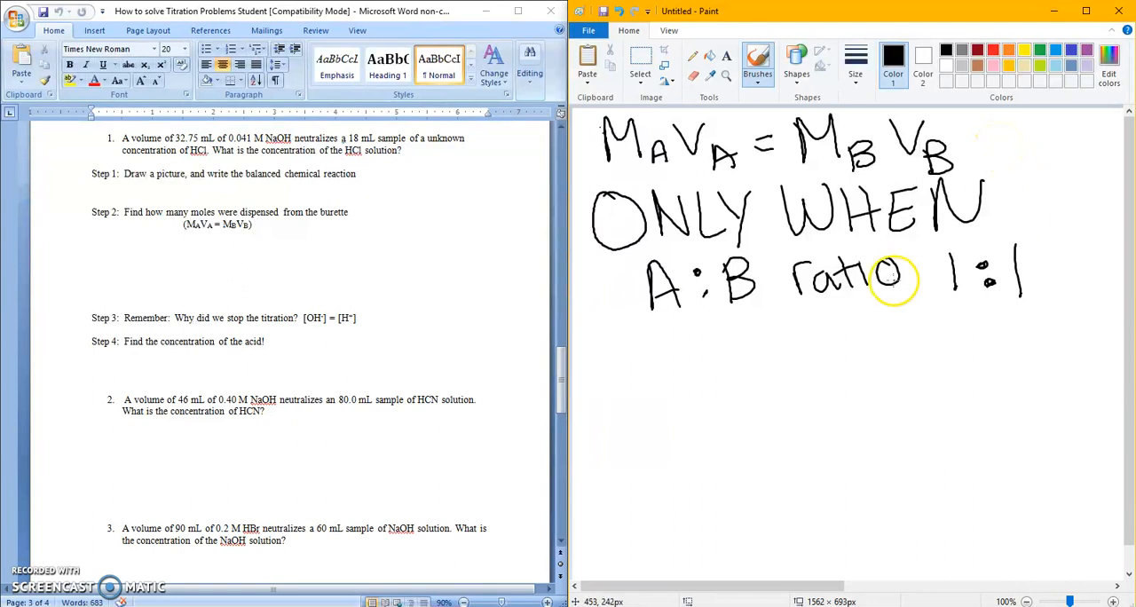
pyautogui.moveTo(1003, 359)
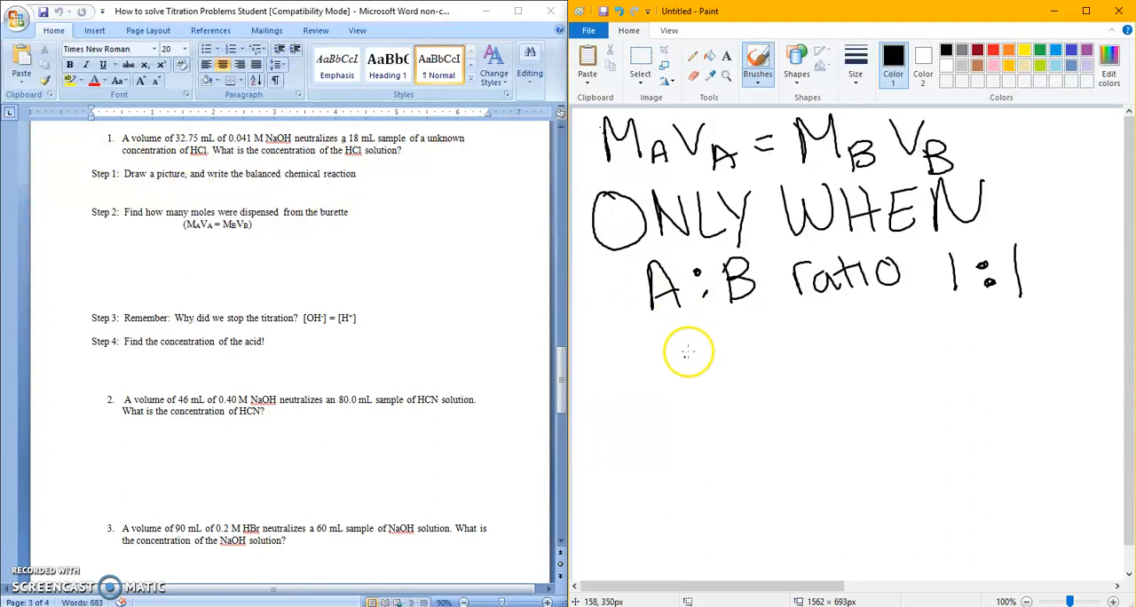
pyautogui.moveTo(607, 344)
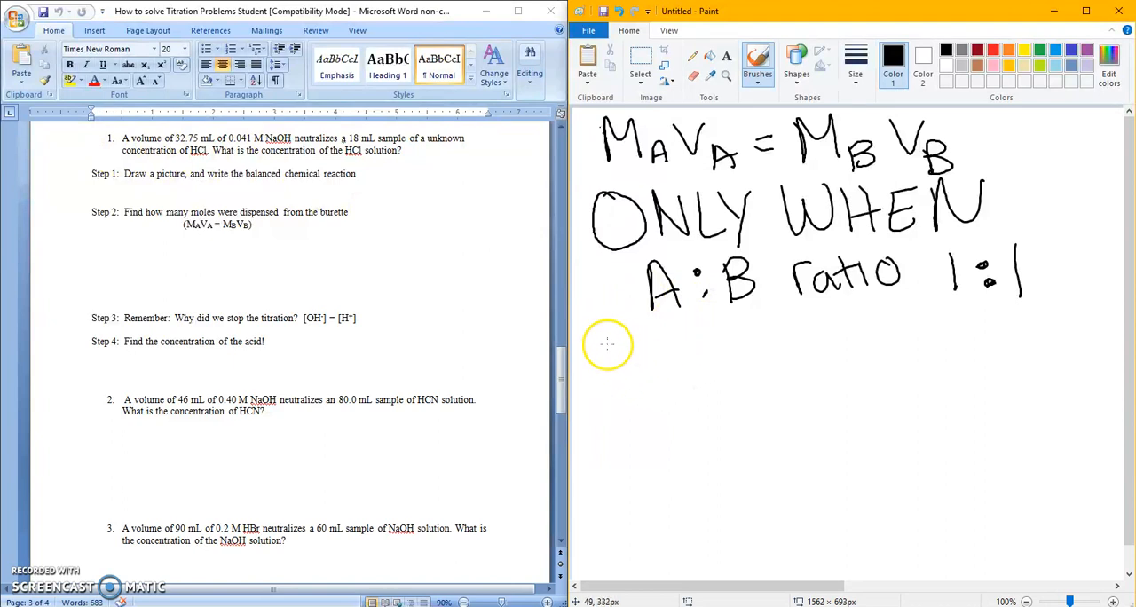
pyautogui.moveTo(444, 416)
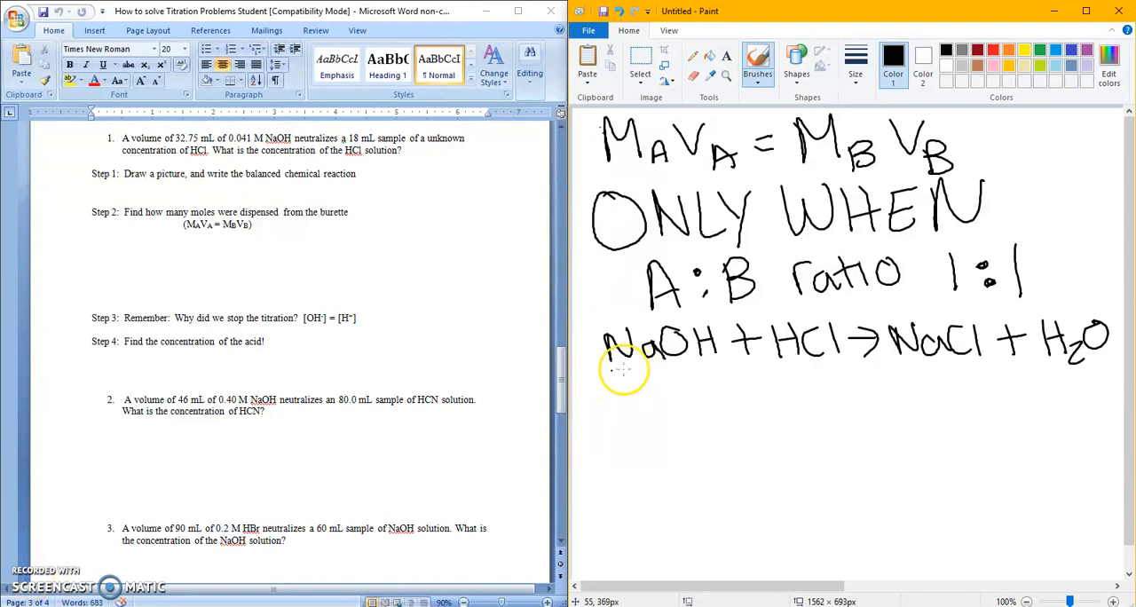
pyautogui.moveTo(584, 362)
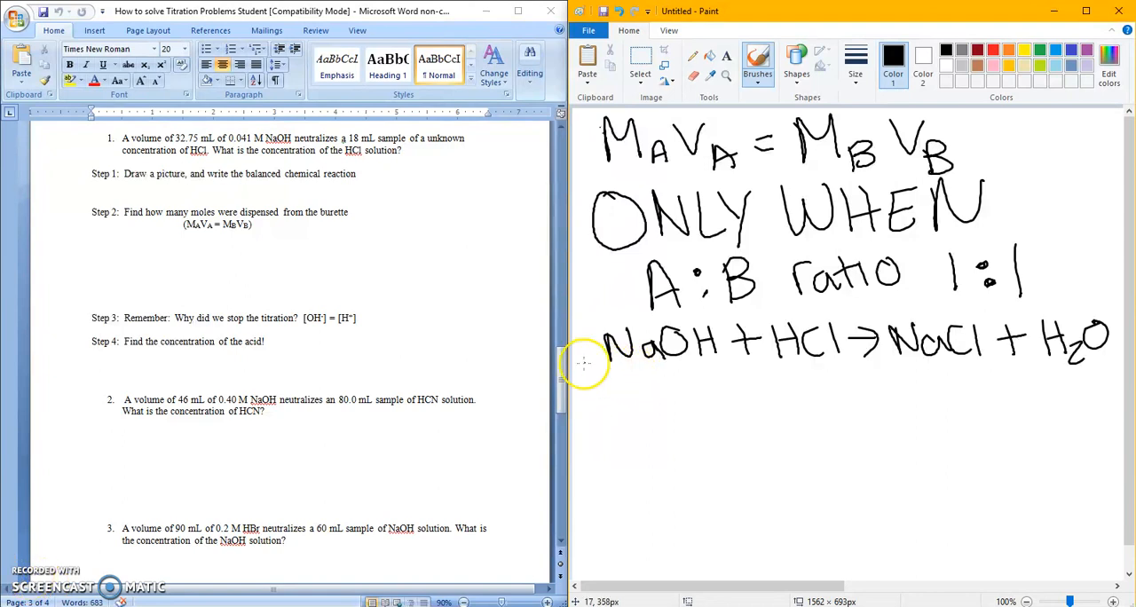
pyautogui.moveTo(1026, 192)
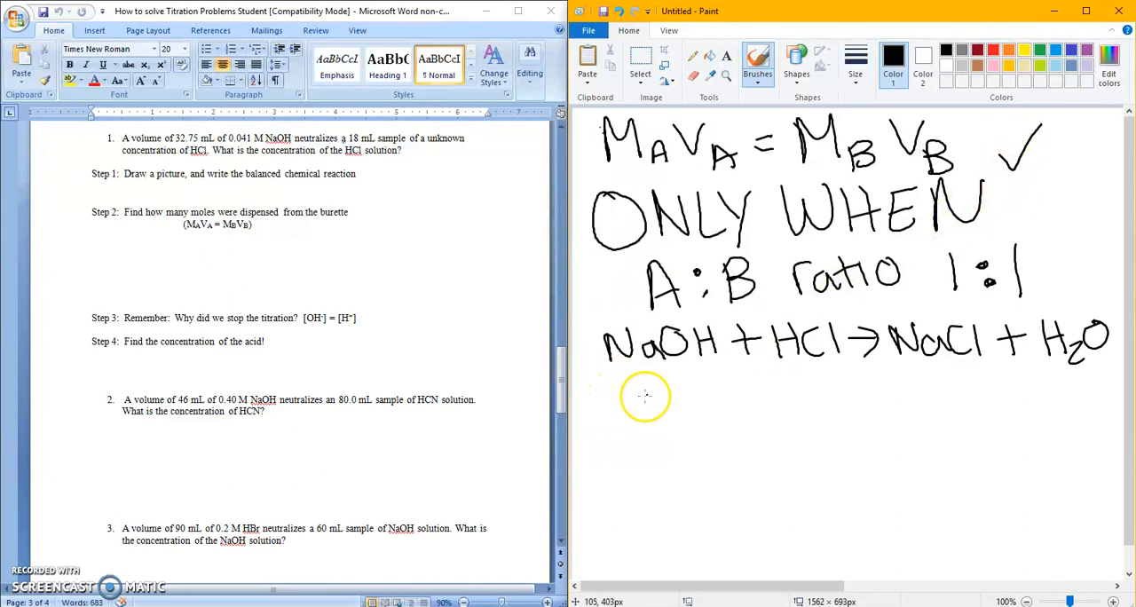
pyautogui.moveTo(620, 438)
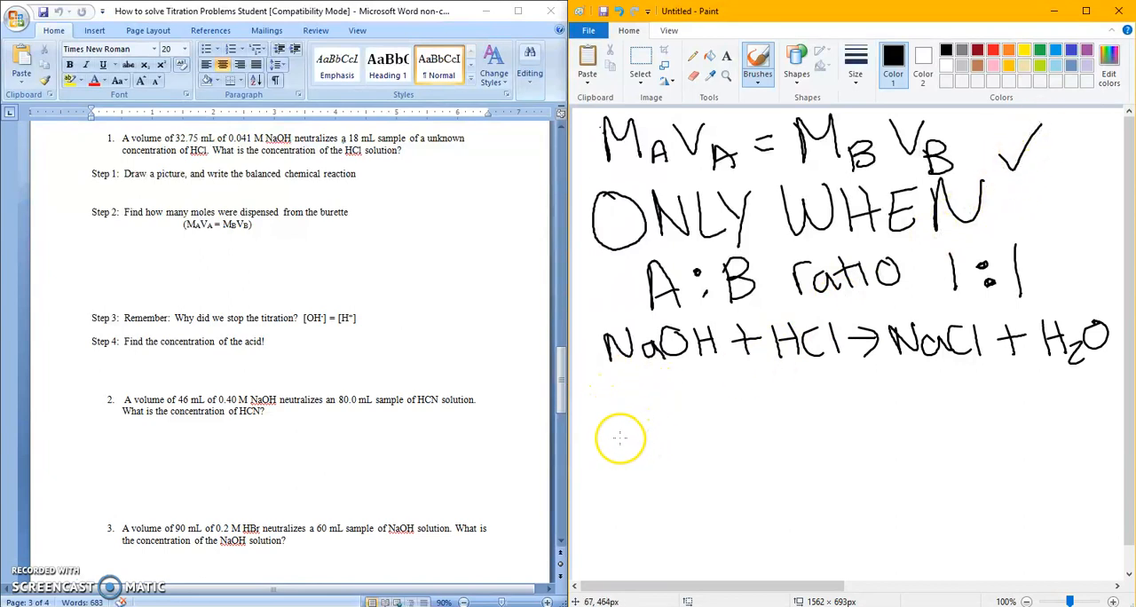
pyautogui.moveTo(665, 426)
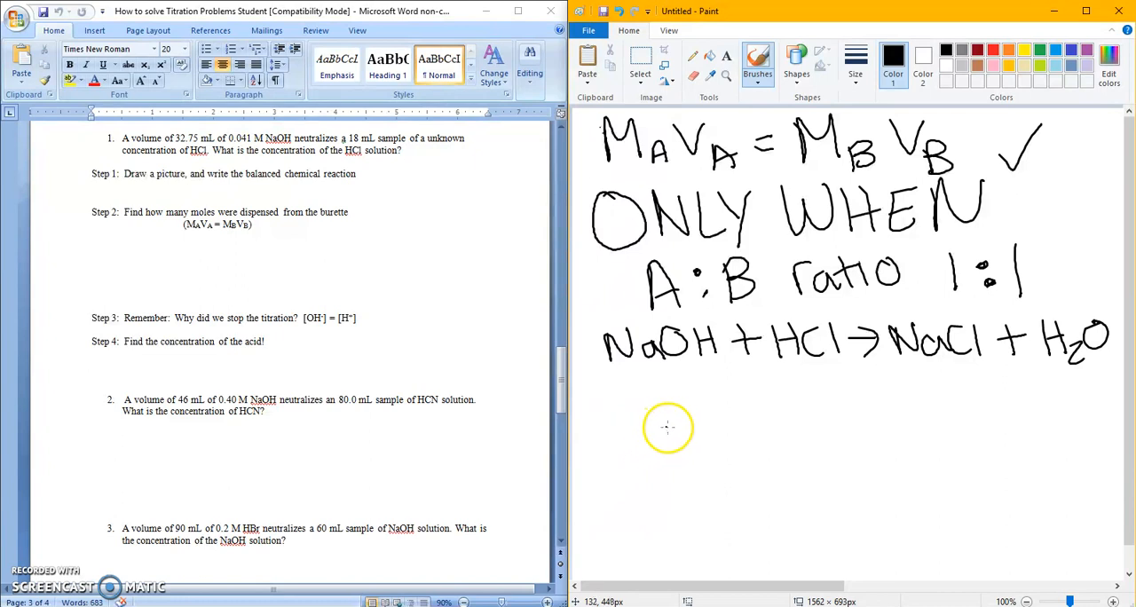
pyautogui.moveTo(701, 381)
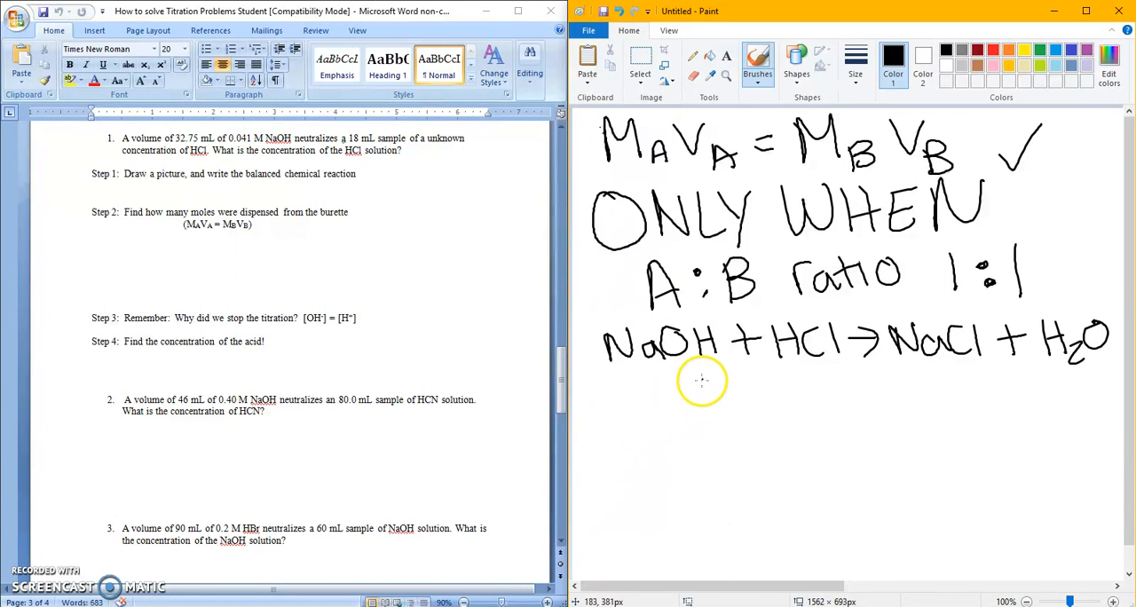
pyautogui.moveTo(616, 401)
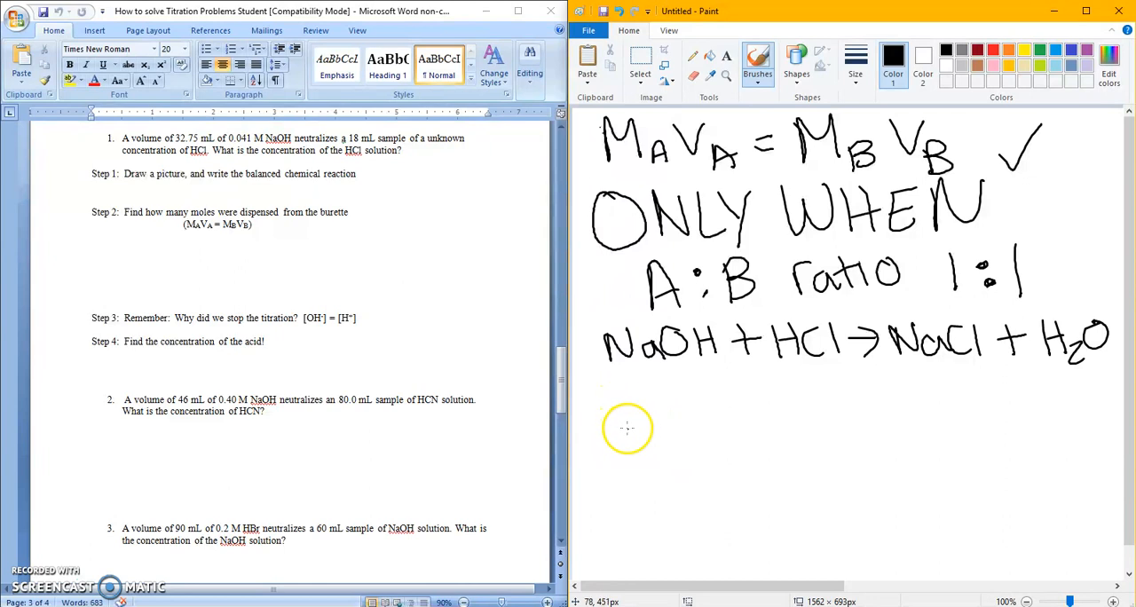
pyautogui.moveTo(628, 433)
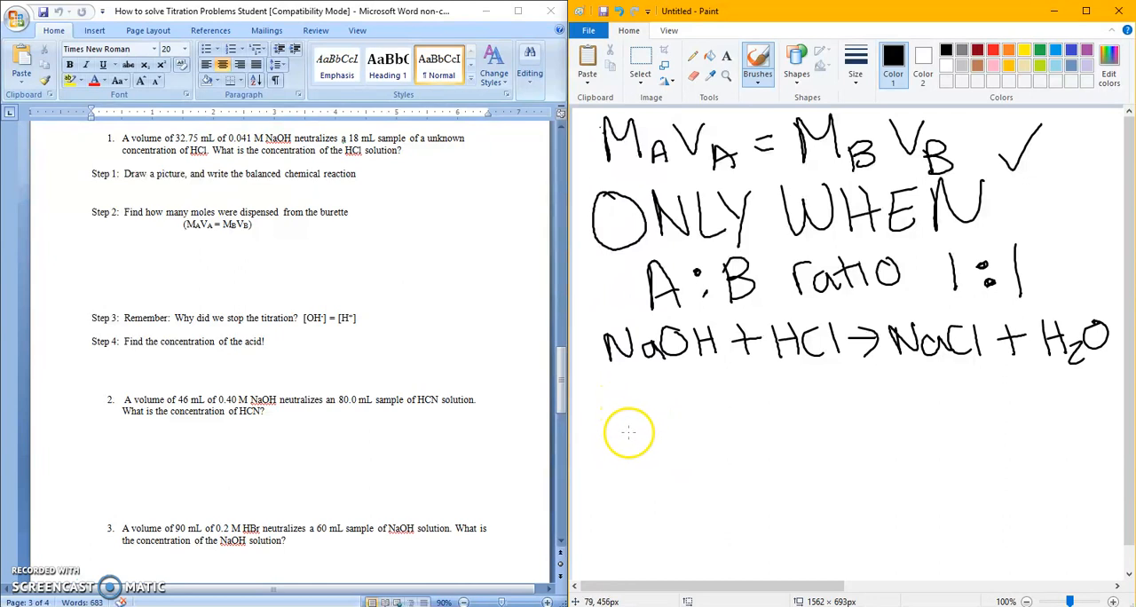
pyautogui.moveTo(628, 434)
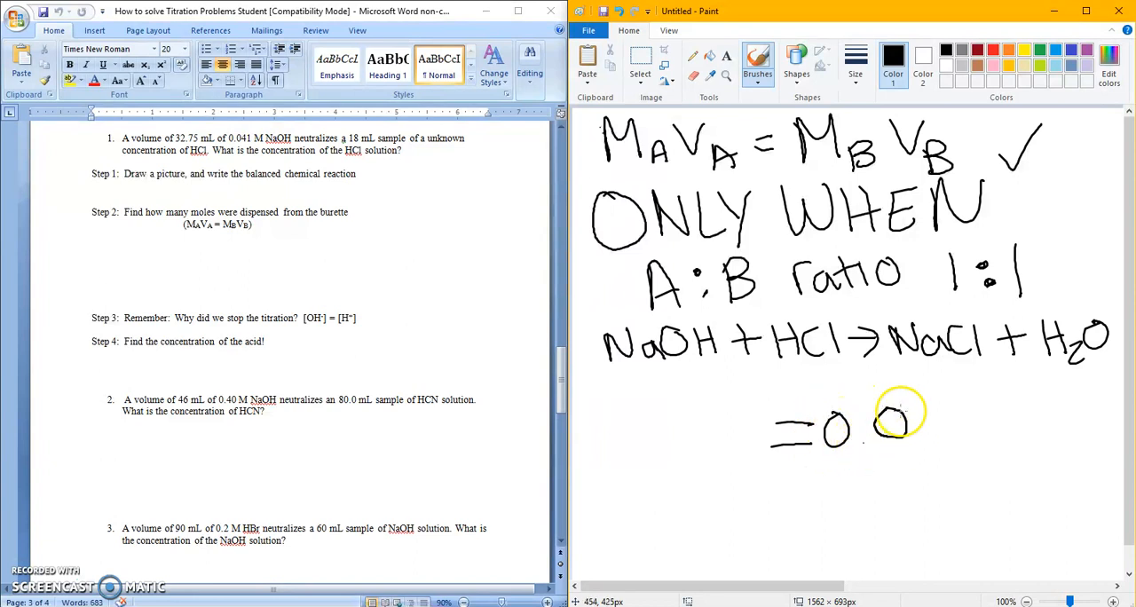
# Step: Write MA·18 mL = 0.041 M·32.75 mL under the NaOH + HCl equation
pyautogui.moveTo(873, 426); pyautogui.dragTo(976, 426)
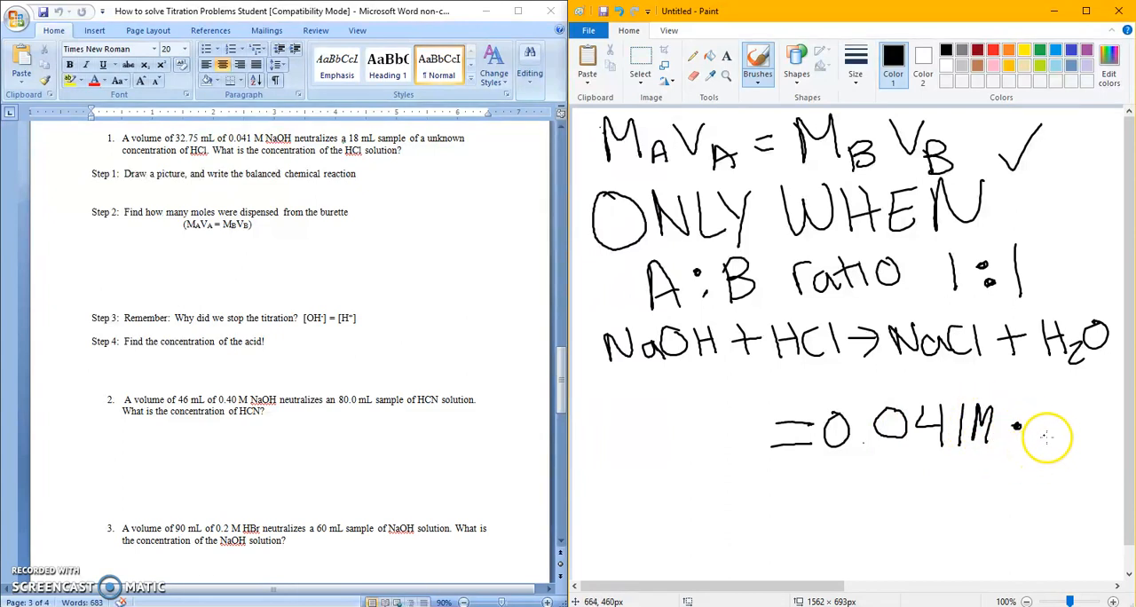
pyautogui.moveTo(1032, 405)
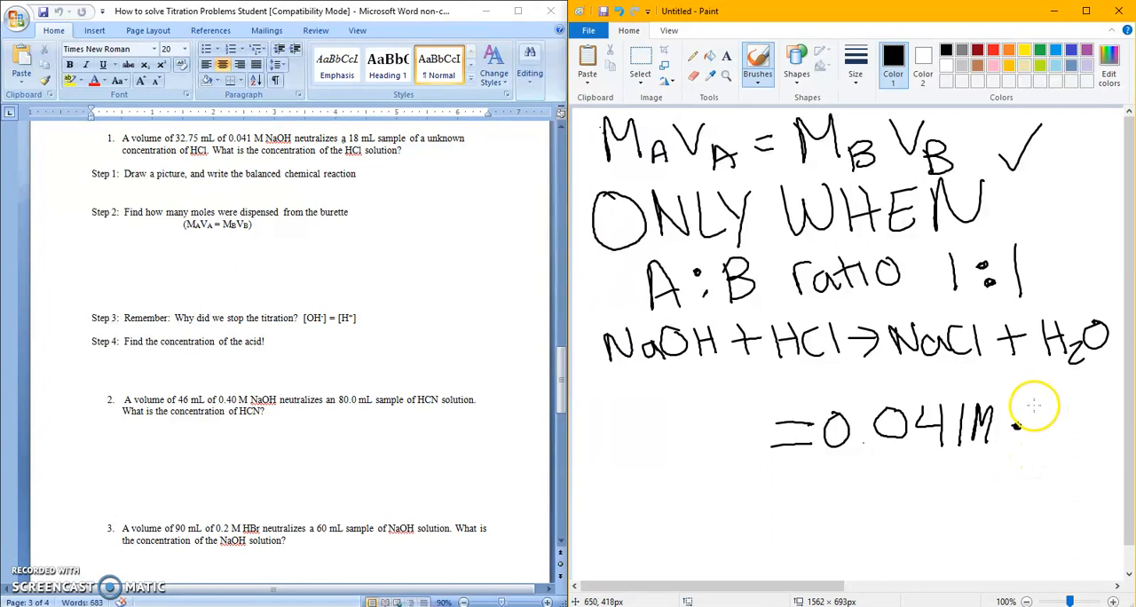
pyautogui.moveTo(1021, 427); pyautogui.dragTo(1074, 435)
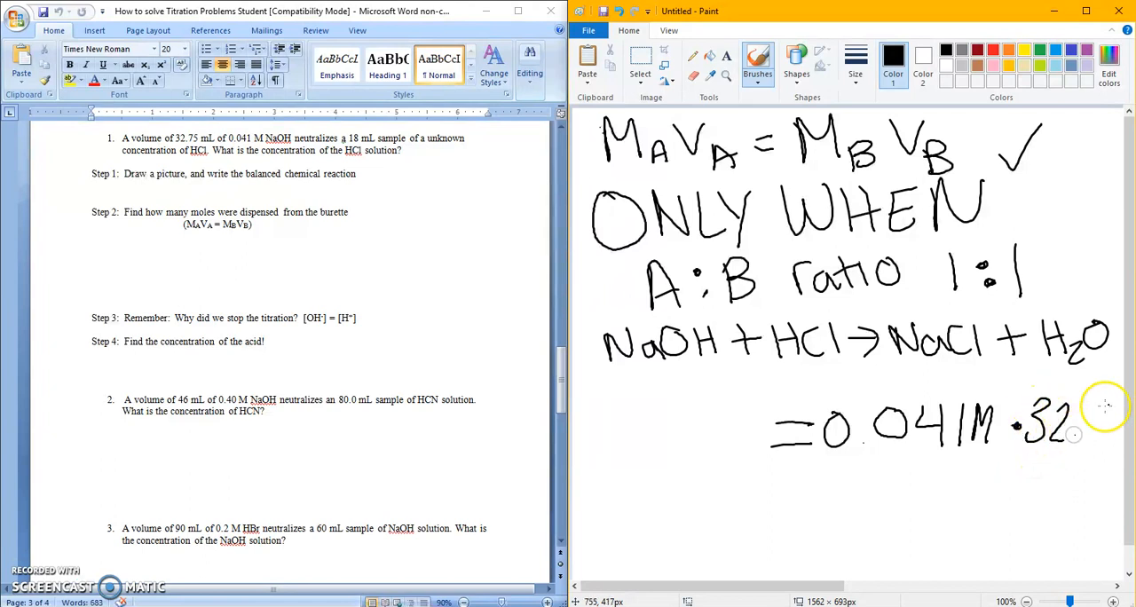
pyautogui.moveTo(1083, 417); pyautogui.dragTo(1091, 435)
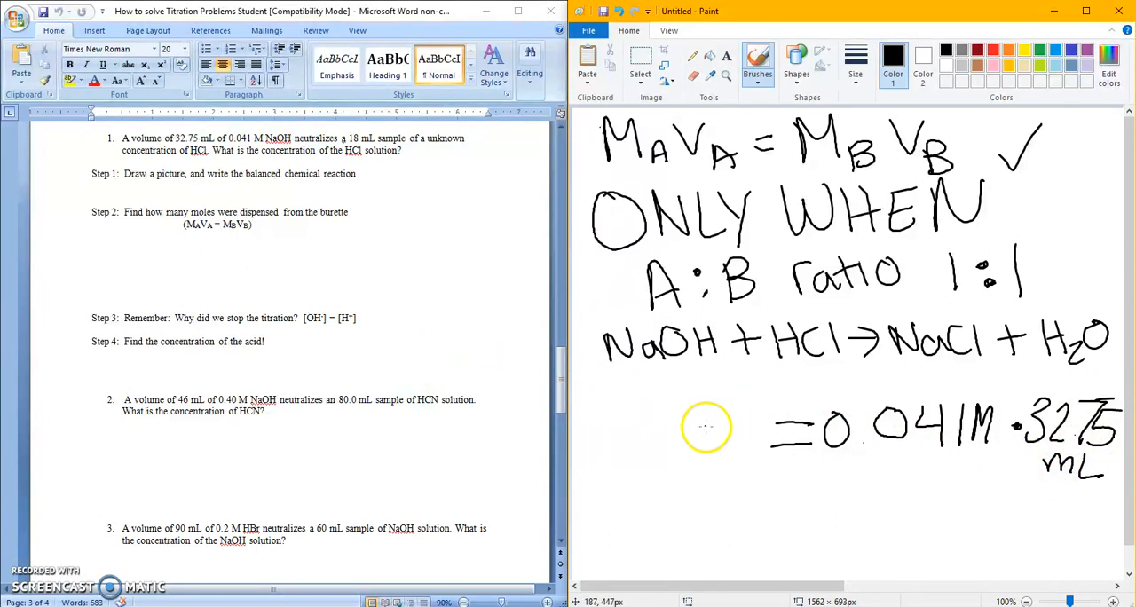
pyautogui.moveTo(626, 435)
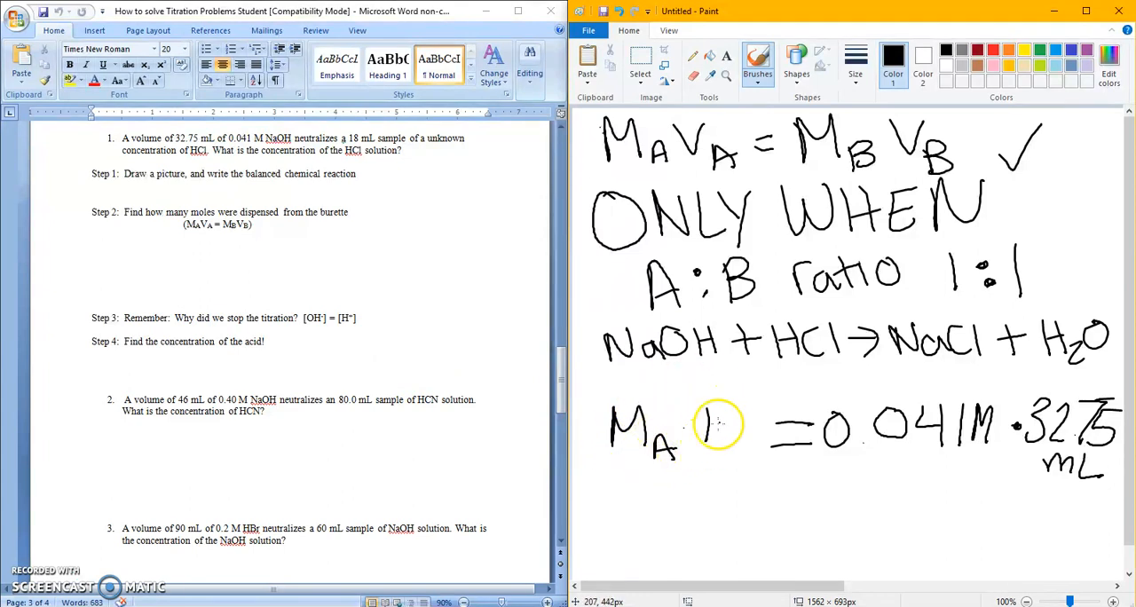
pyautogui.moveTo(701, 426); pyautogui.dragTo(764, 443)
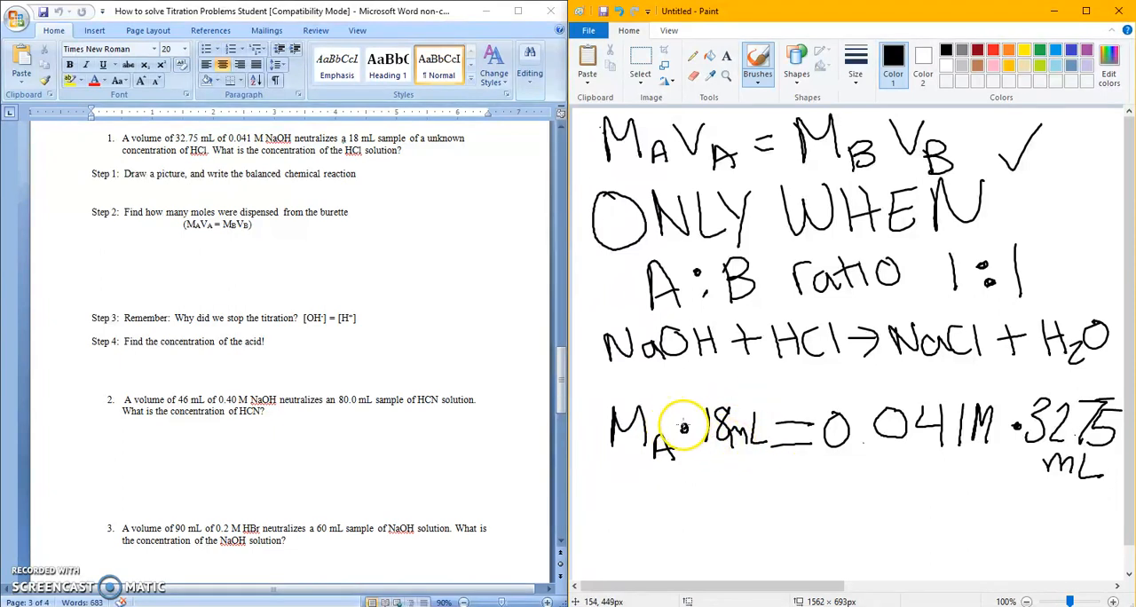
pyautogui.moveTo(627, 472)
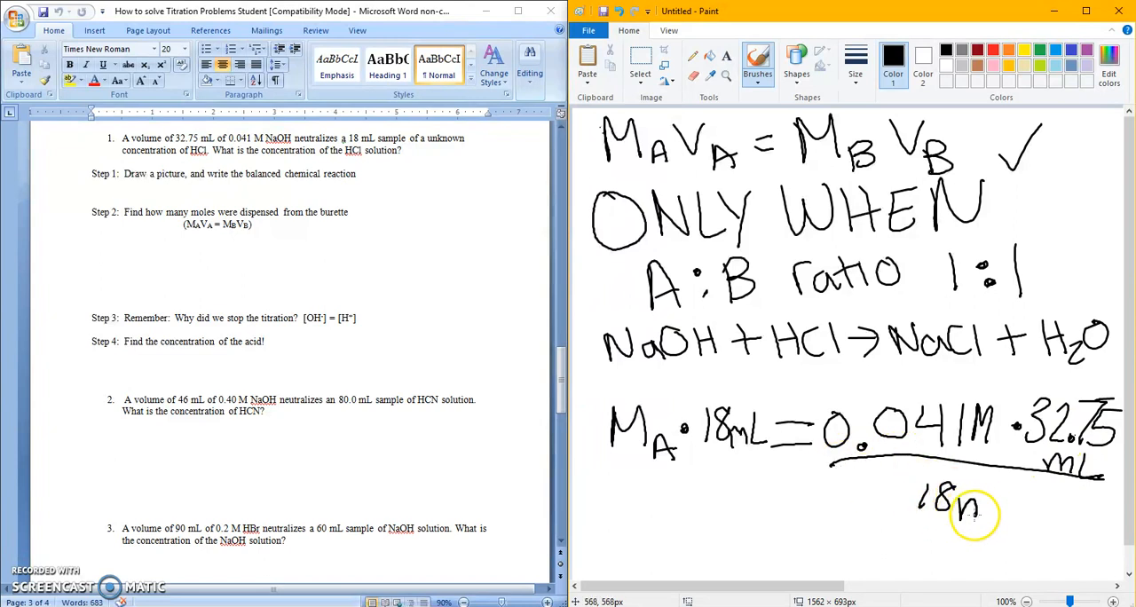
# Step: Divide by 18 mL and start writing the solved acid molarity MA =
pyautogui.moveTo(959, 501); pyautogui.dragTo(1026, 511)
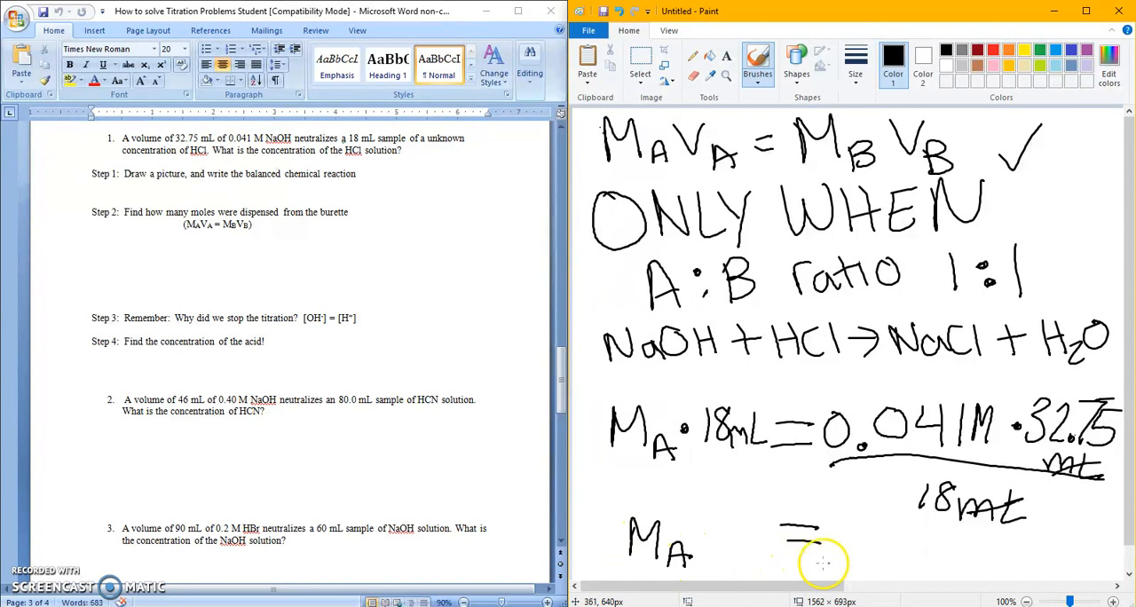
pyautogui.moveTo(879, 565)
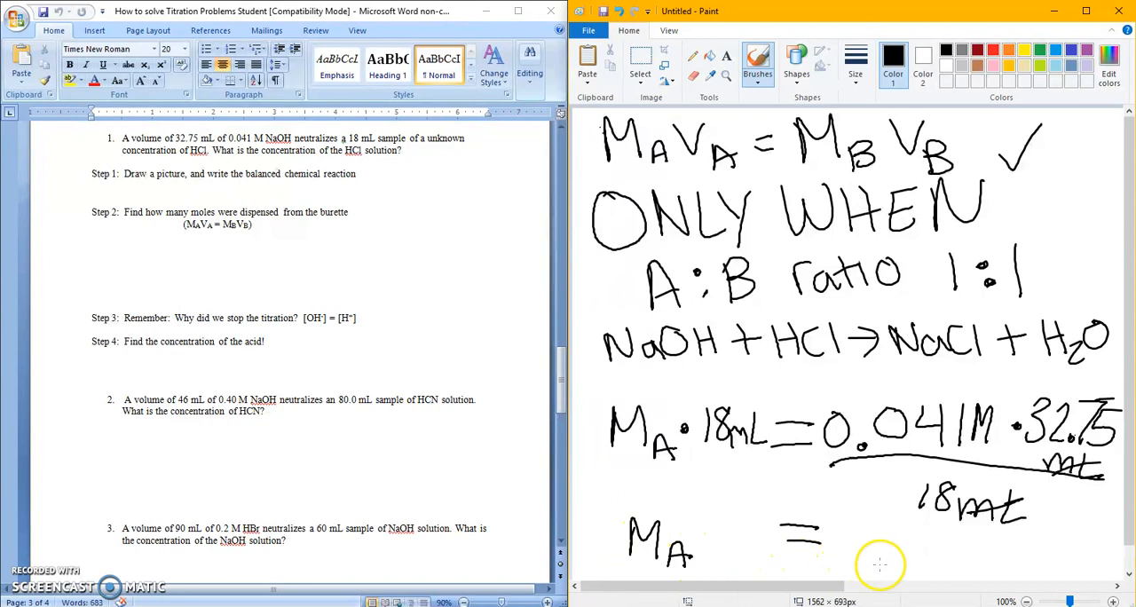
pyautogui.moveTo(870, 532)
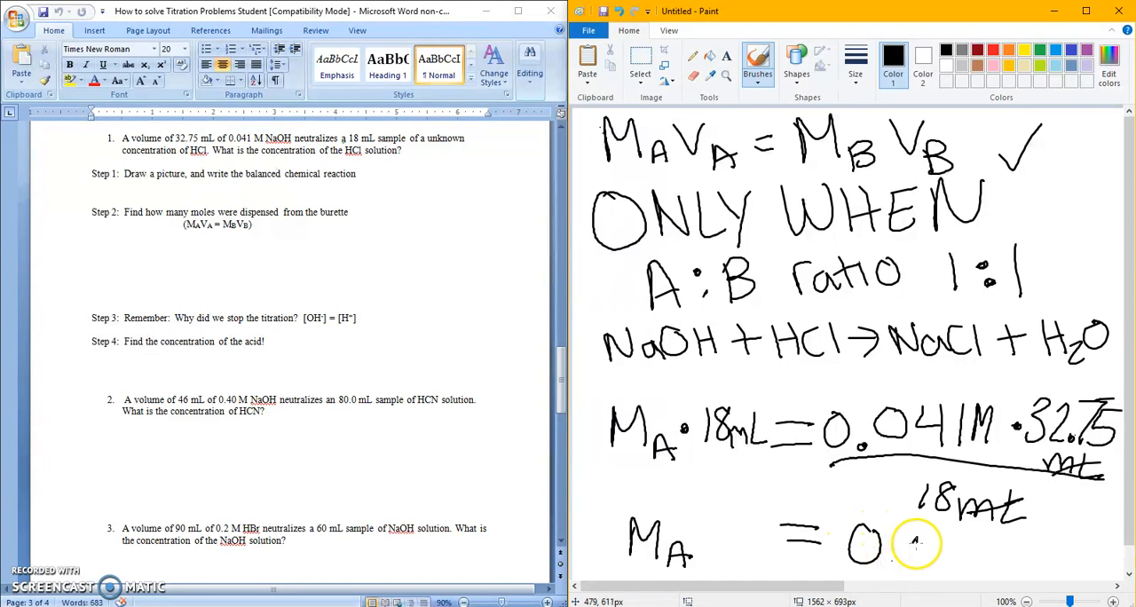
pyautogui.moveTo(887, 547); pyautogui.dragTo(985, 550)
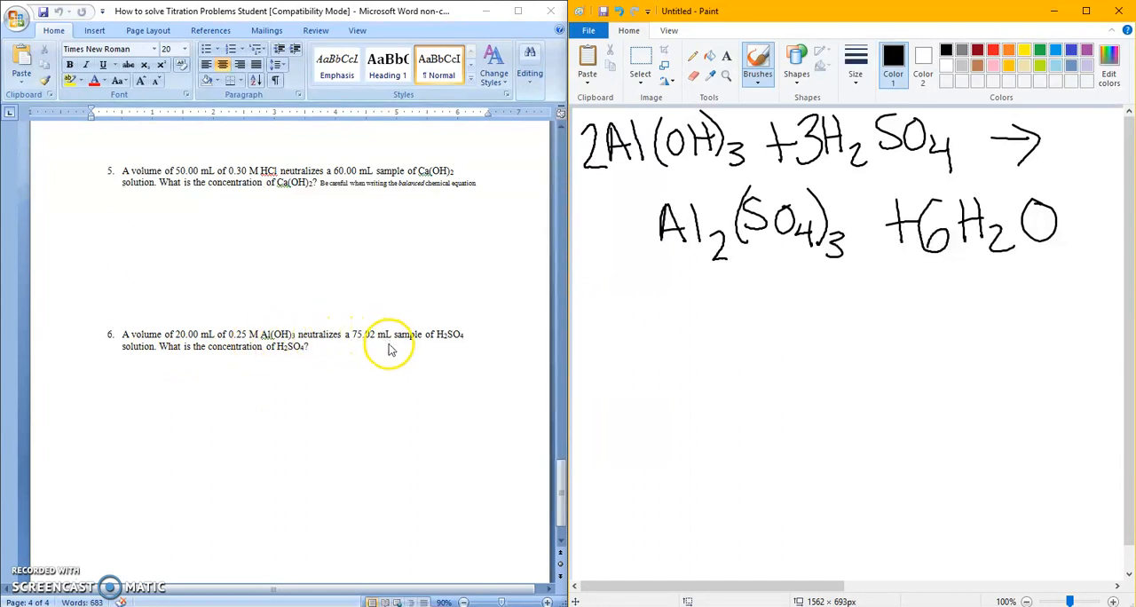
pyautogui.moveTo(432, 344)
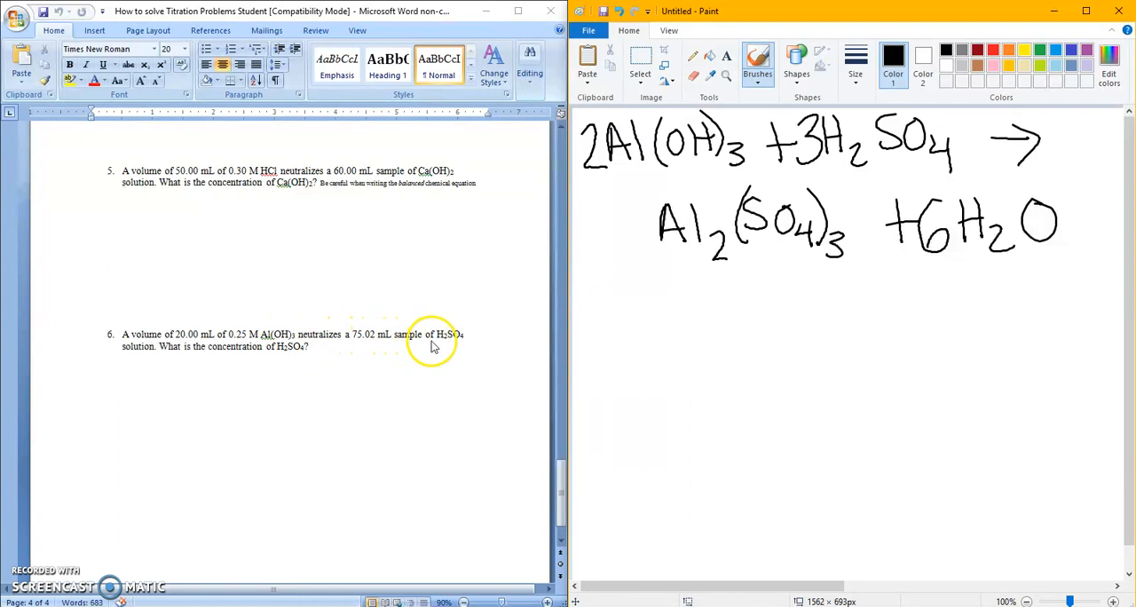
pyautogui.moveTo(674, 348)
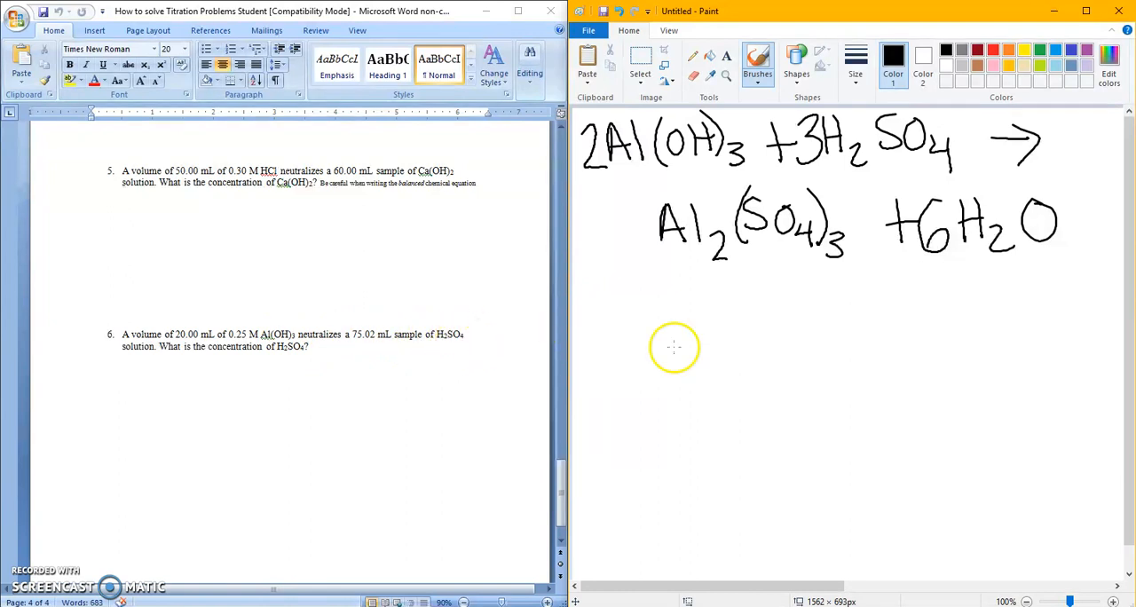
pyautogui.moveTo(533, 369)
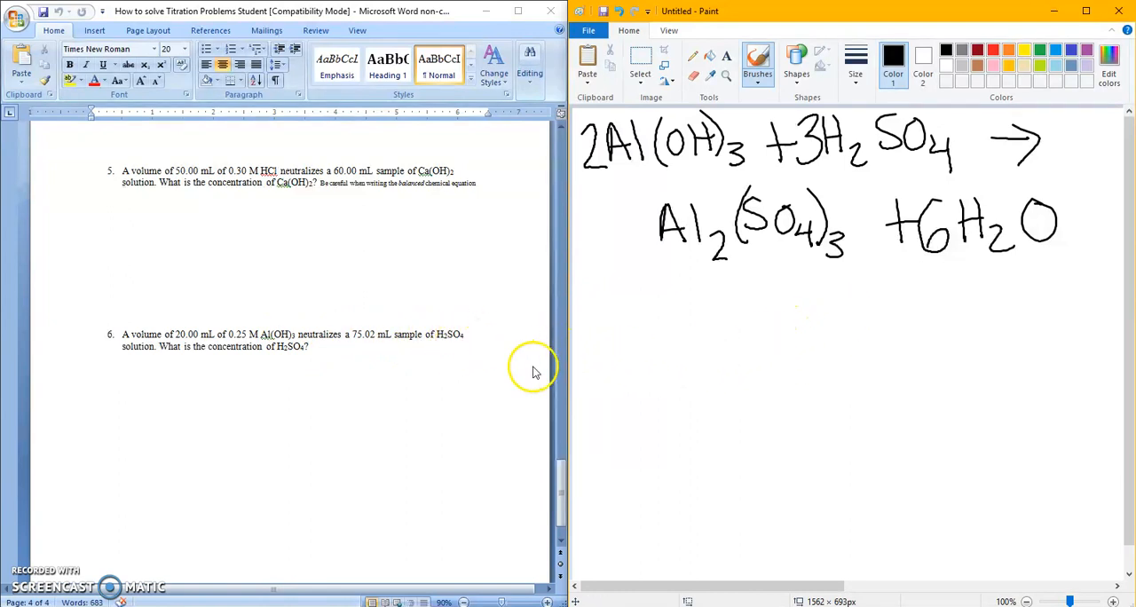
pyautogui.moveTo(689, 158)
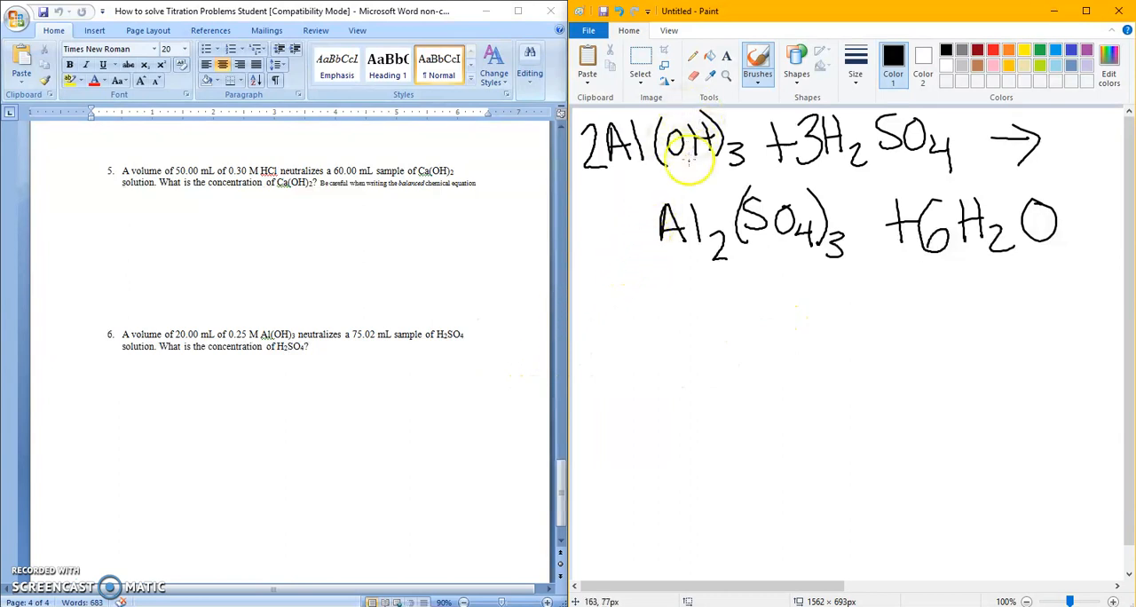
pyautogui.moveTo(739, 295)
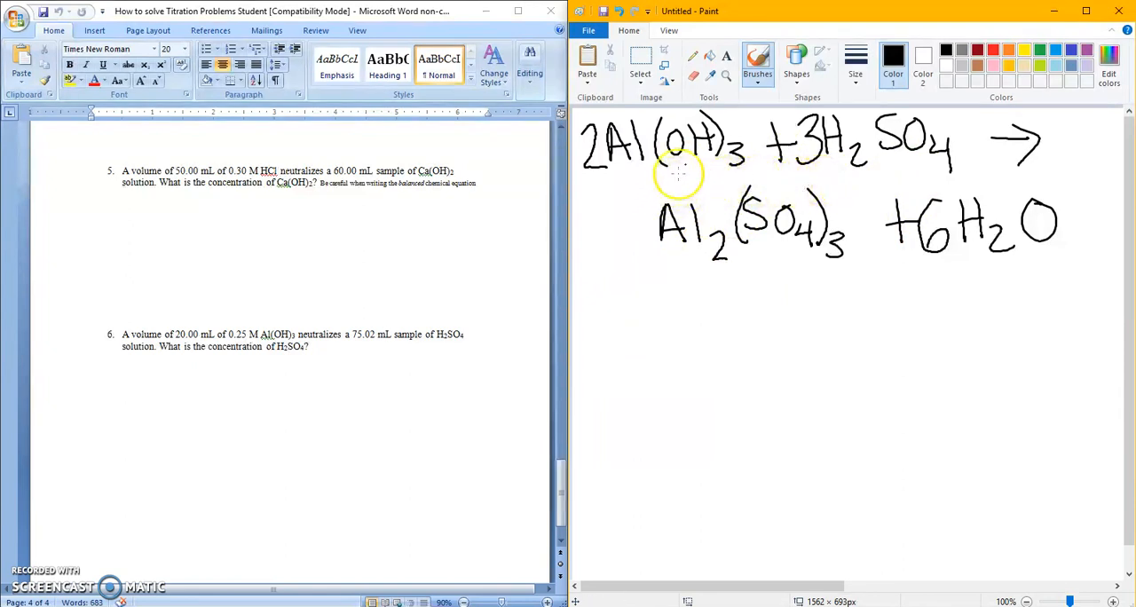
pyautogui.moveTo(808, 139)
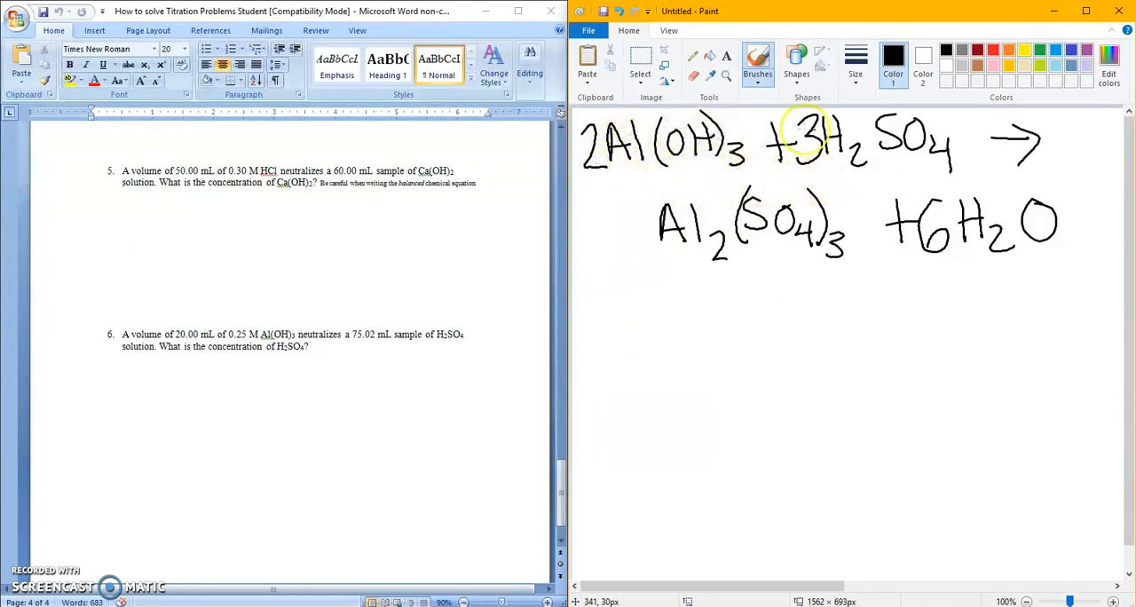
pyautogui.moveTo(636, 309)
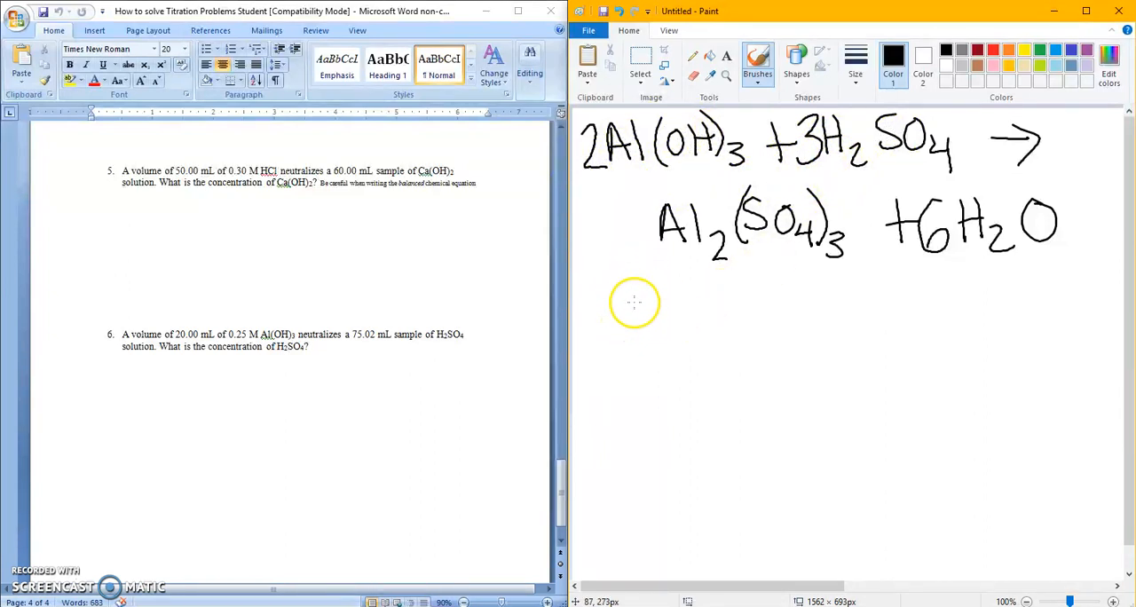
pyautogui.moveTo(639, 301)
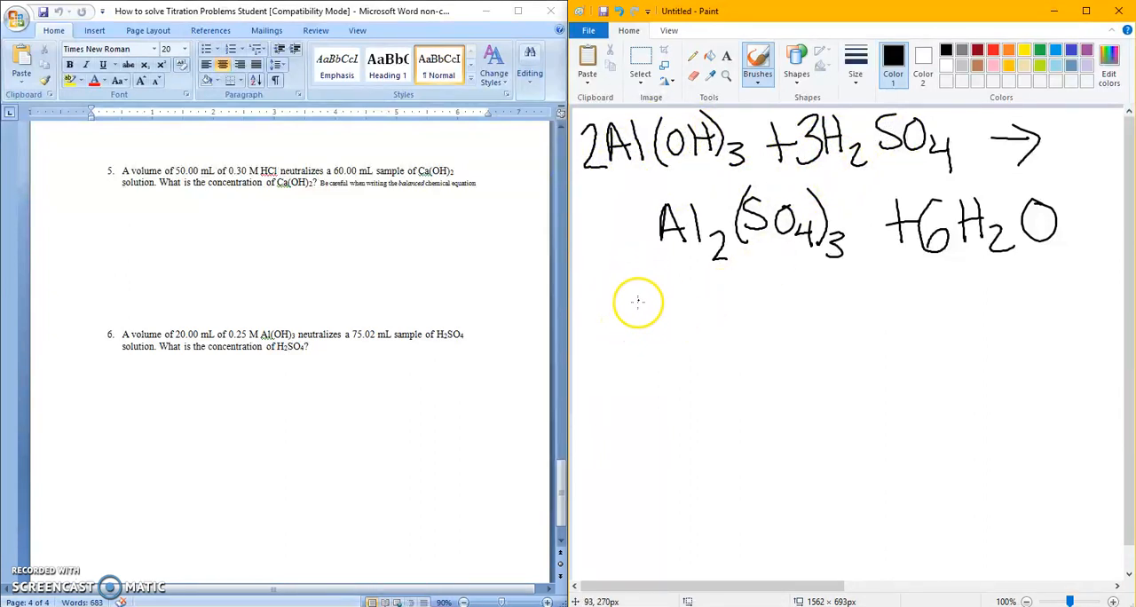
pyautogui.moveTo(639, 302)
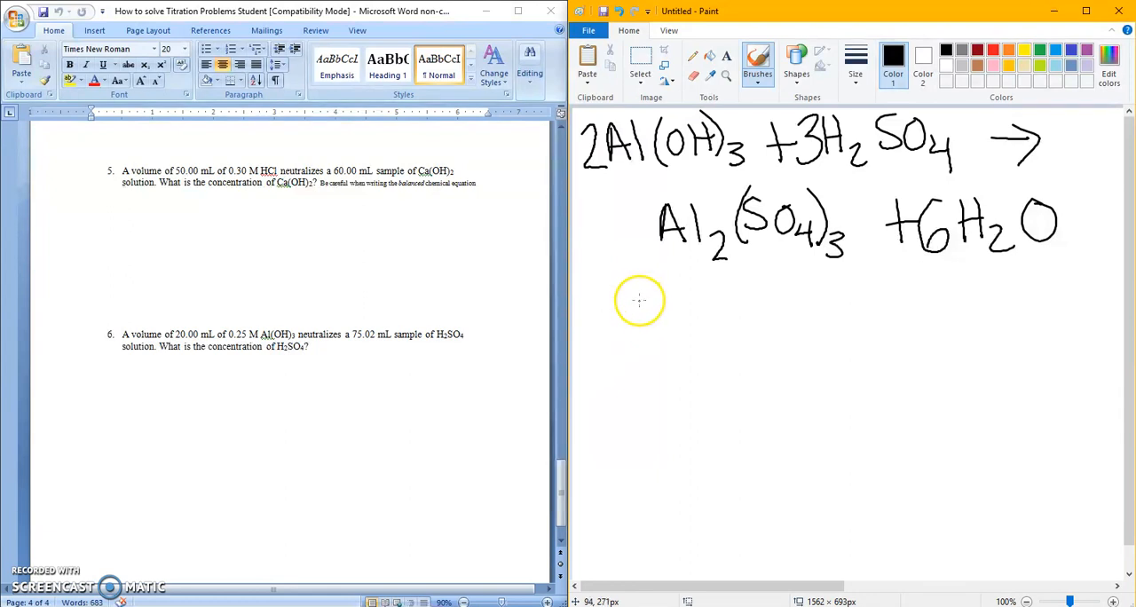
pyautogui.moveTo(618, 331)
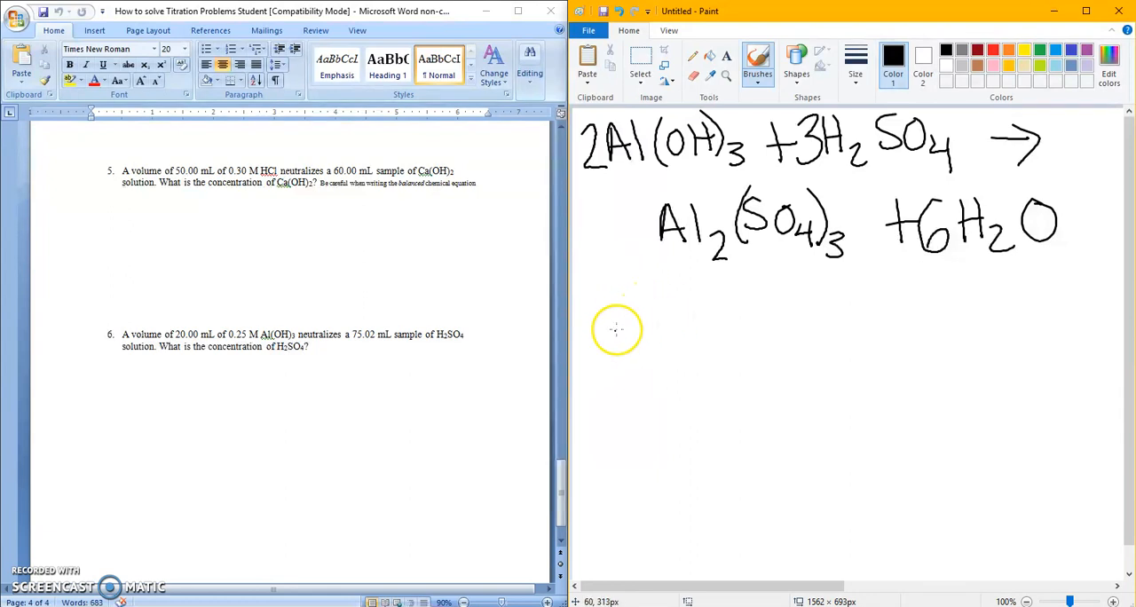
pyautogui.moveTo(614, 309)
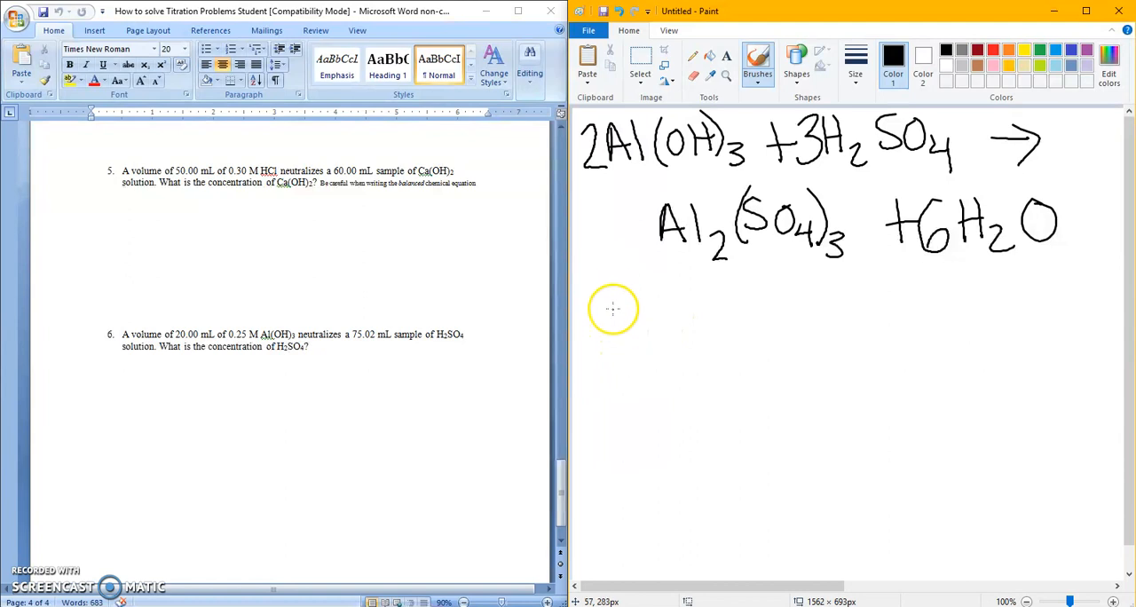
pyautogui.moveTo(645, 305)
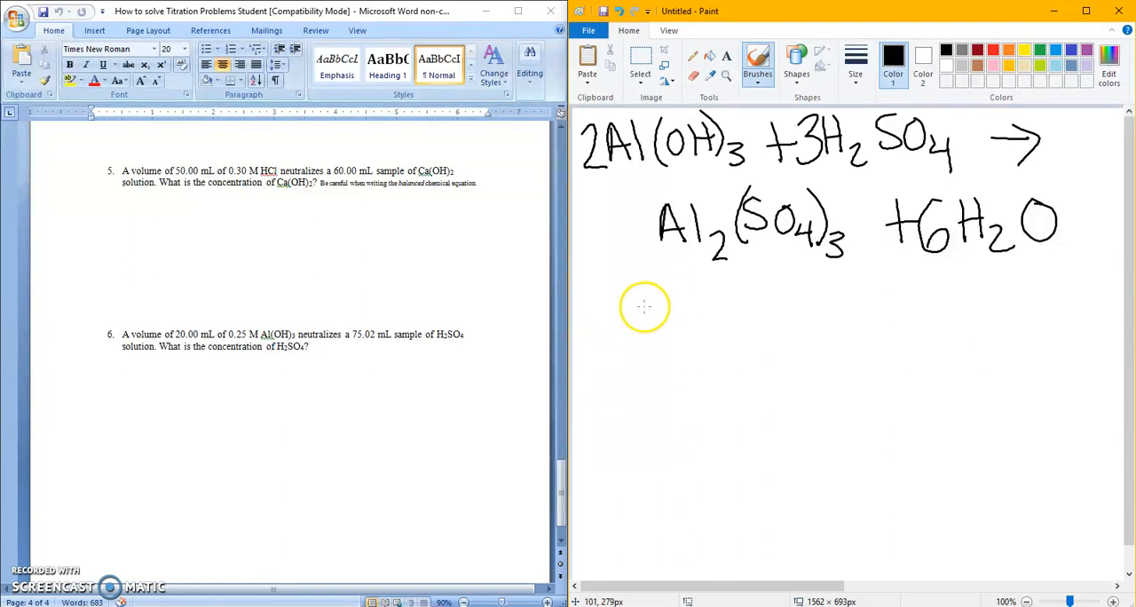
pyautogui.moveTo(648, 308)
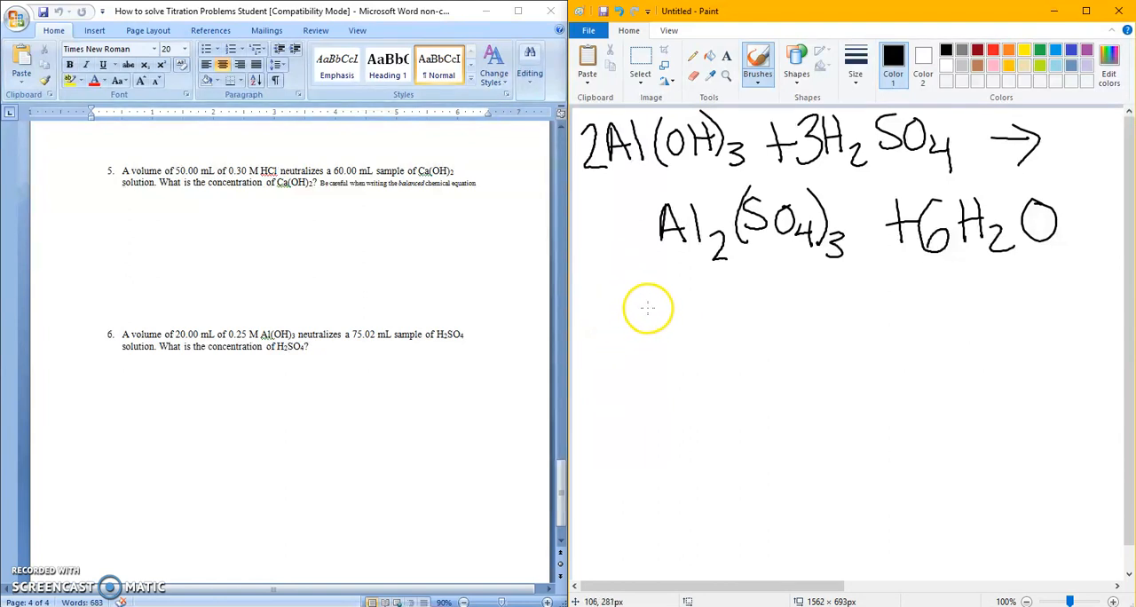
pyautogui.moveTo(650, 309)
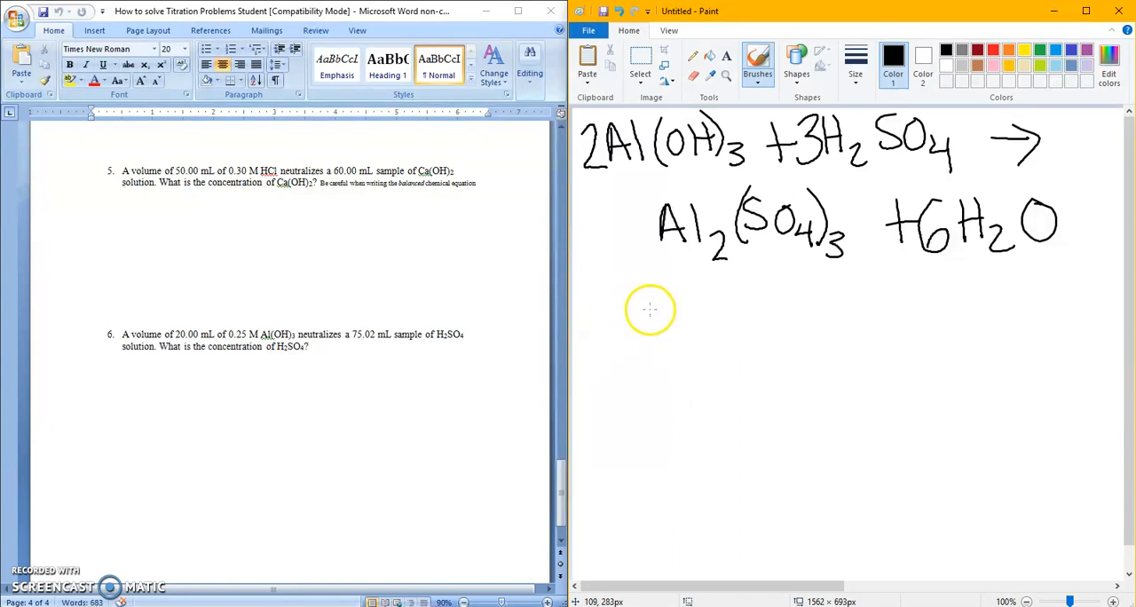
pyautogui.moveTo(651, 308)
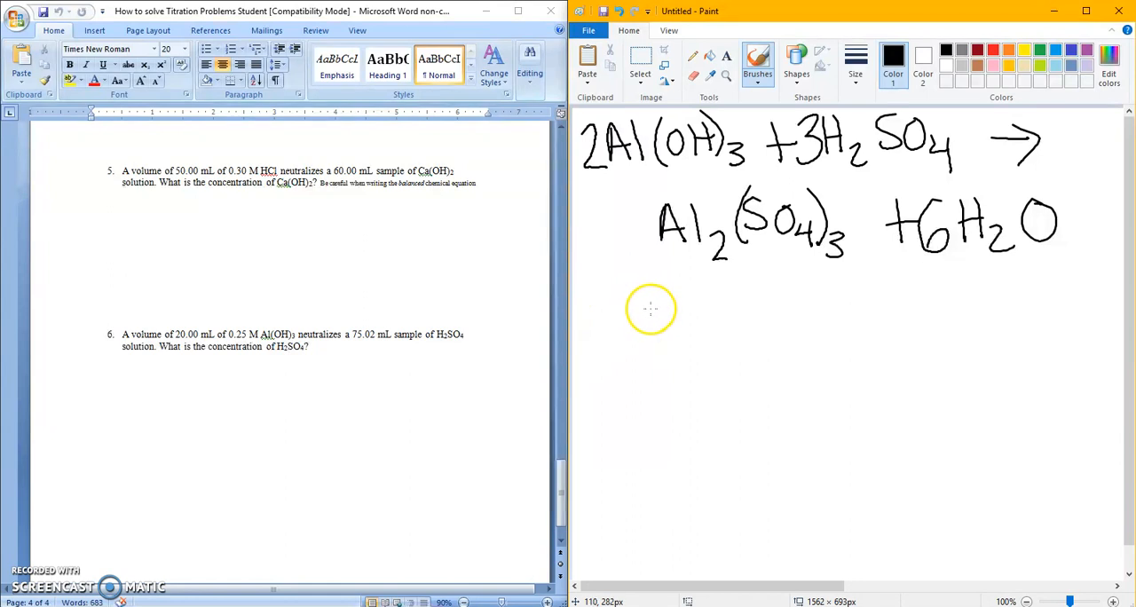
pyautogui.moveTo(646, 314)
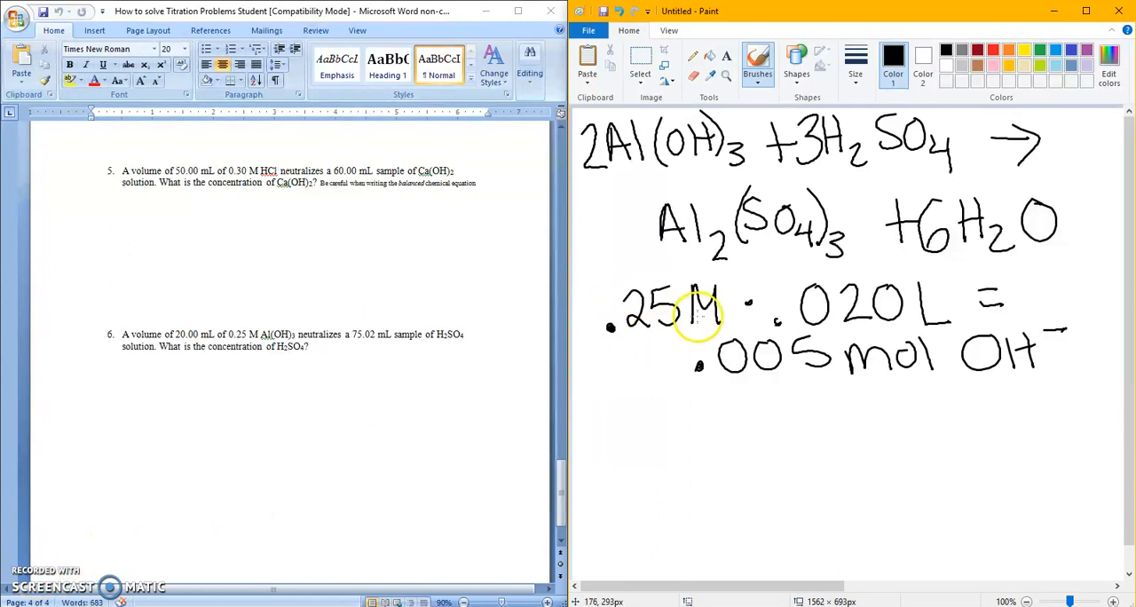
pyautogui.moveTo(940, 316)
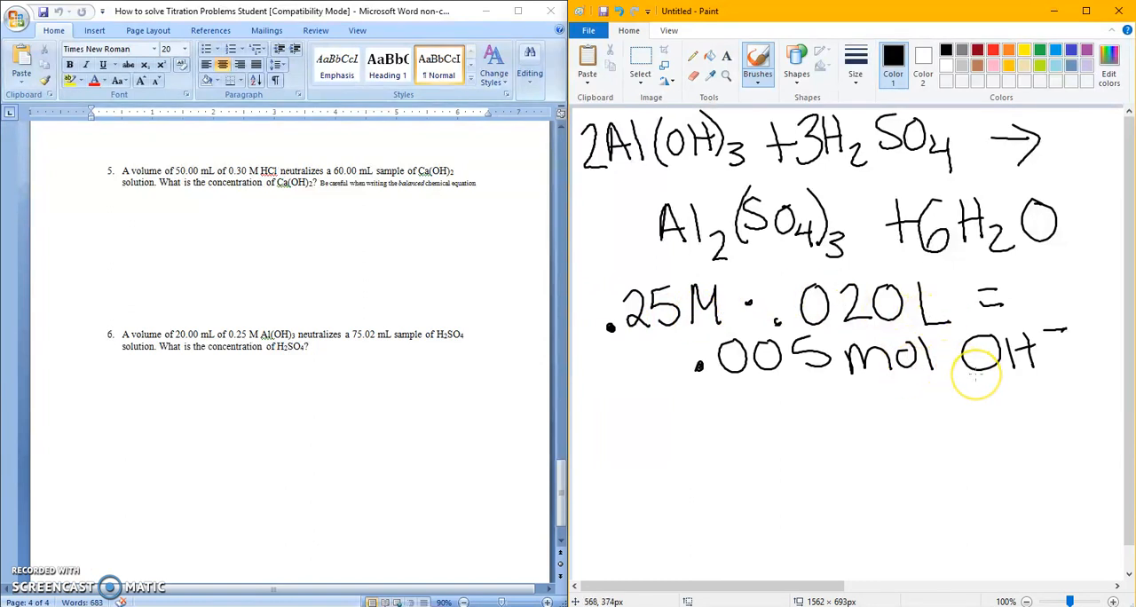
pyautogui.moveTo(767, 379)
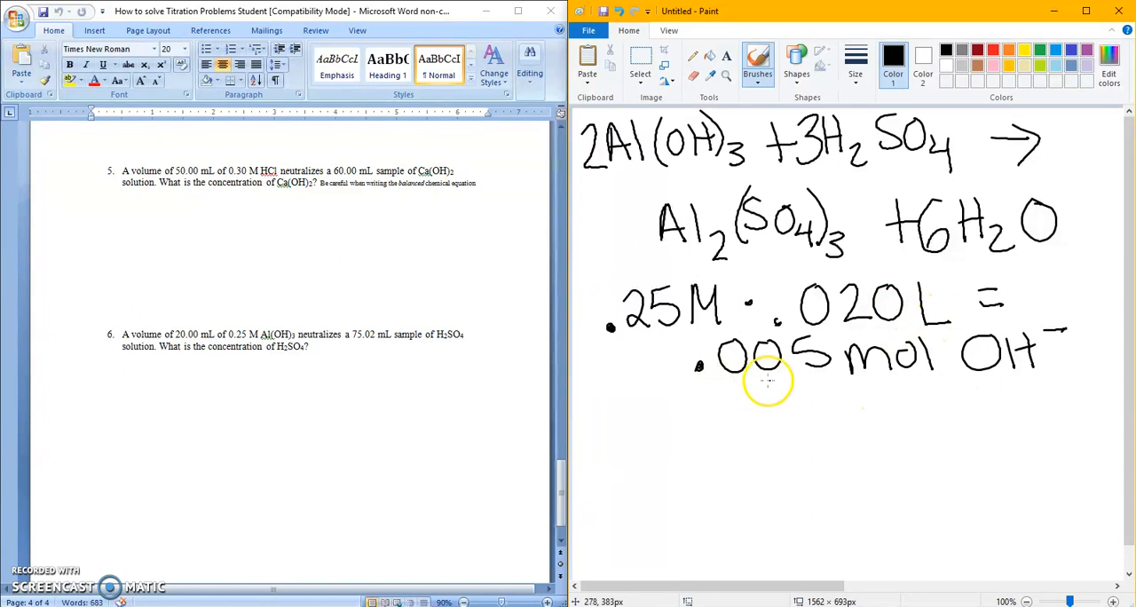
pyautogui.moveTo(861, 379)
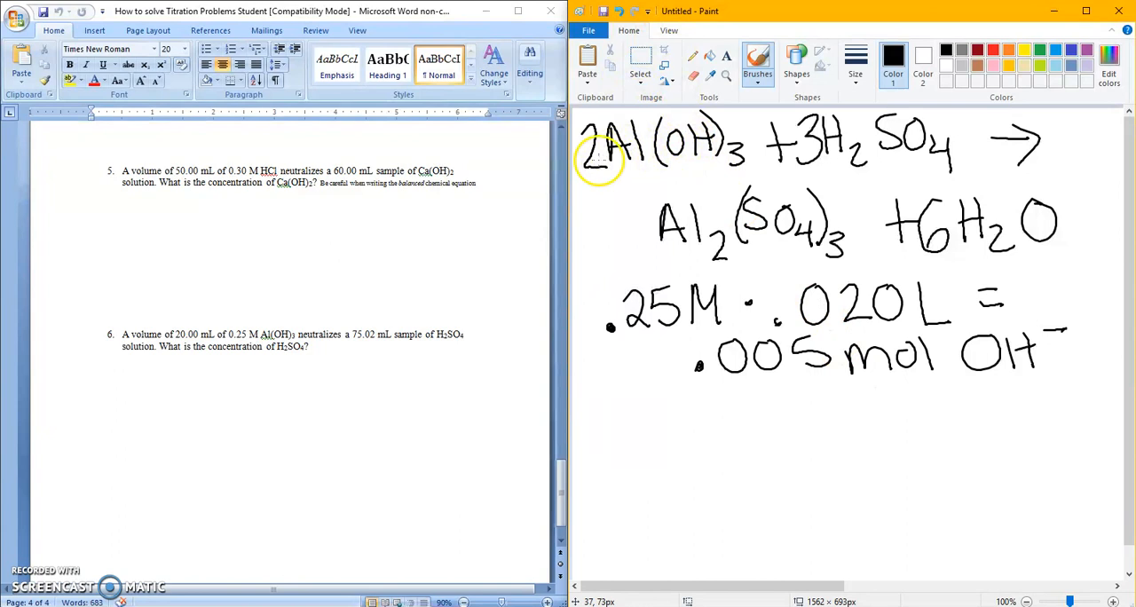
pyautogui.moveTo(848, 146)
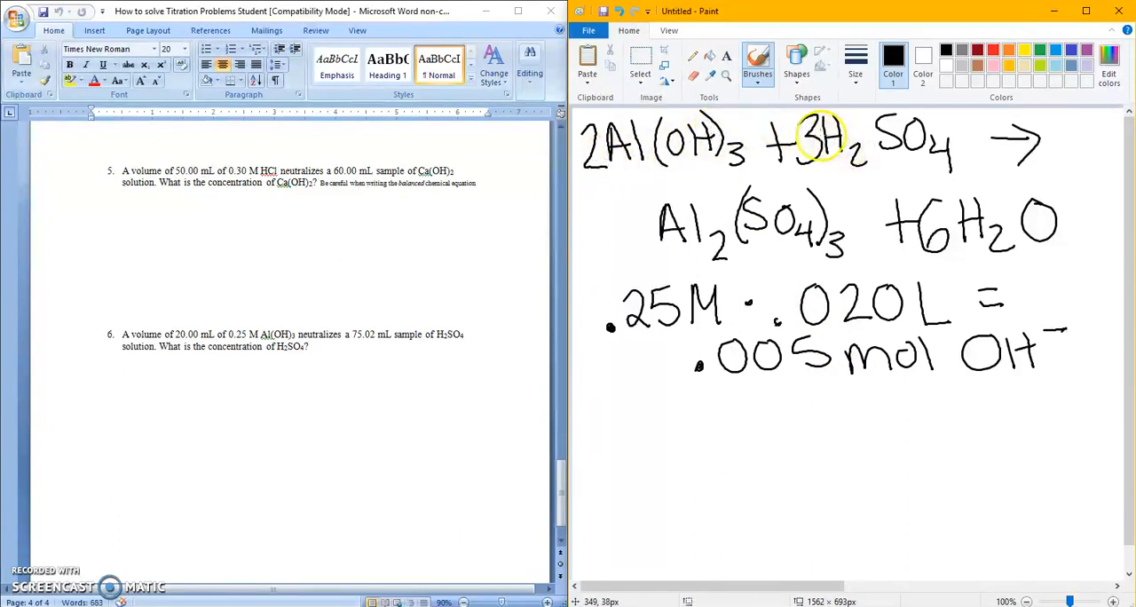
pyautogui.moveTo(647, 412)
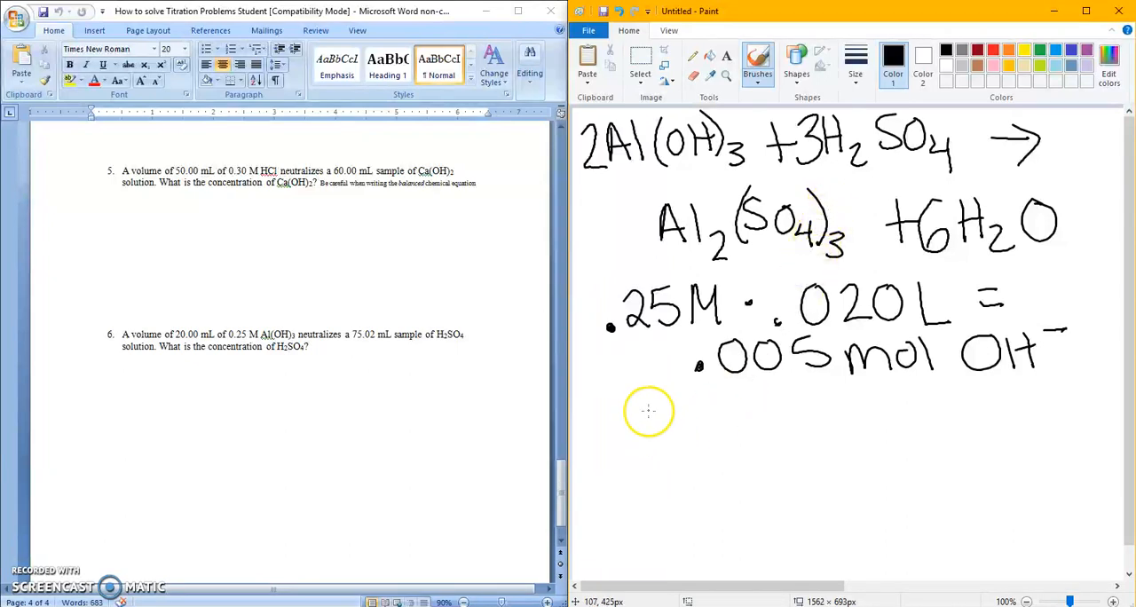
pyautogui.moveTo(613, 410)
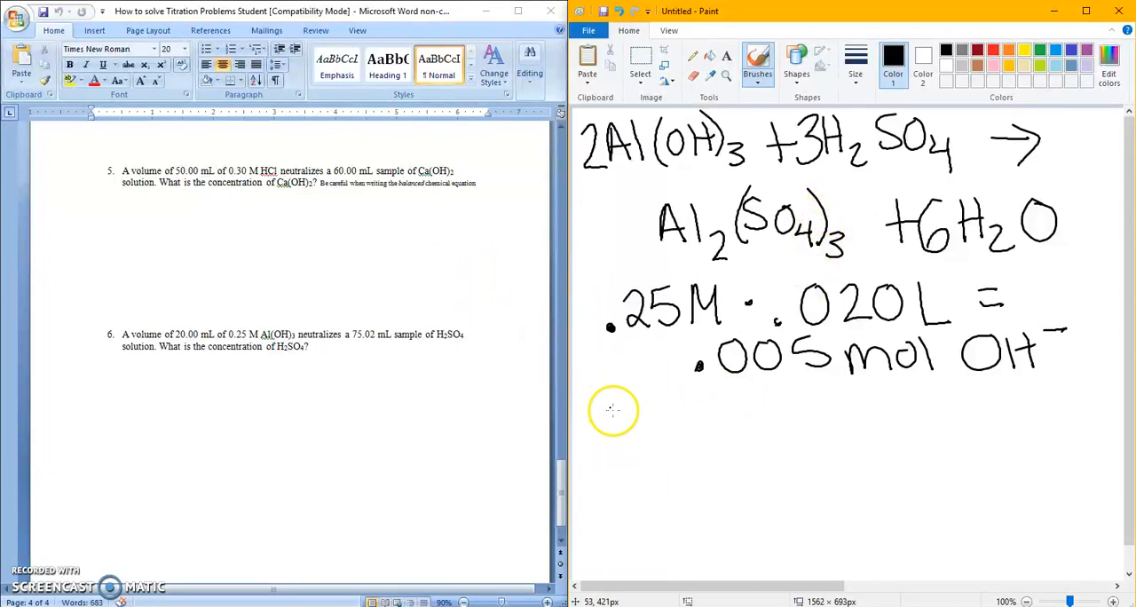
pyautogui.moveTo(608, 437)
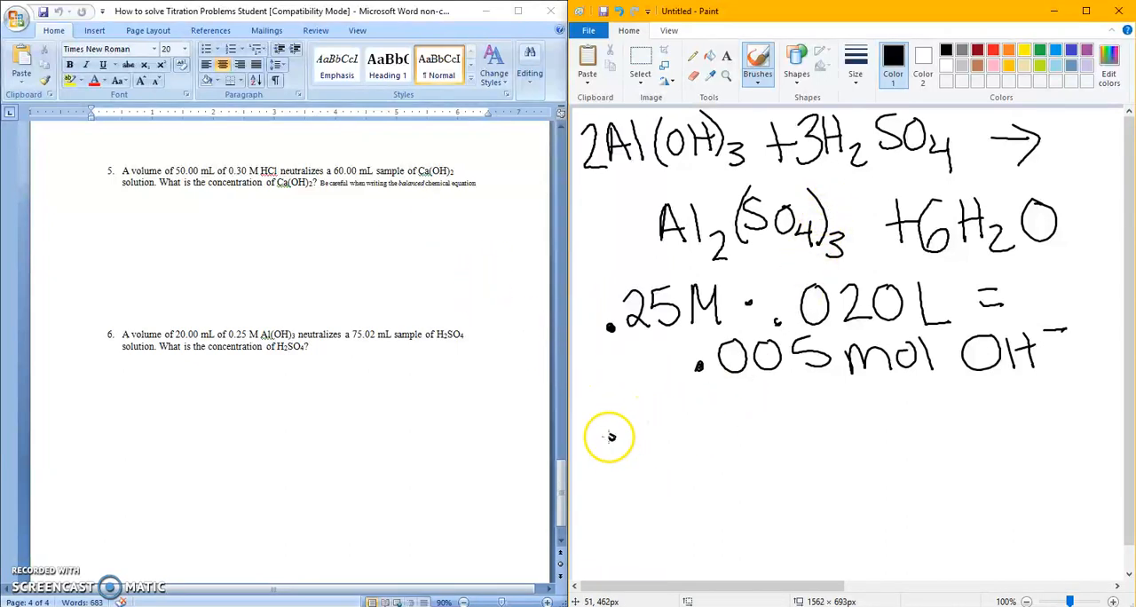
# Step: Start the conversion line by writing .005 mol OH⁻
pyautogui.moveTo(612, 418); pyautogui.dragTo(710, 400)
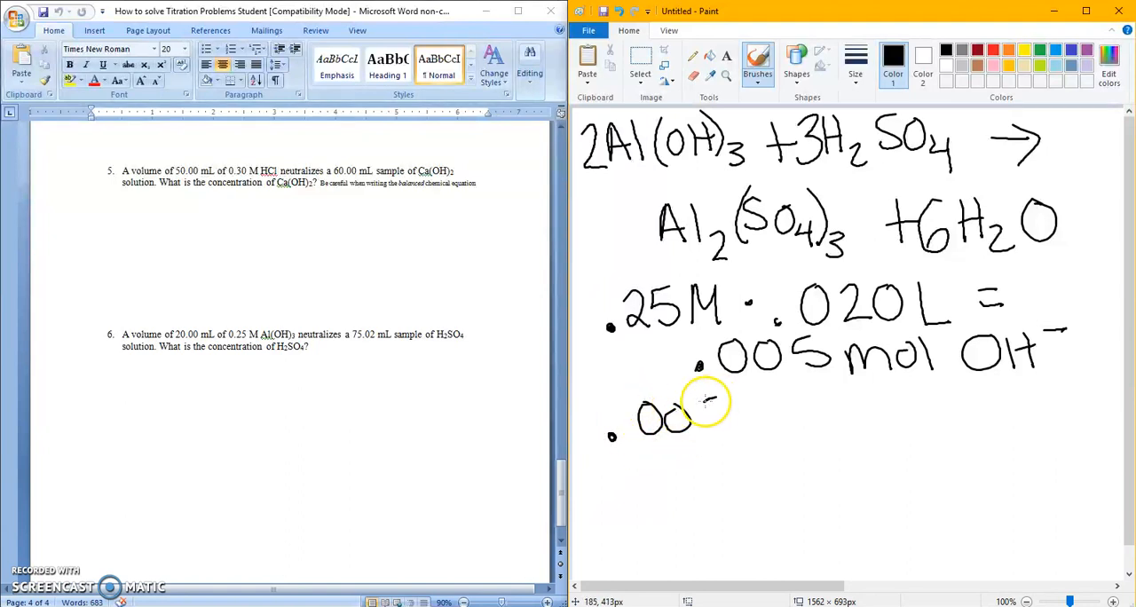
pyautogui.moveTo(684, 417); pyautogui.dragTo(817, 417)
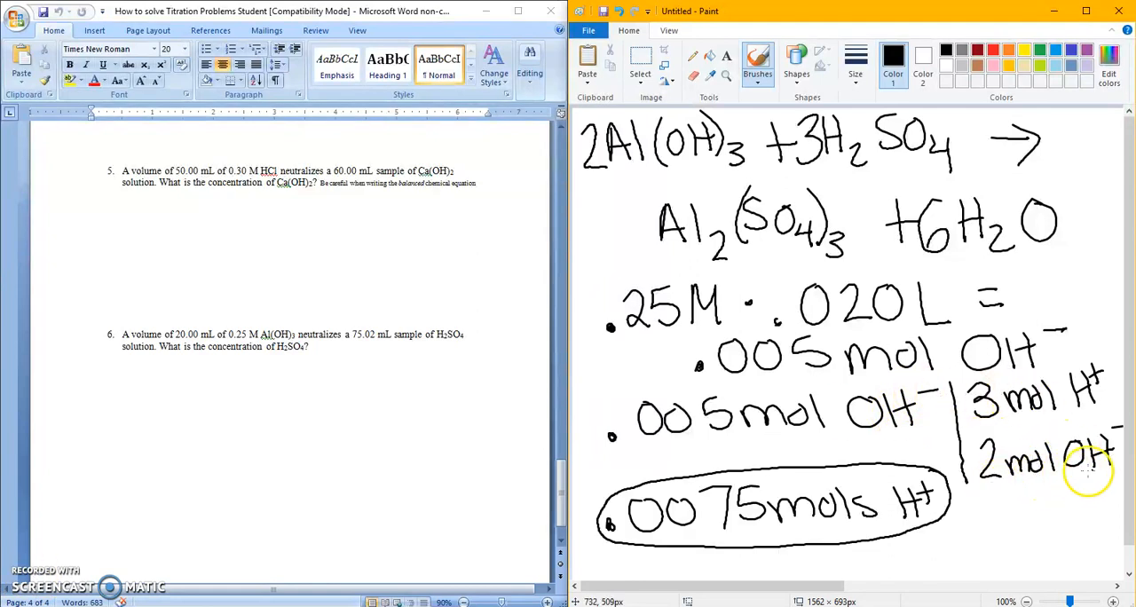
pyautogui.moveTo(1065, 408)
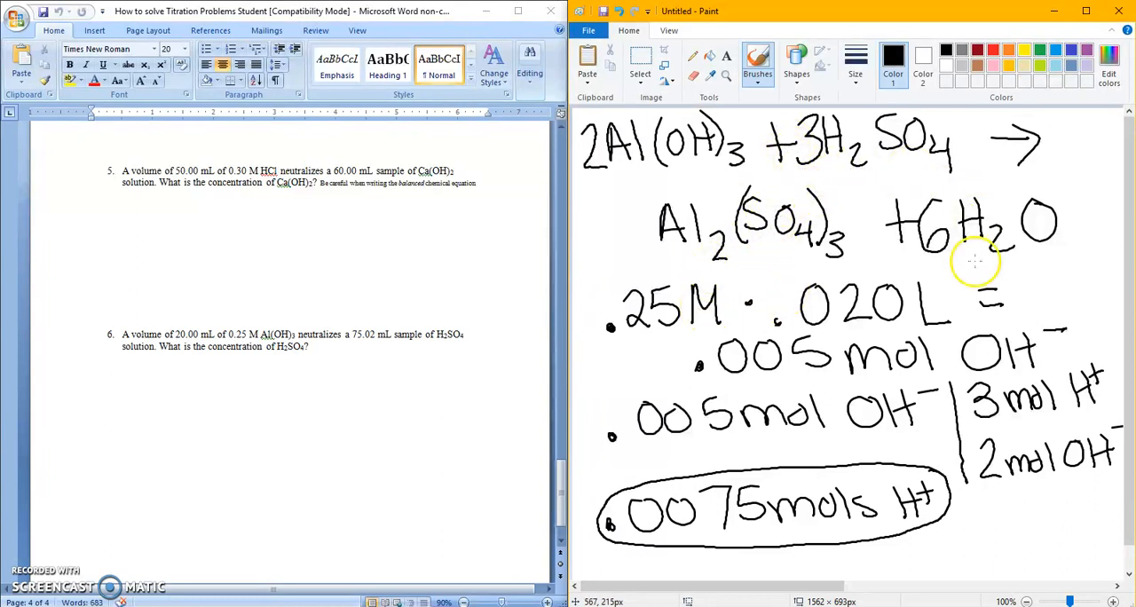
pyautogui.moveTo(35, 575)
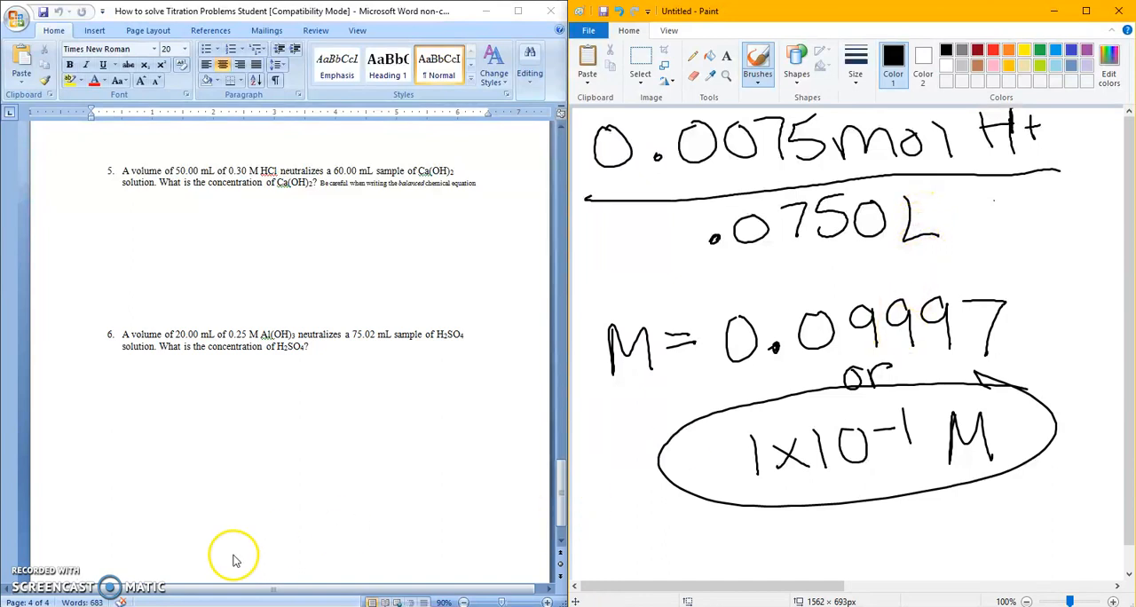
pyautogui.moveTo(21, 571)
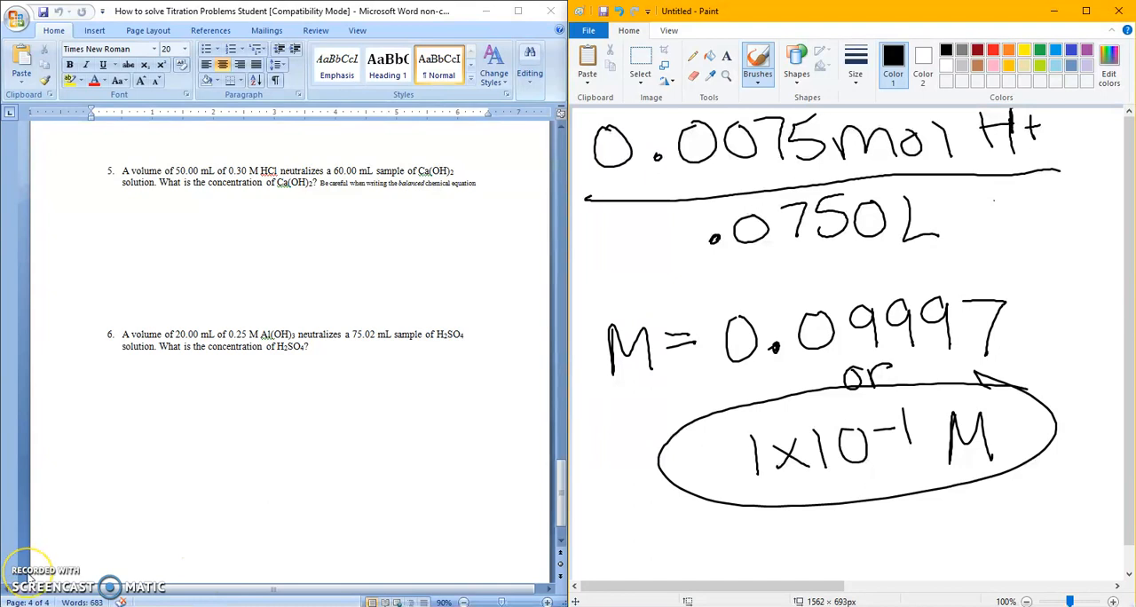